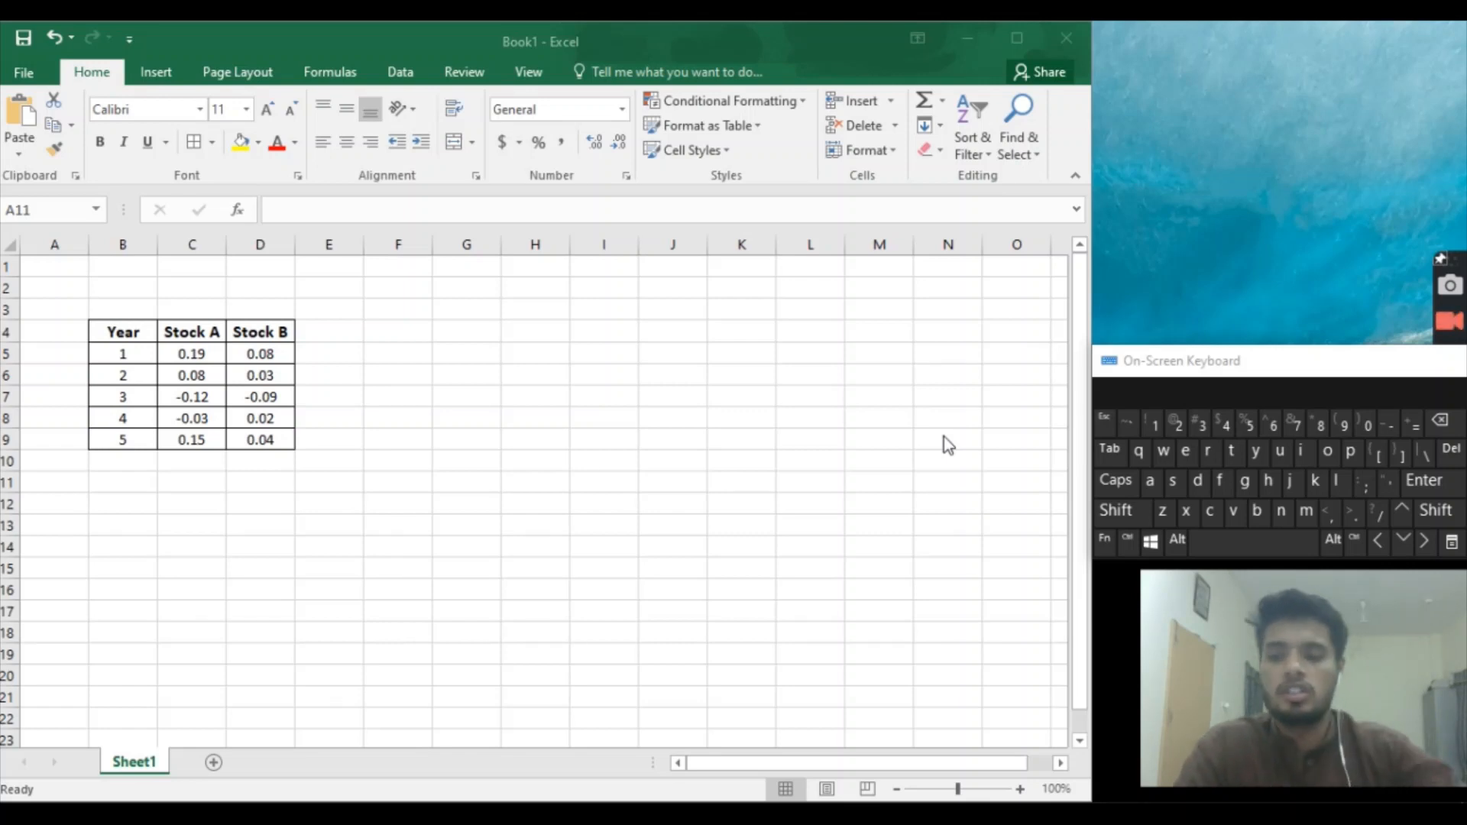
mouse_move(237, 382)
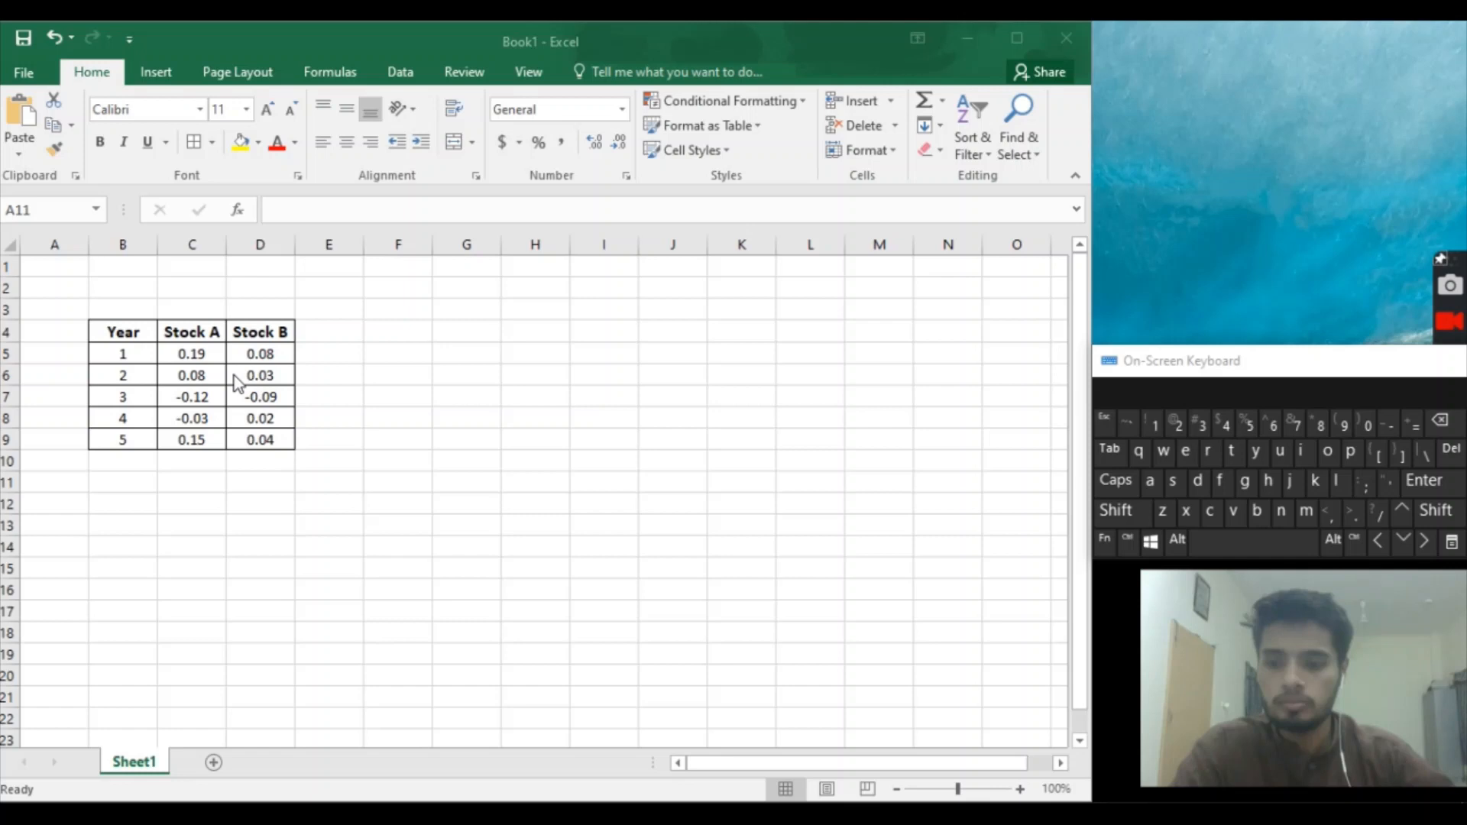
mouse_move(222, 368)
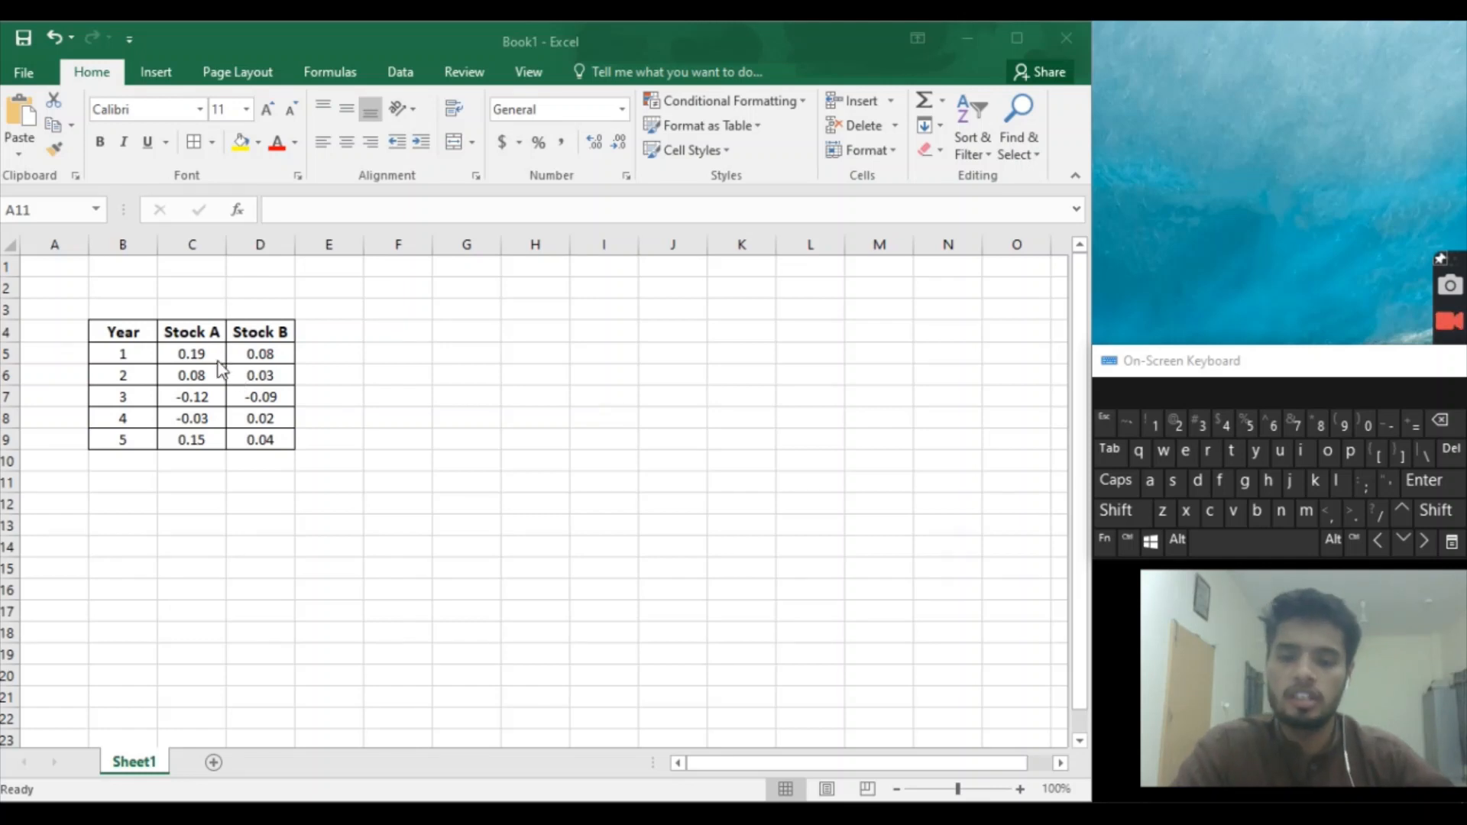
mouse_move(271, 488)
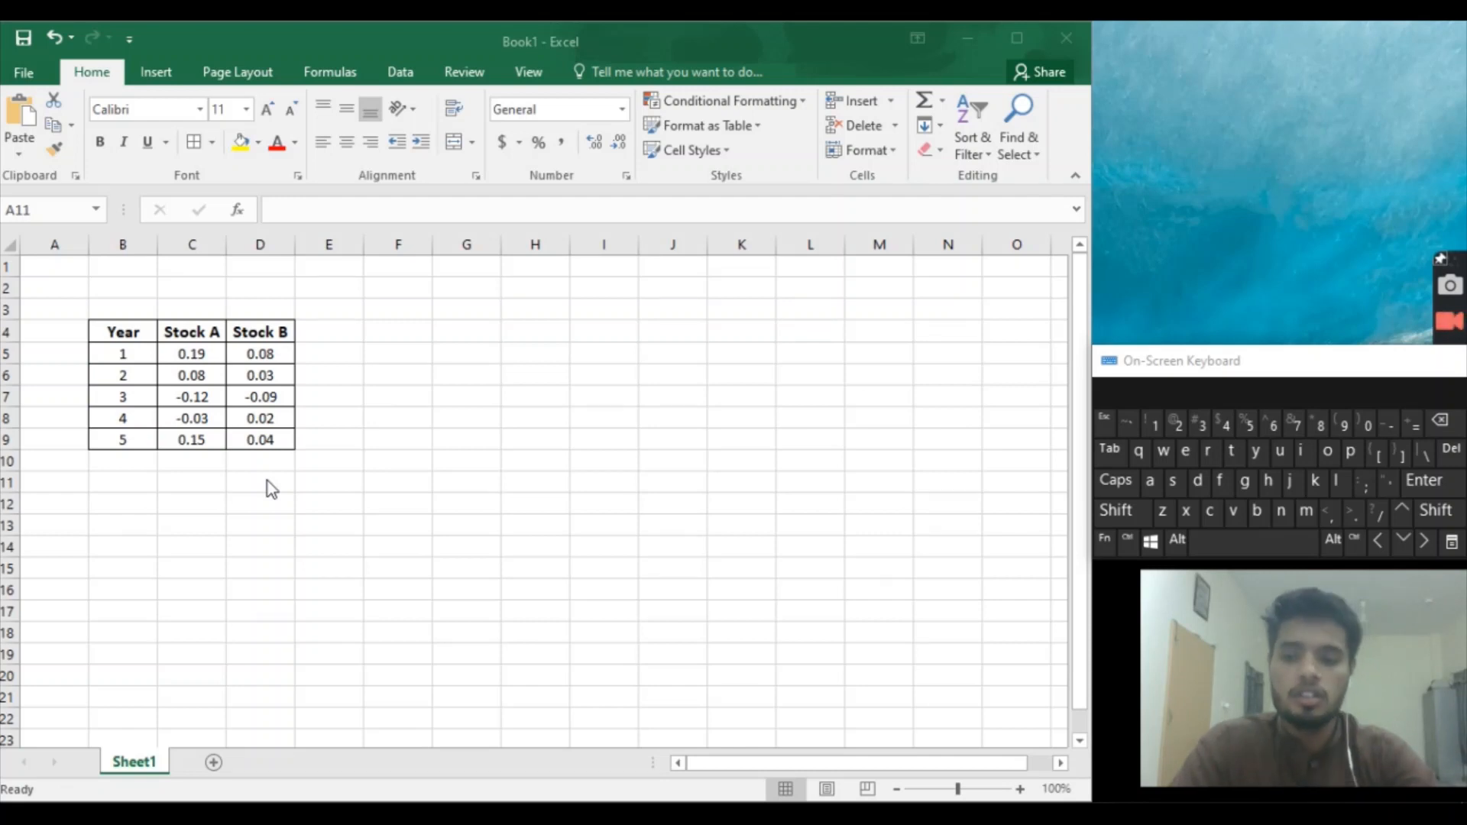
mouse_move(73, 491)
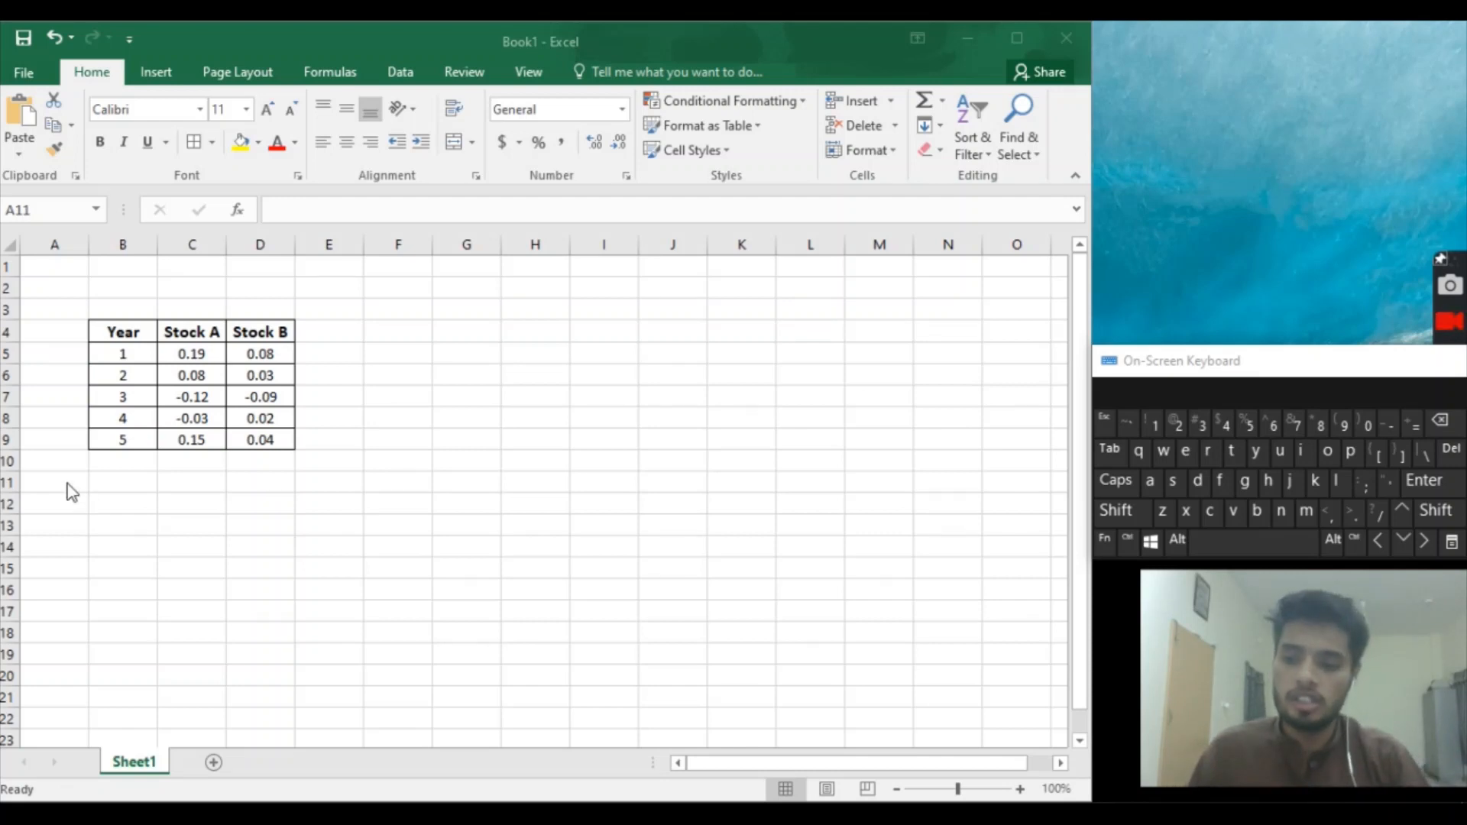
mouse_move(71, 512)
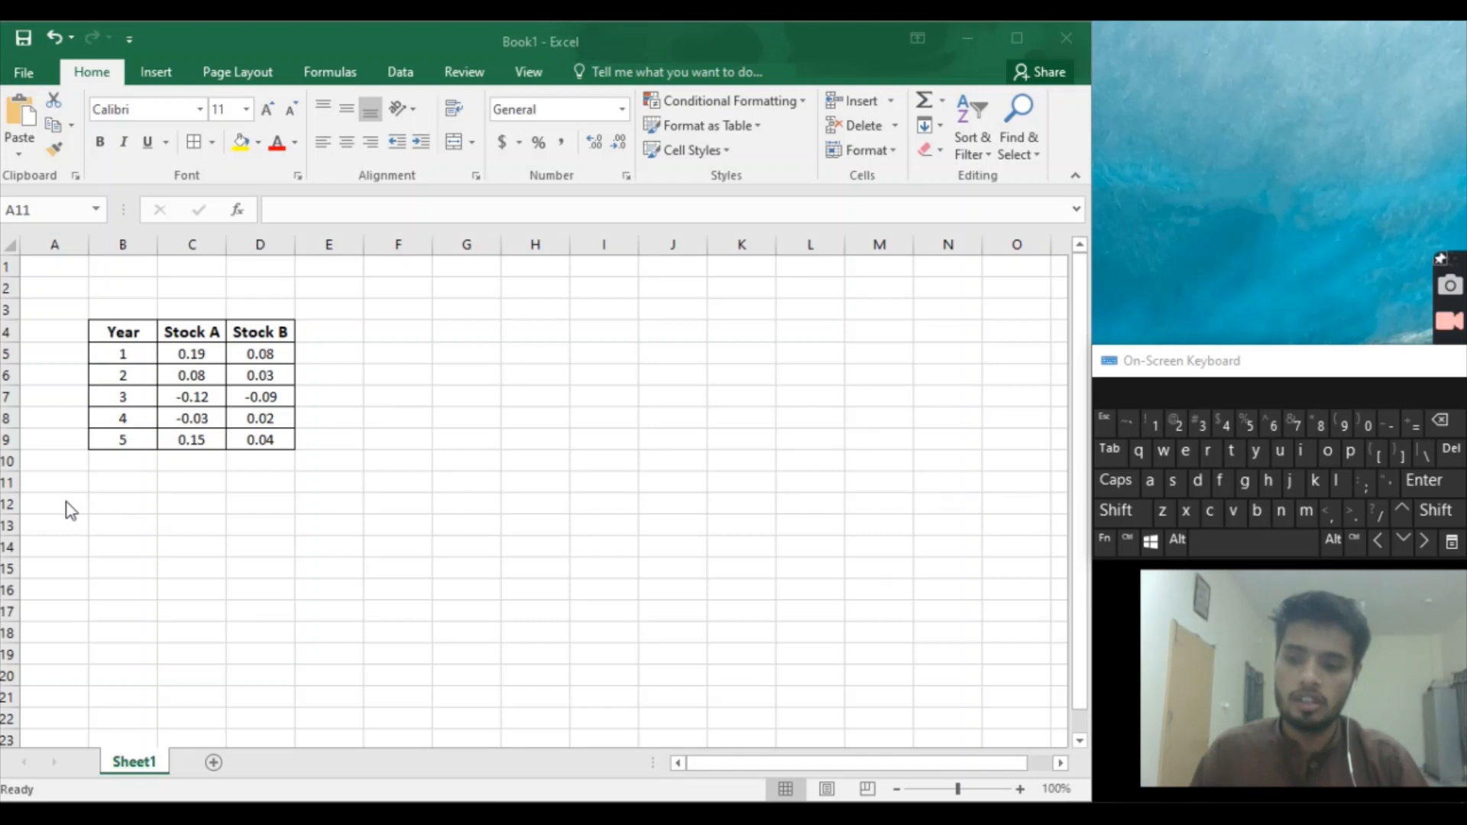
Type the 'Soluton A' heading in A11 and begin the 'AM of Stock A' label in B12.
type("S")
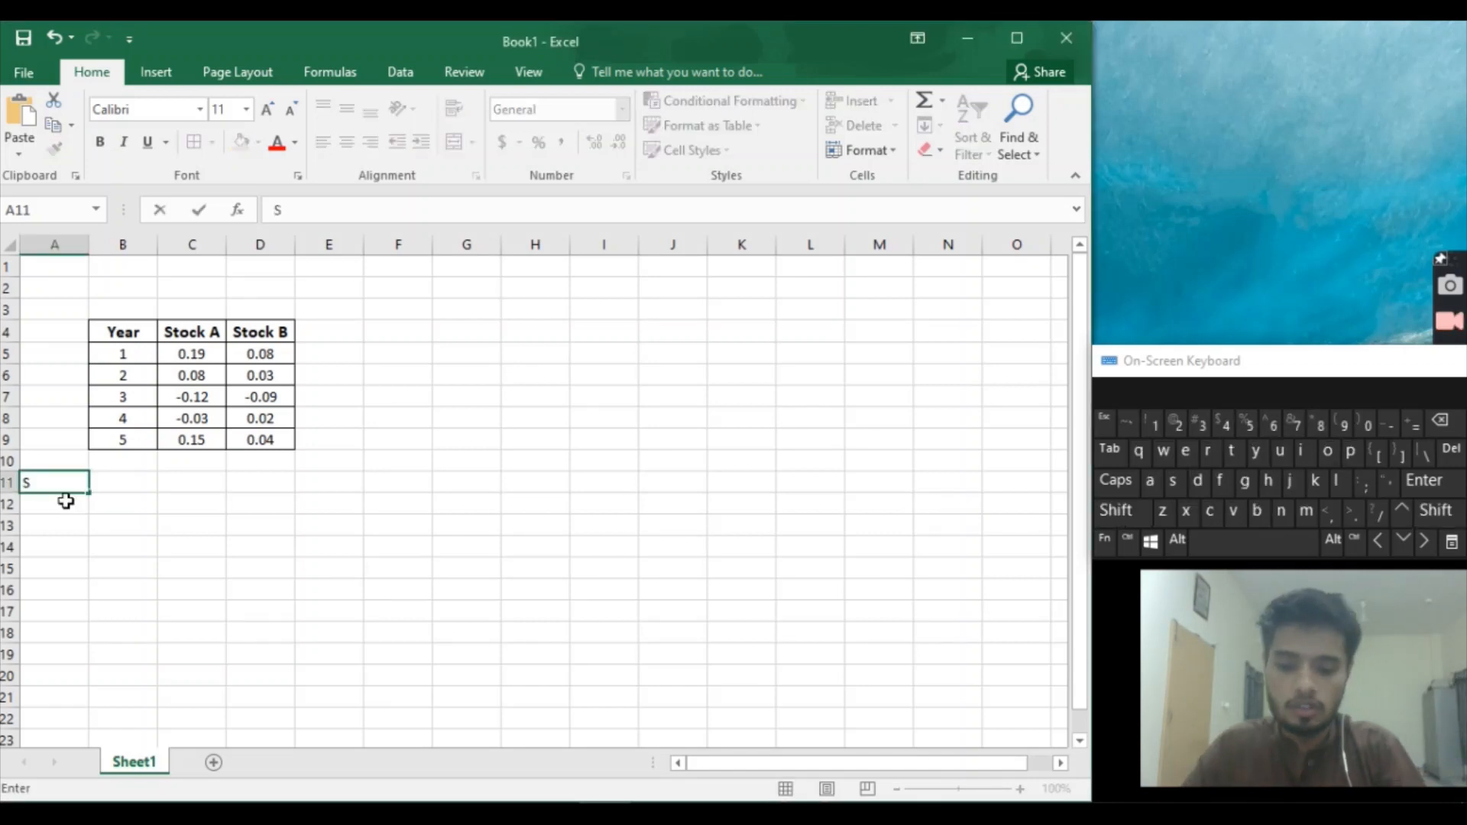
type("oluton")
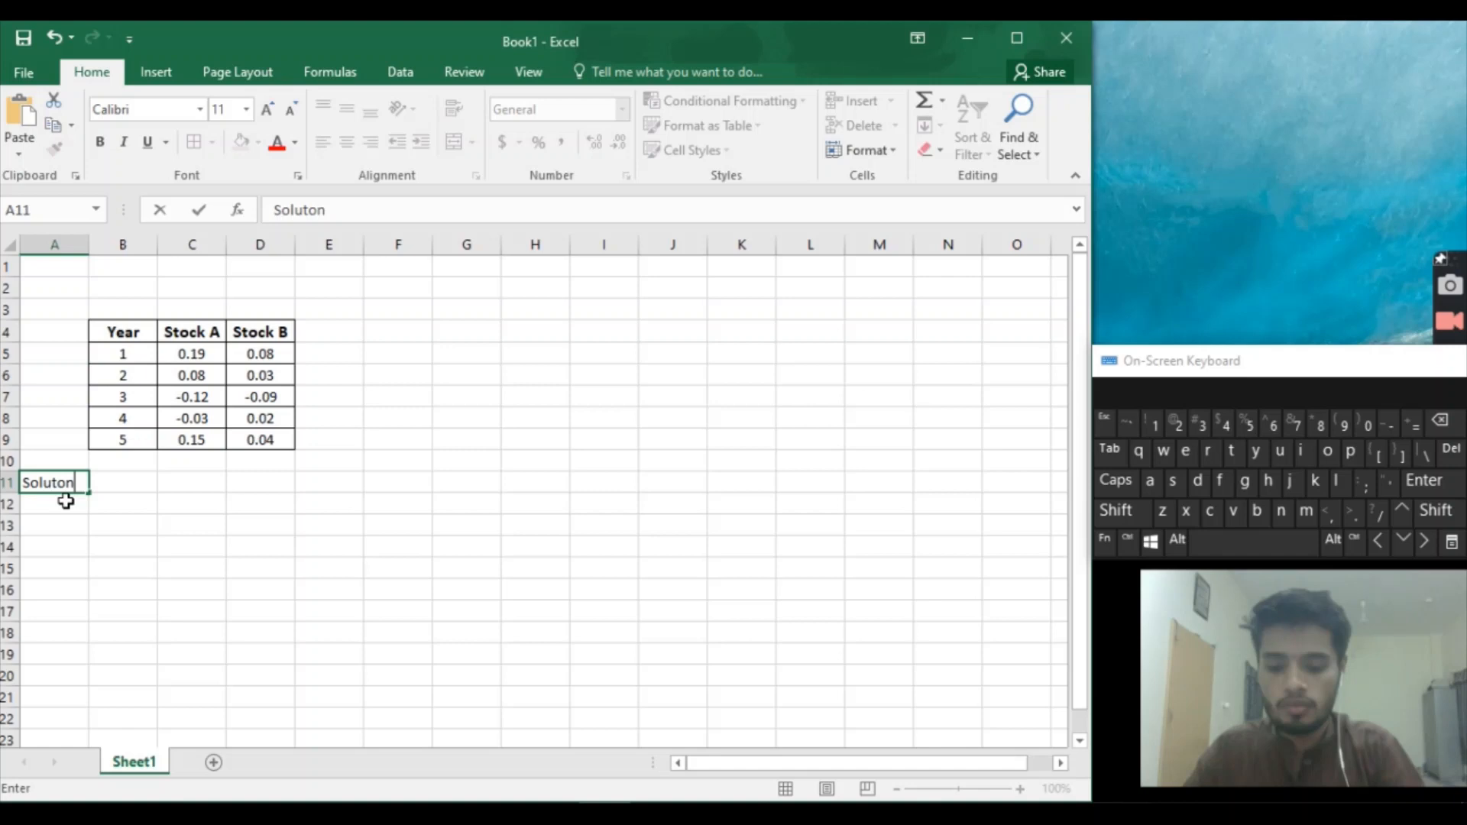
type("A")
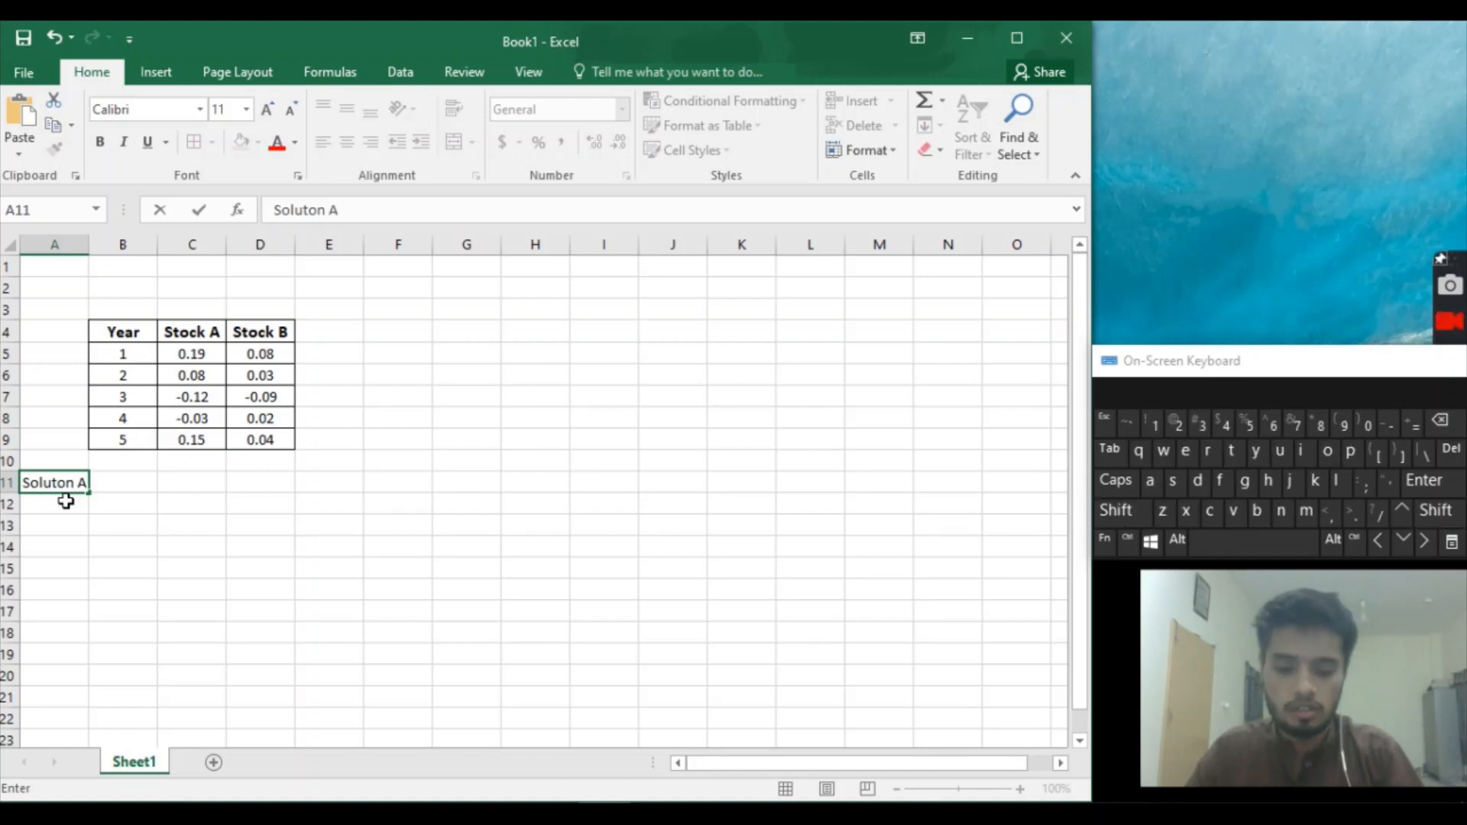
key("Enter")
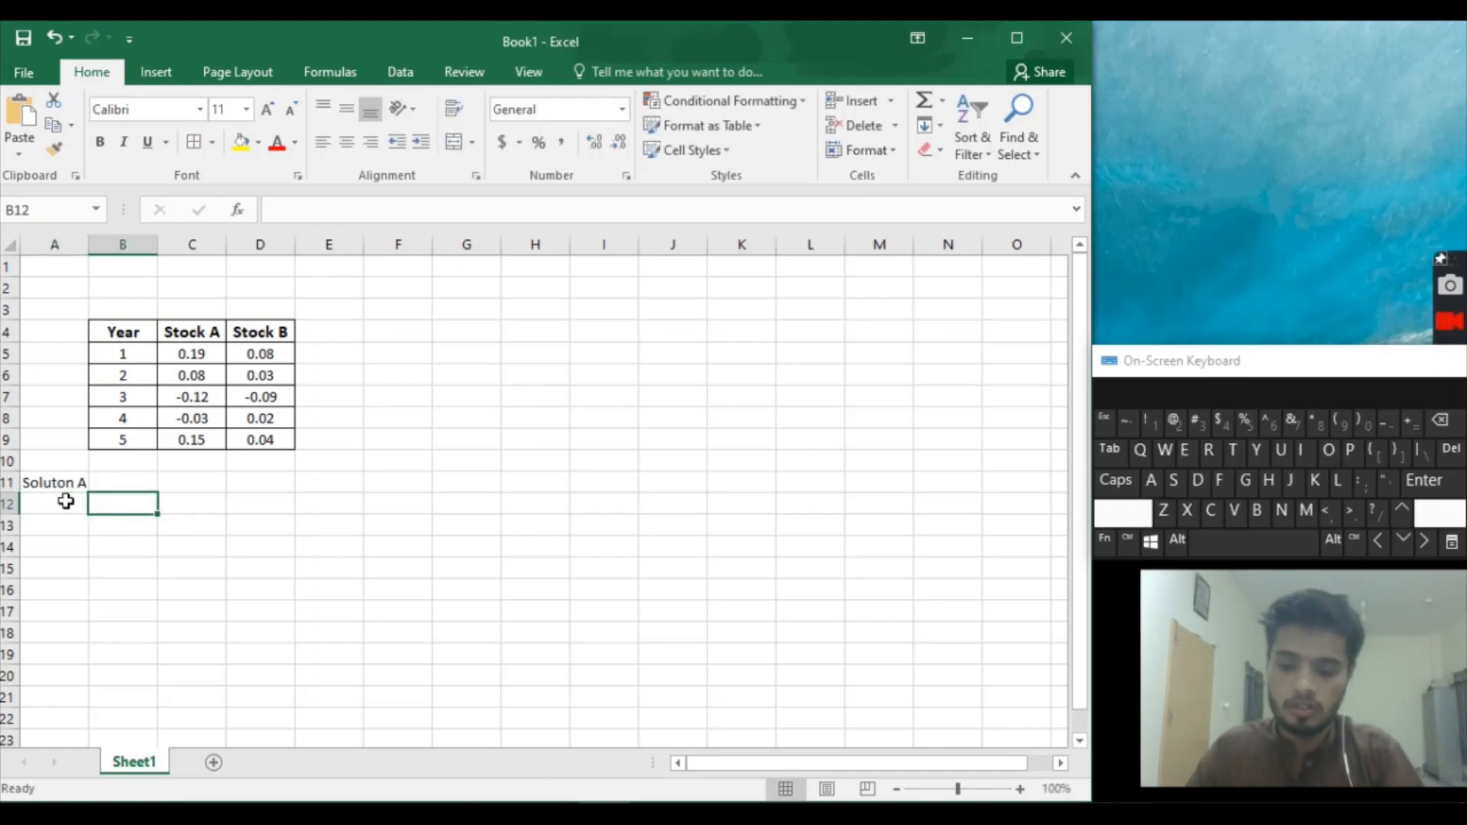
type("AM")
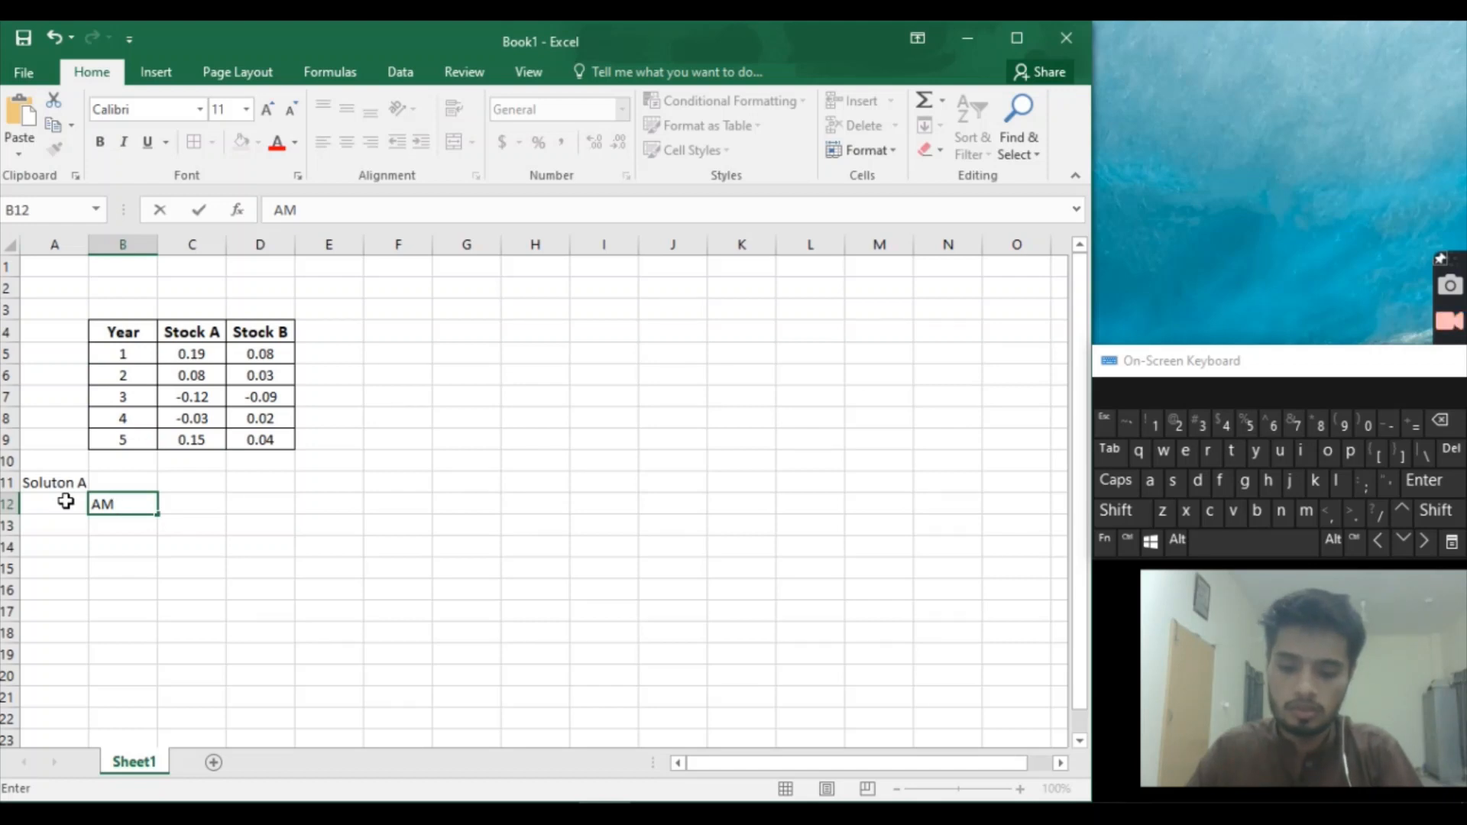
type("of Stock A")
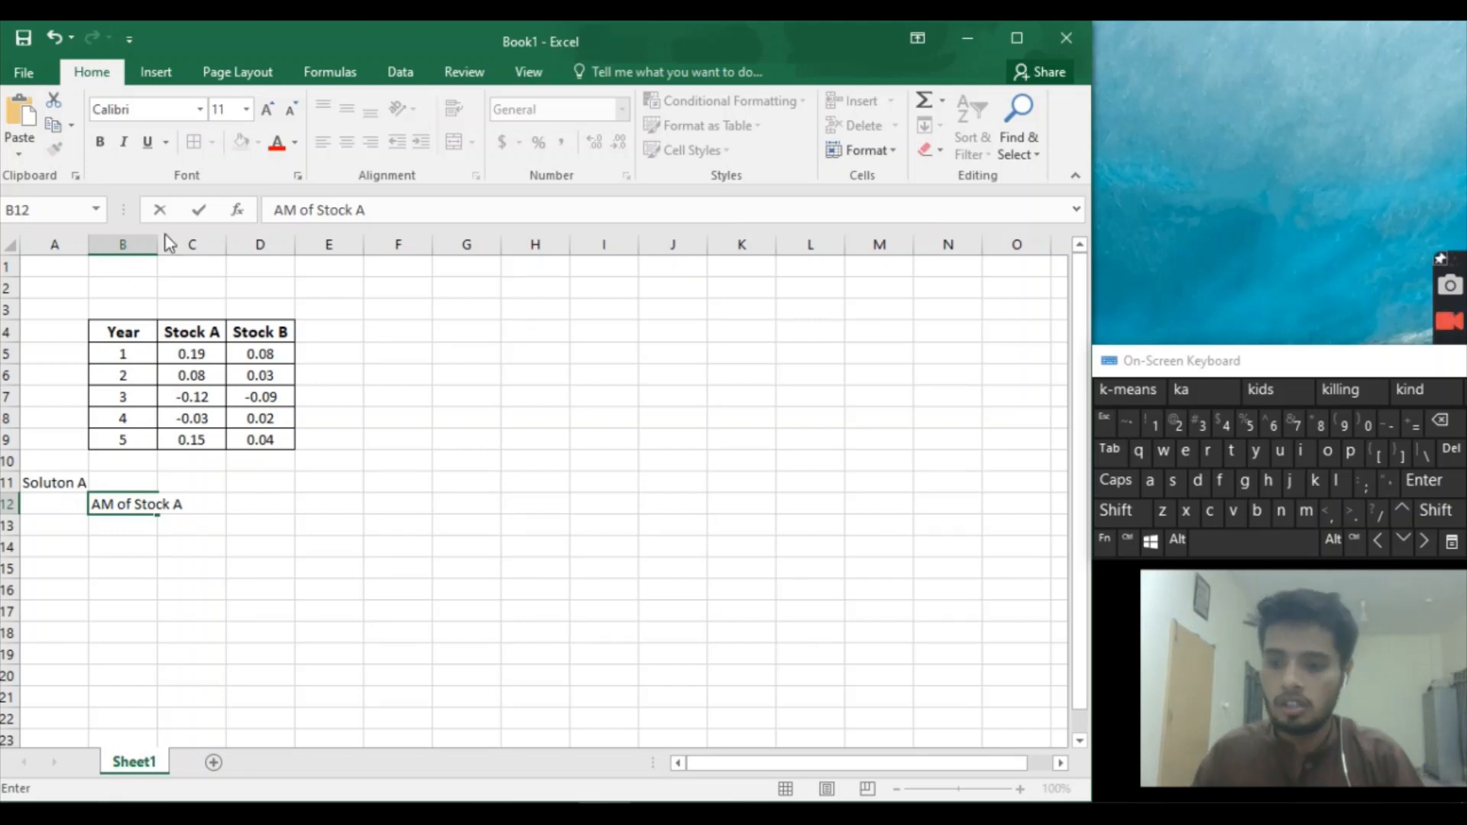
Finish the 'AM of Stock A' label and widen column B so it fits.
left_click(192, 244)
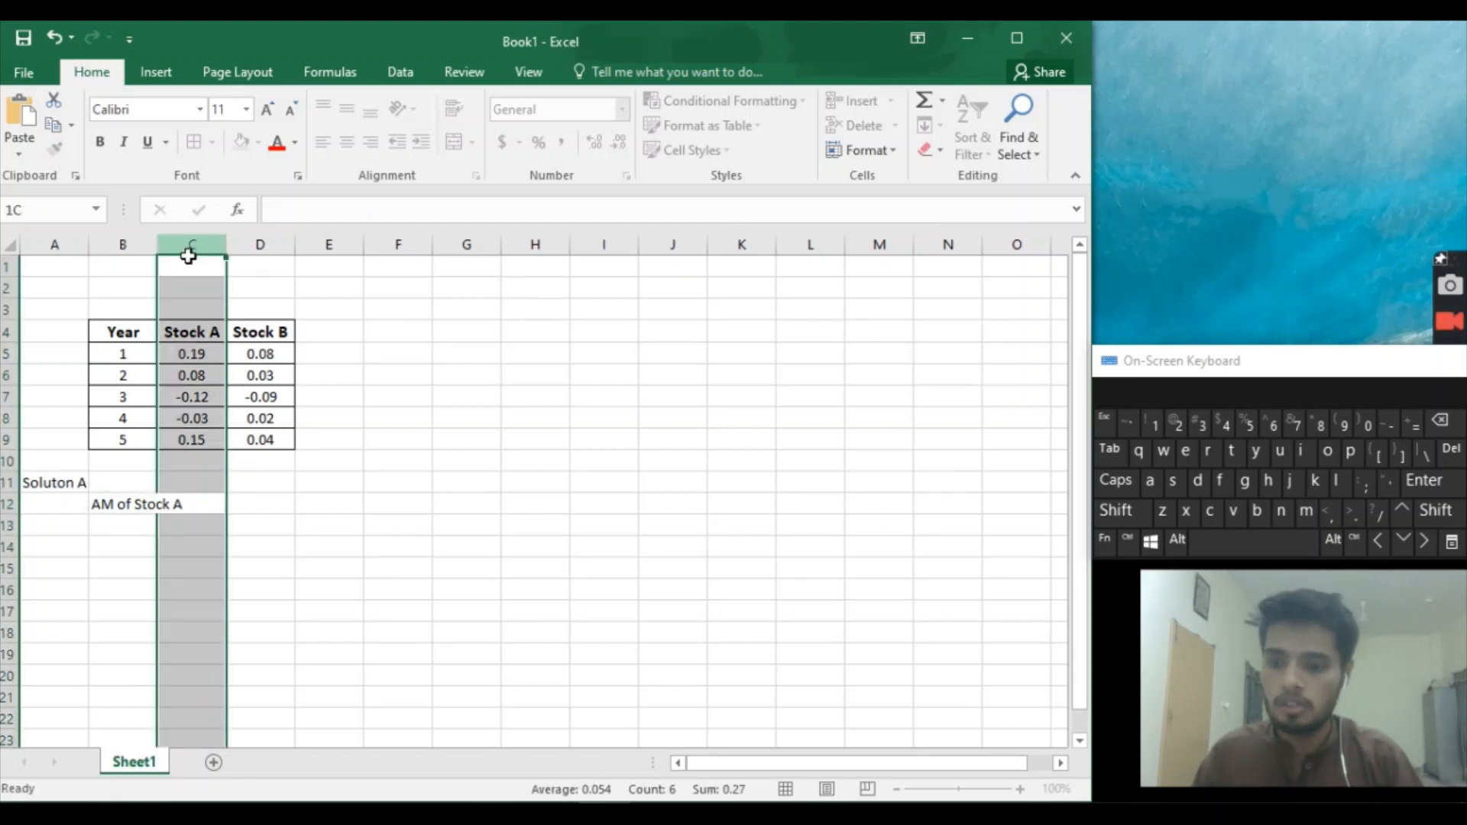
left_click(123, 267)
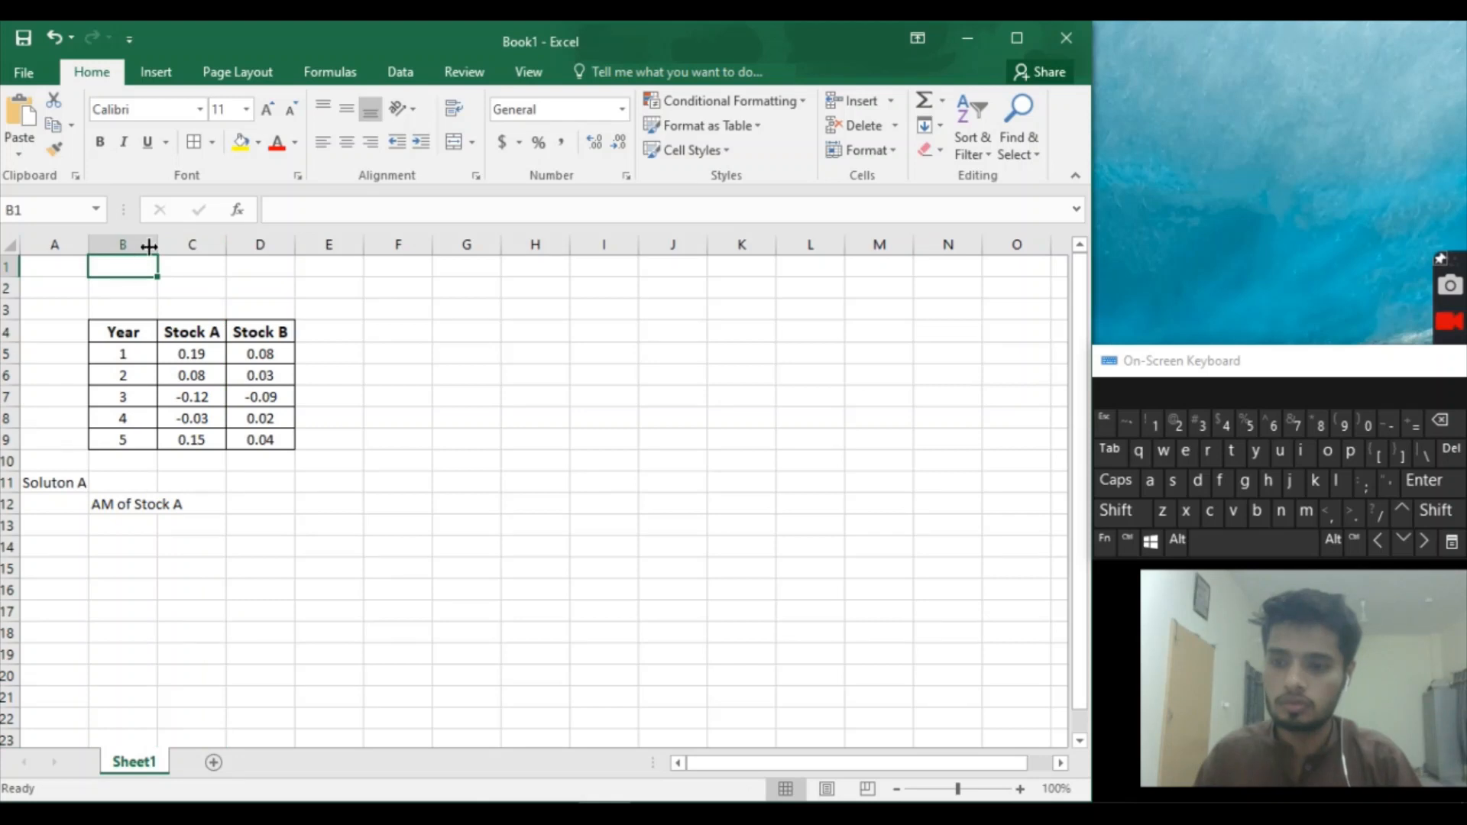
left_click_drag(157, 244, 201, 244)
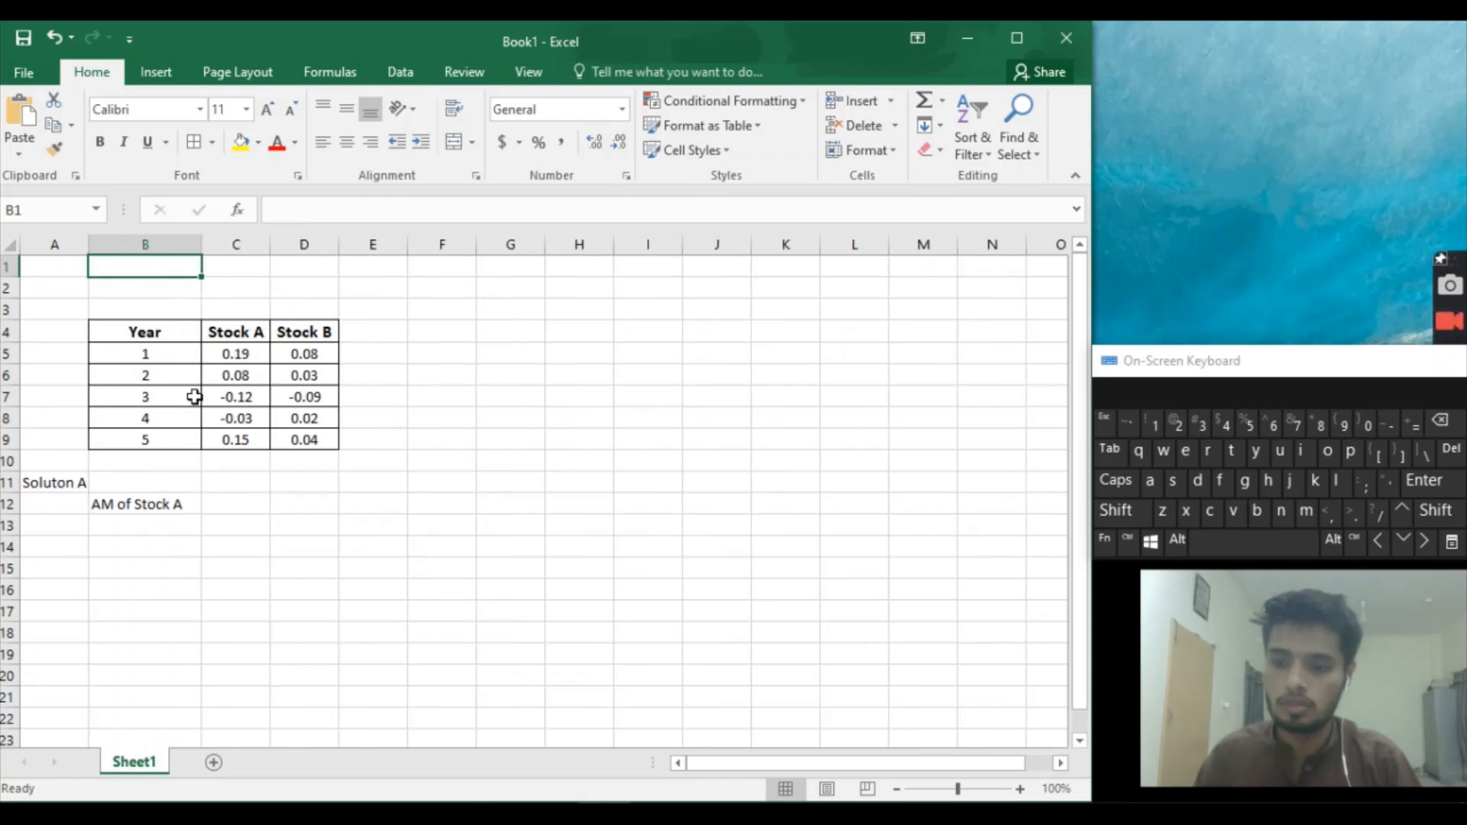
left_click(236, 504)
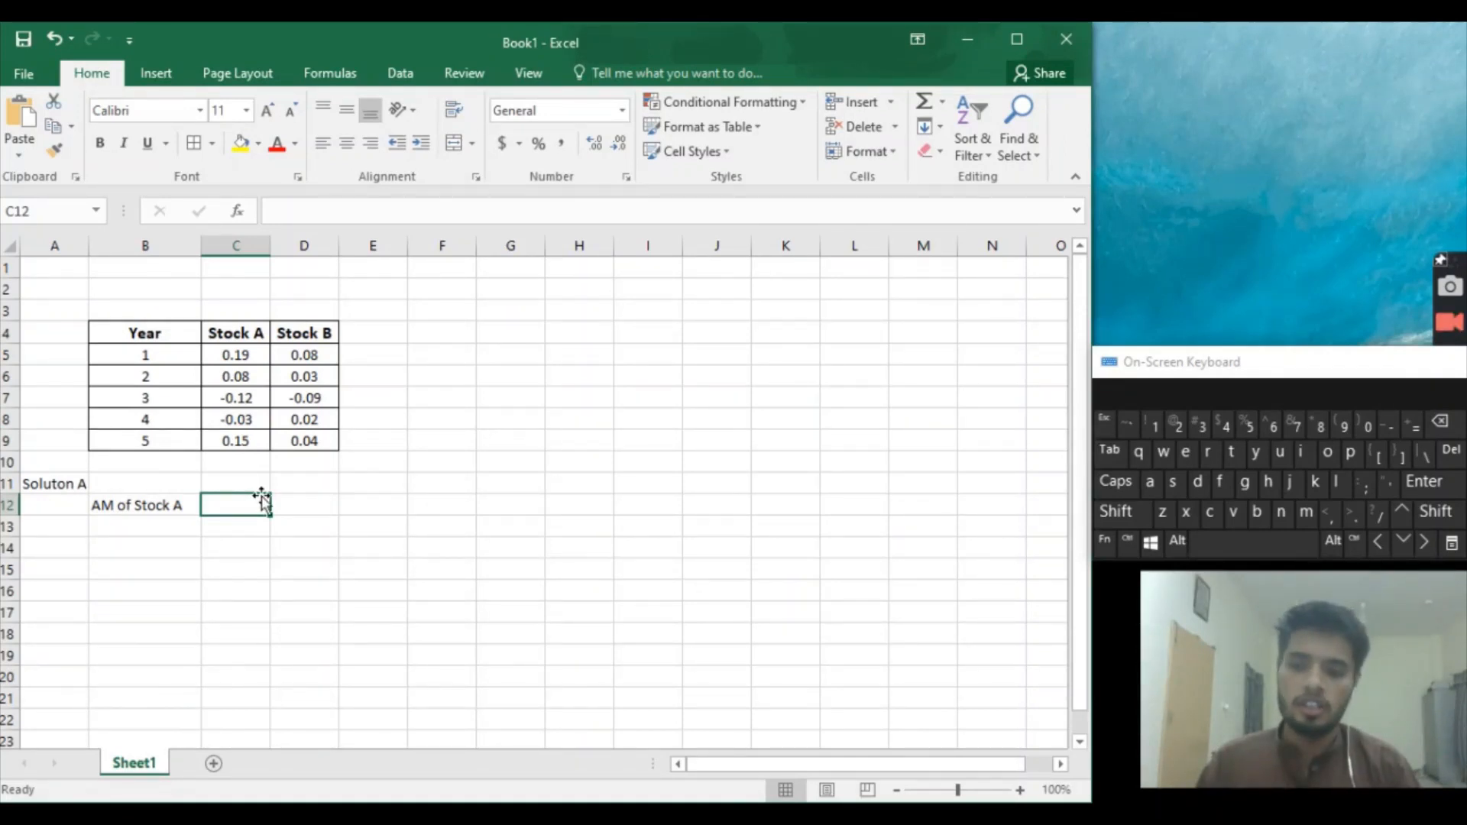
mouse_move(964, 447)
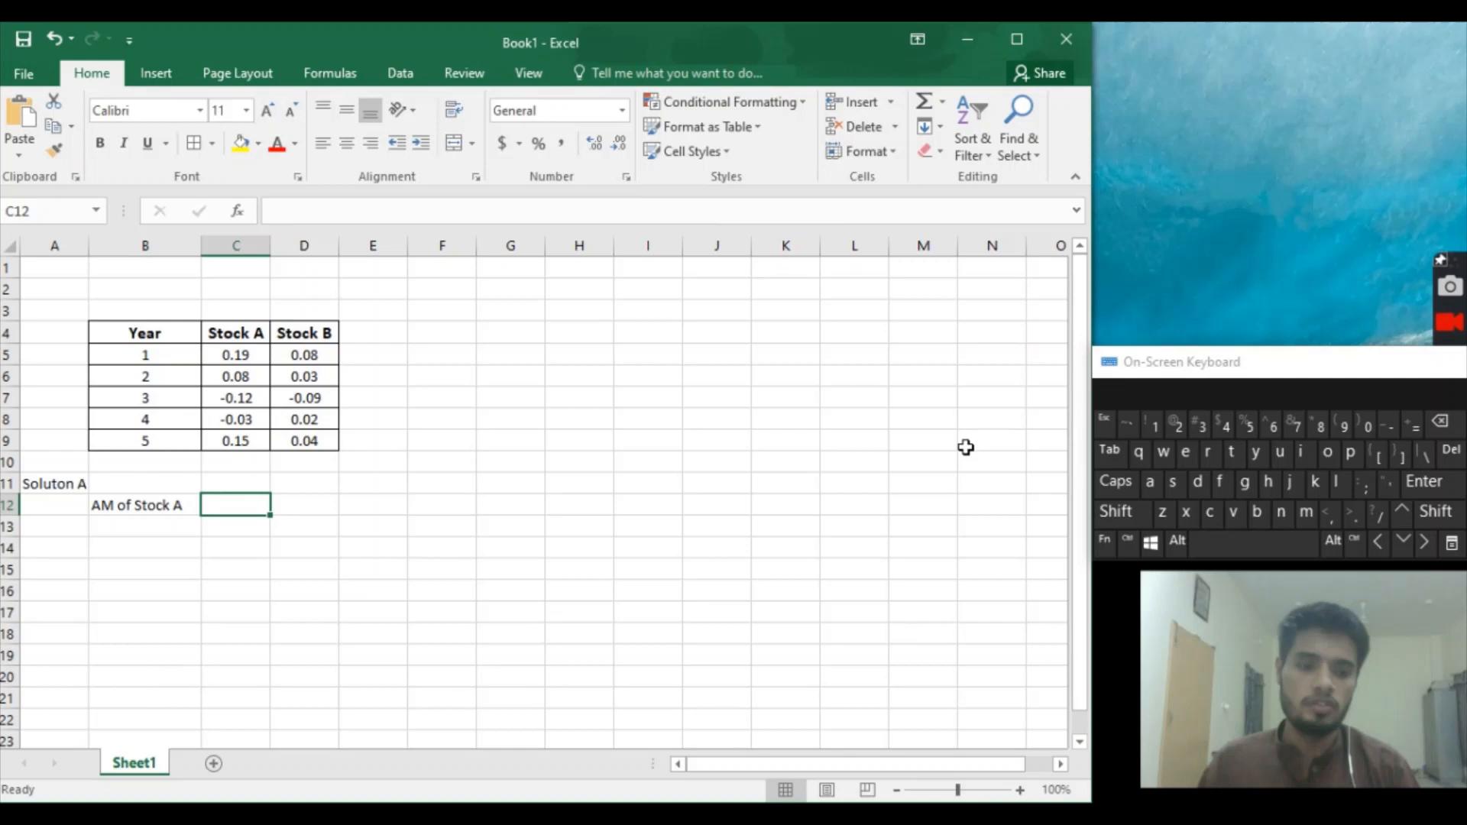
mouse_move(755, 498)
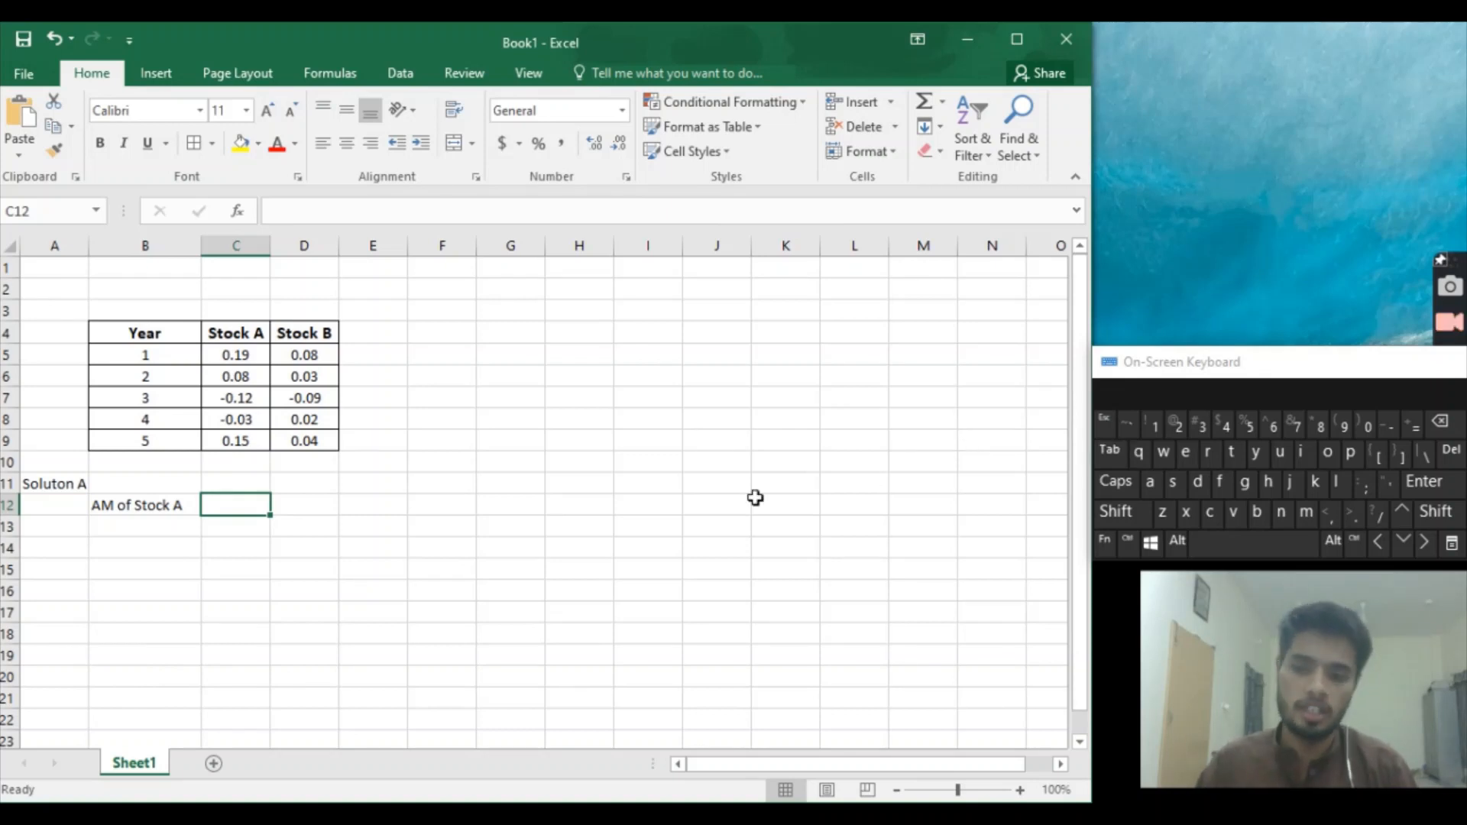
mouse_move(1411, 429)
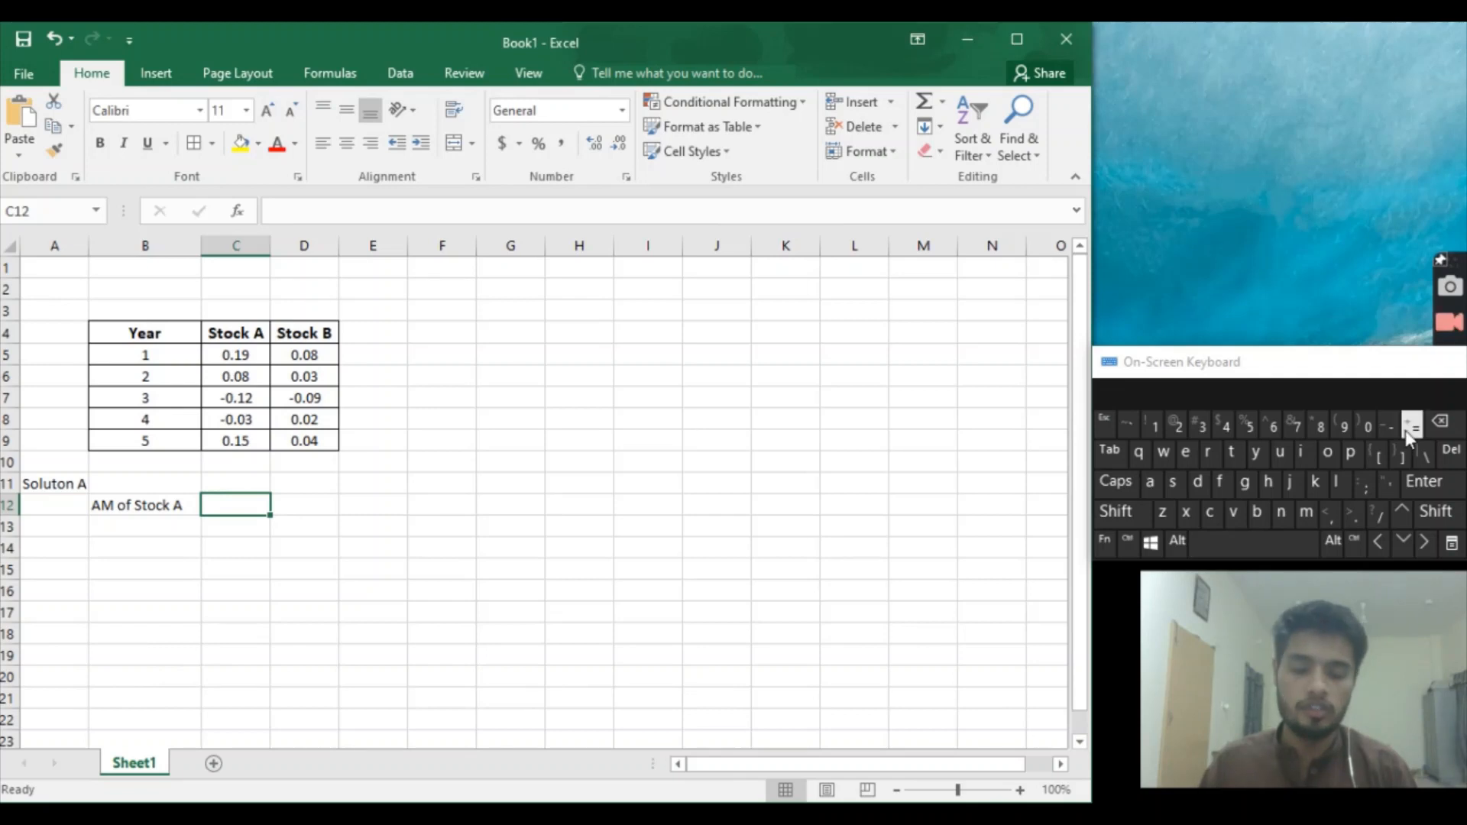
Enter =AVERAGE(C5:C9) in C12, giving Stock A's mean of 0.054.
type("=")
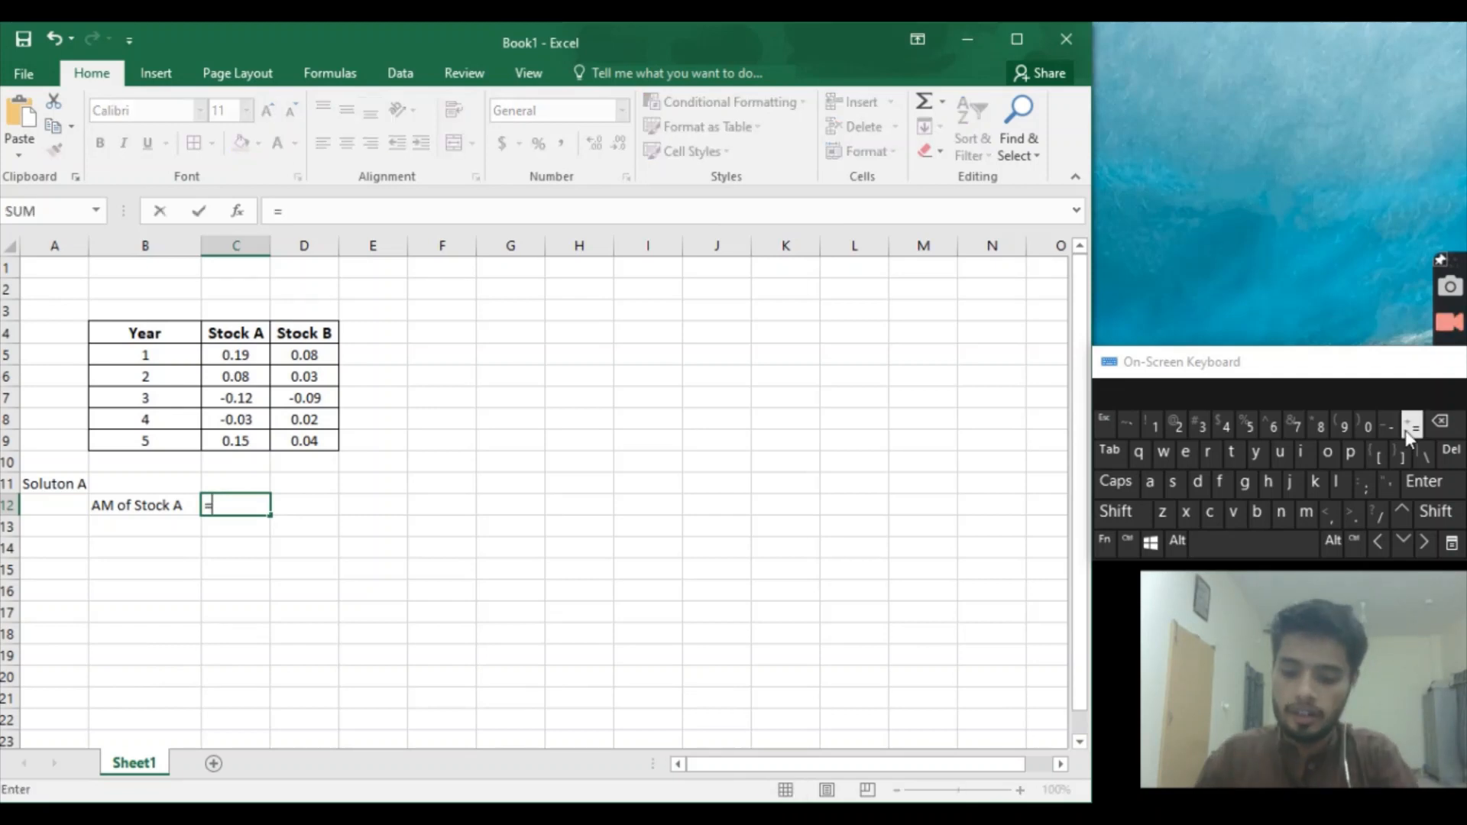
type("average(")
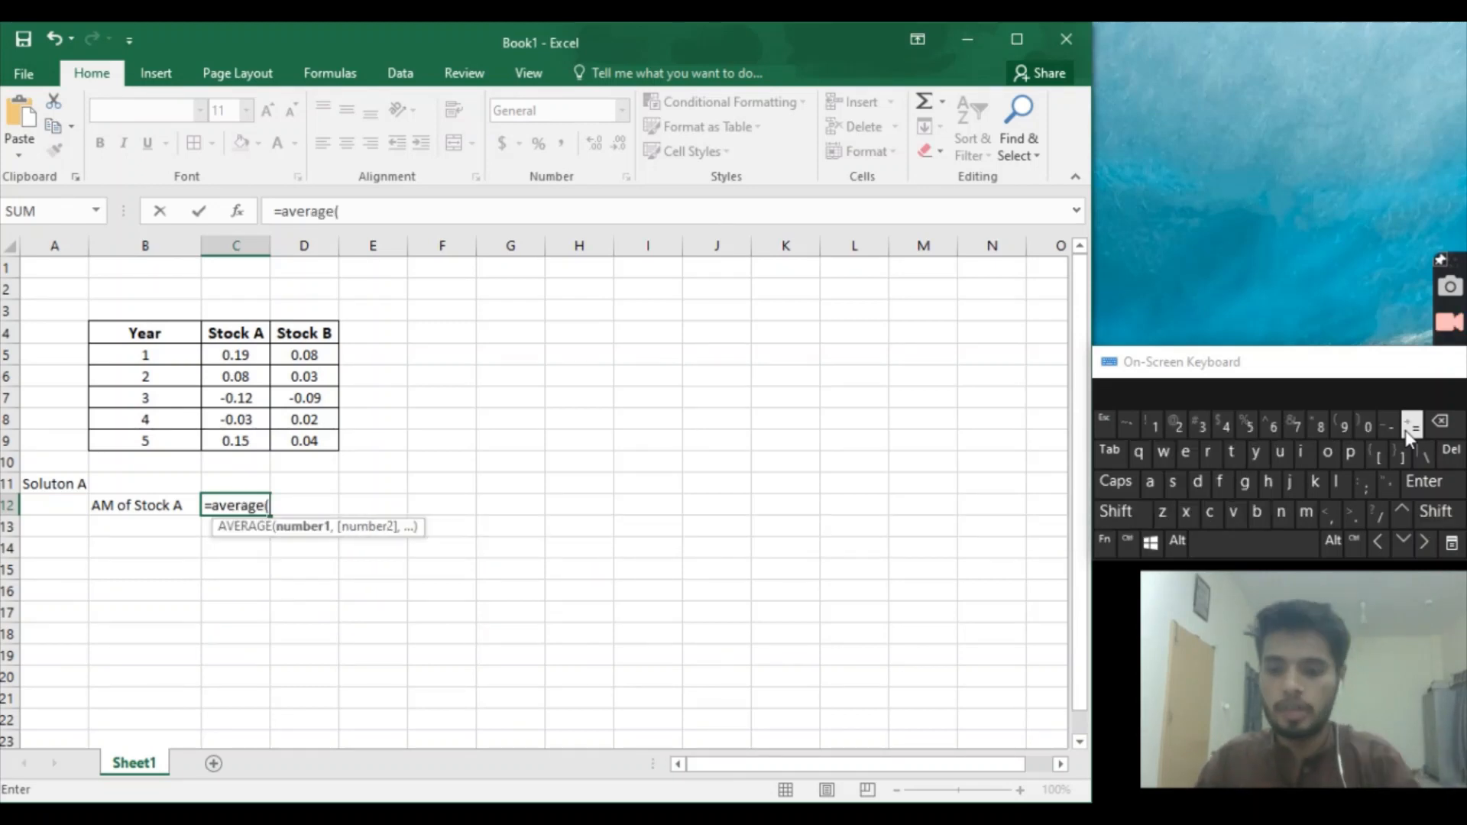
mouse_move(229, 359)
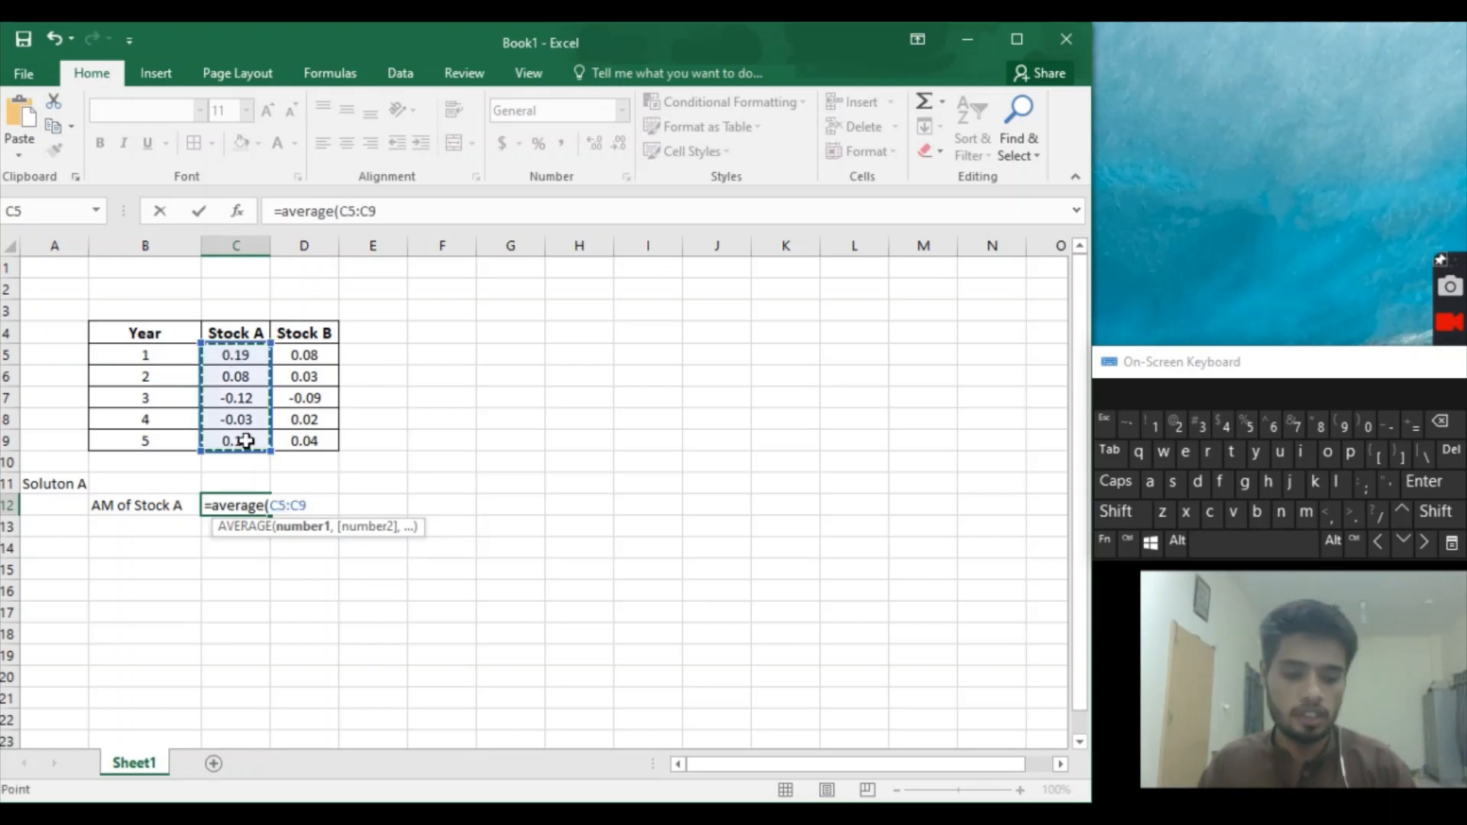
key("Return")
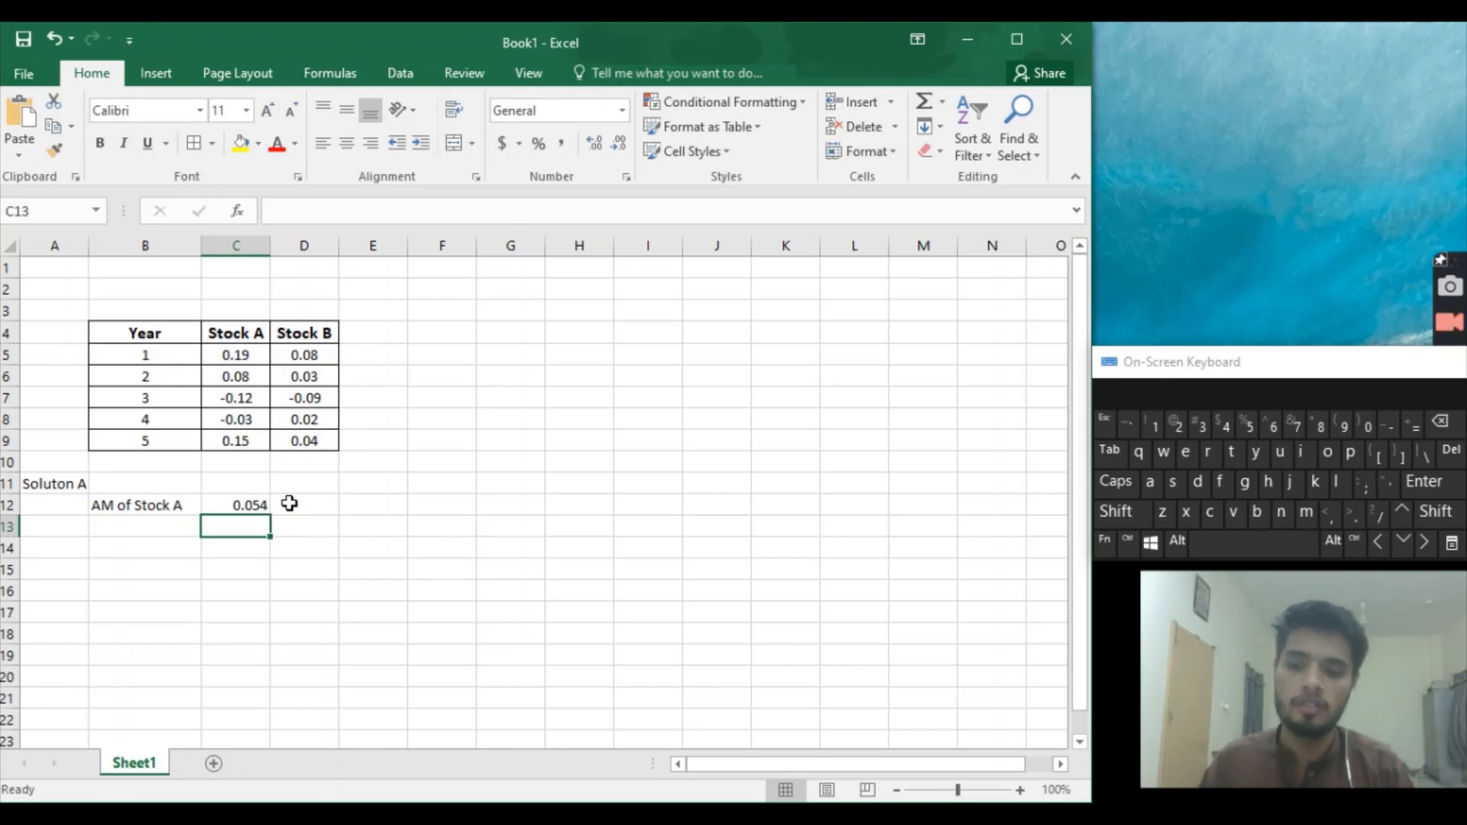
left_click(303, 505)
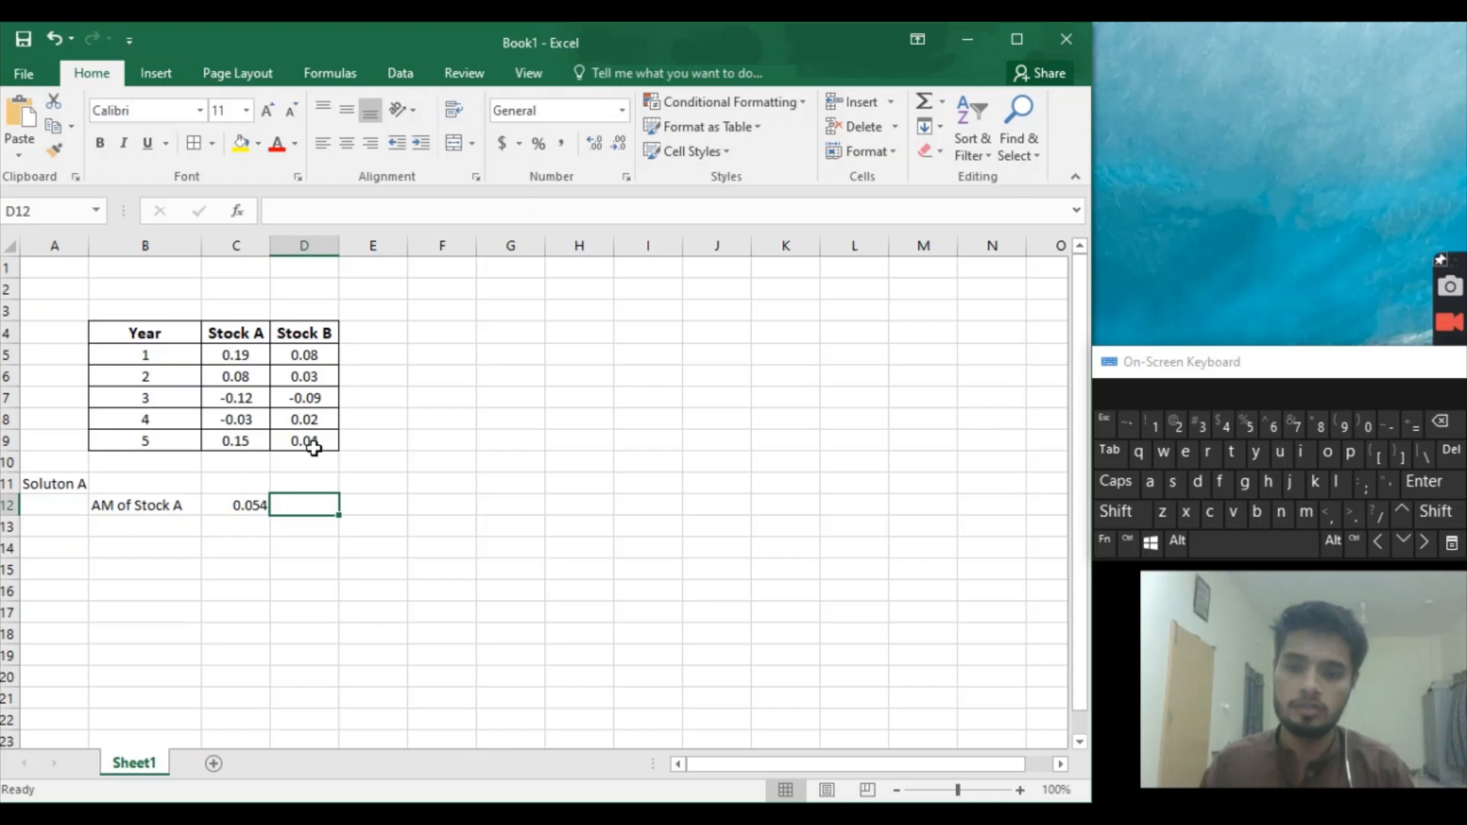
Format D12 as Percentage and reference C12 so Stock A's mean shows 5.40%.
left_click(621, 110)
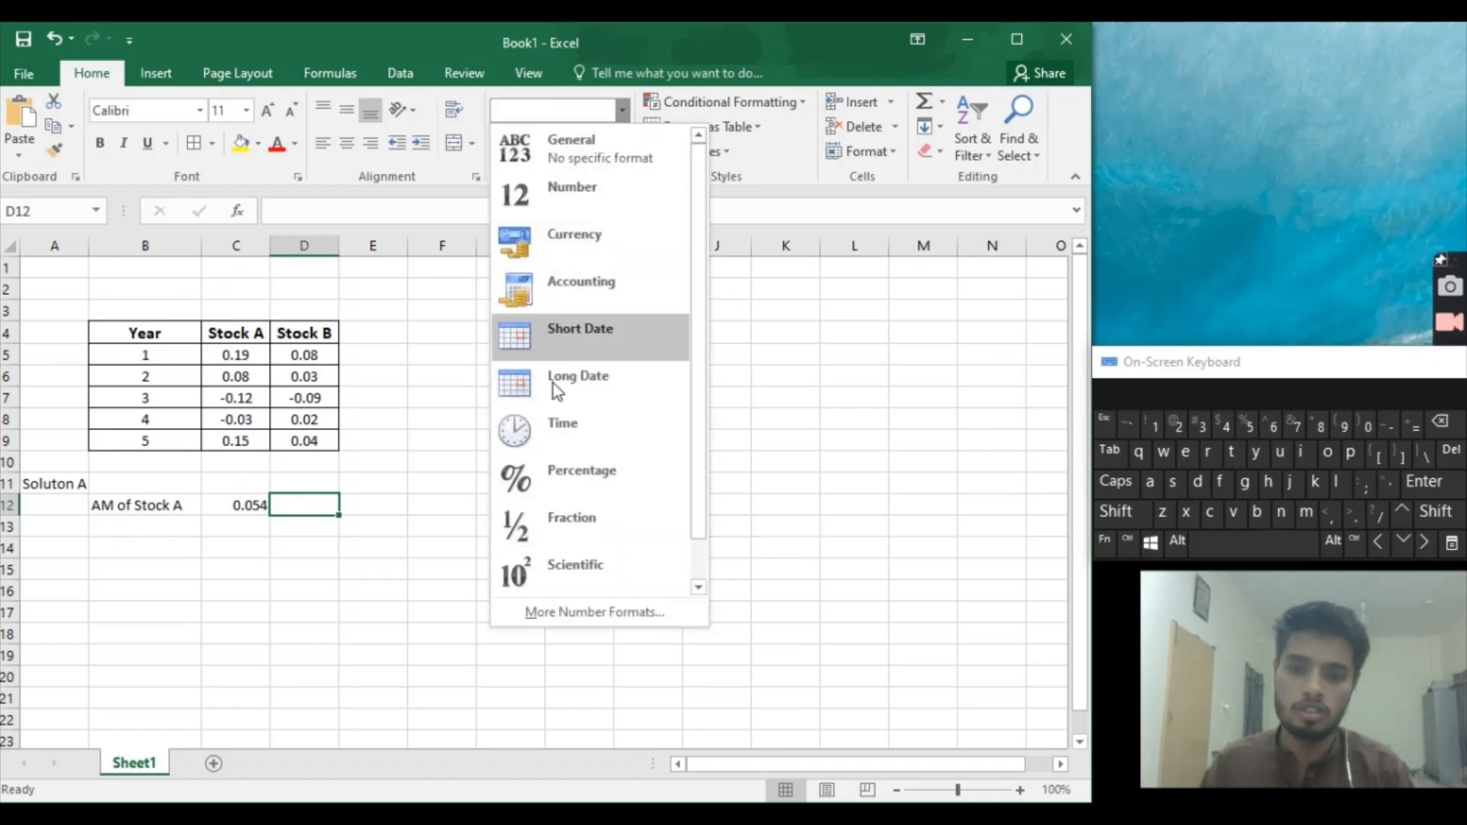
mouse_move(571, 478)
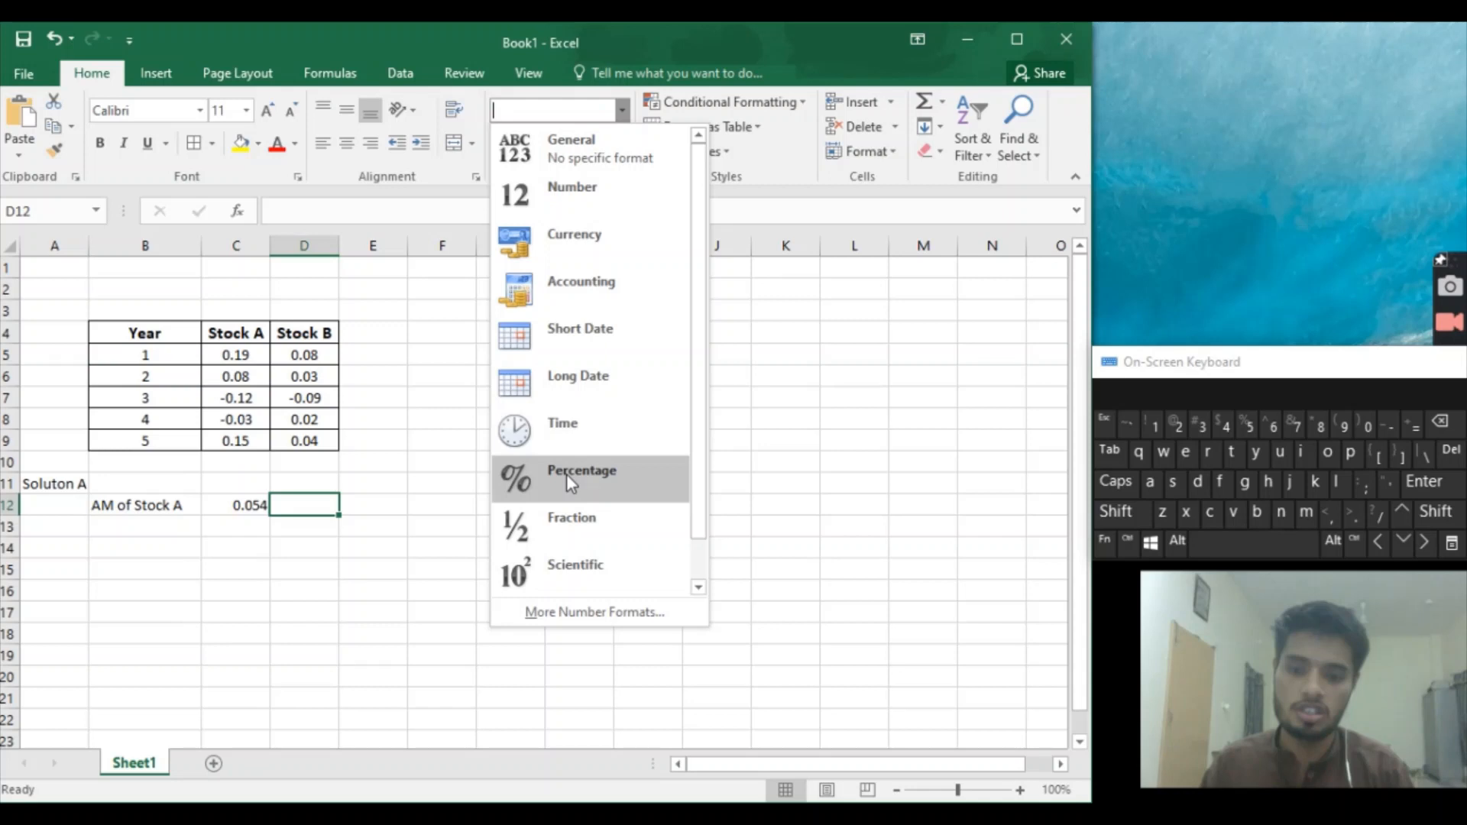
left_click(580, 477)
type("=")
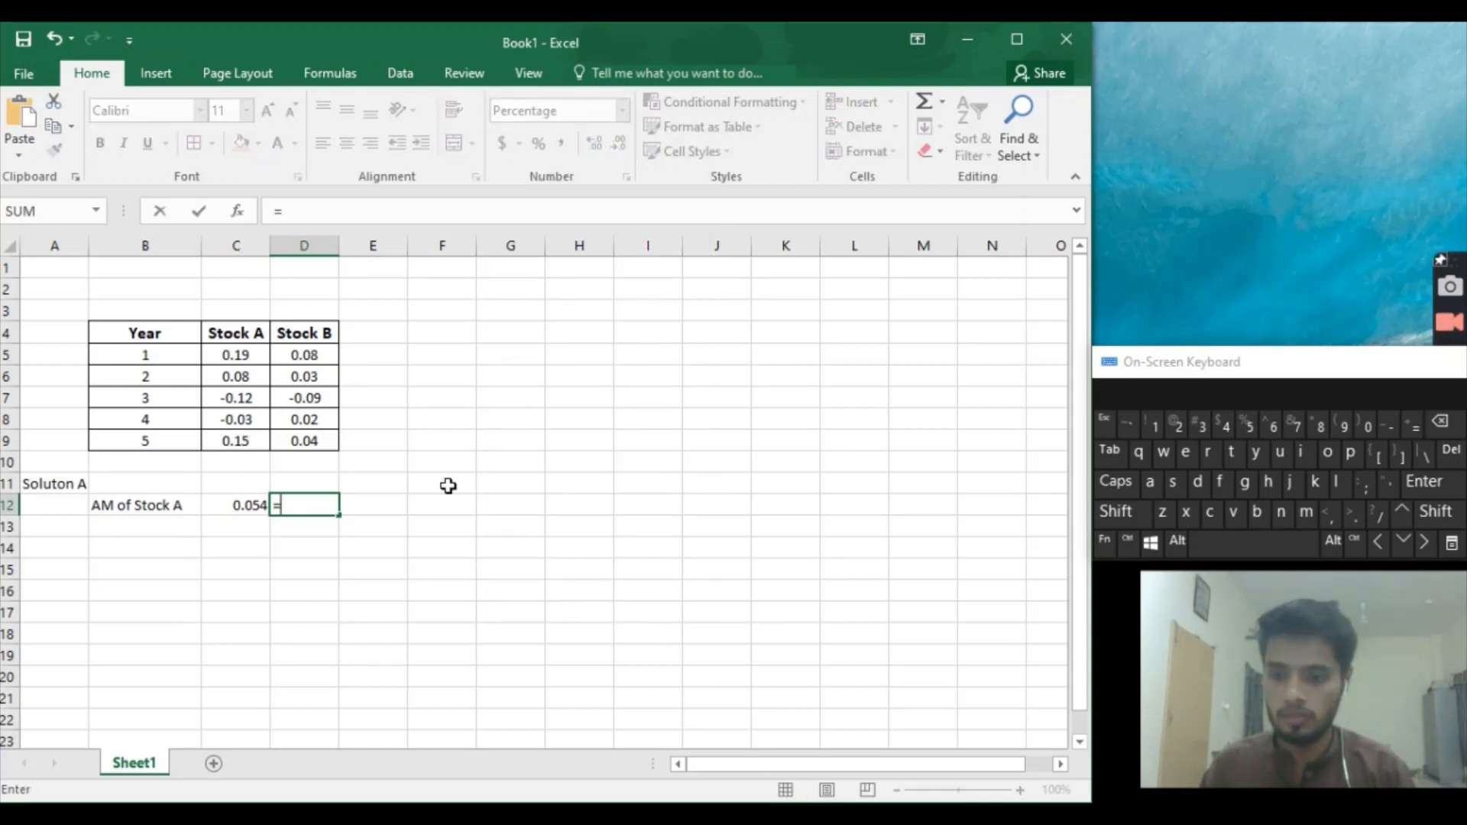
left_click(236, 505)
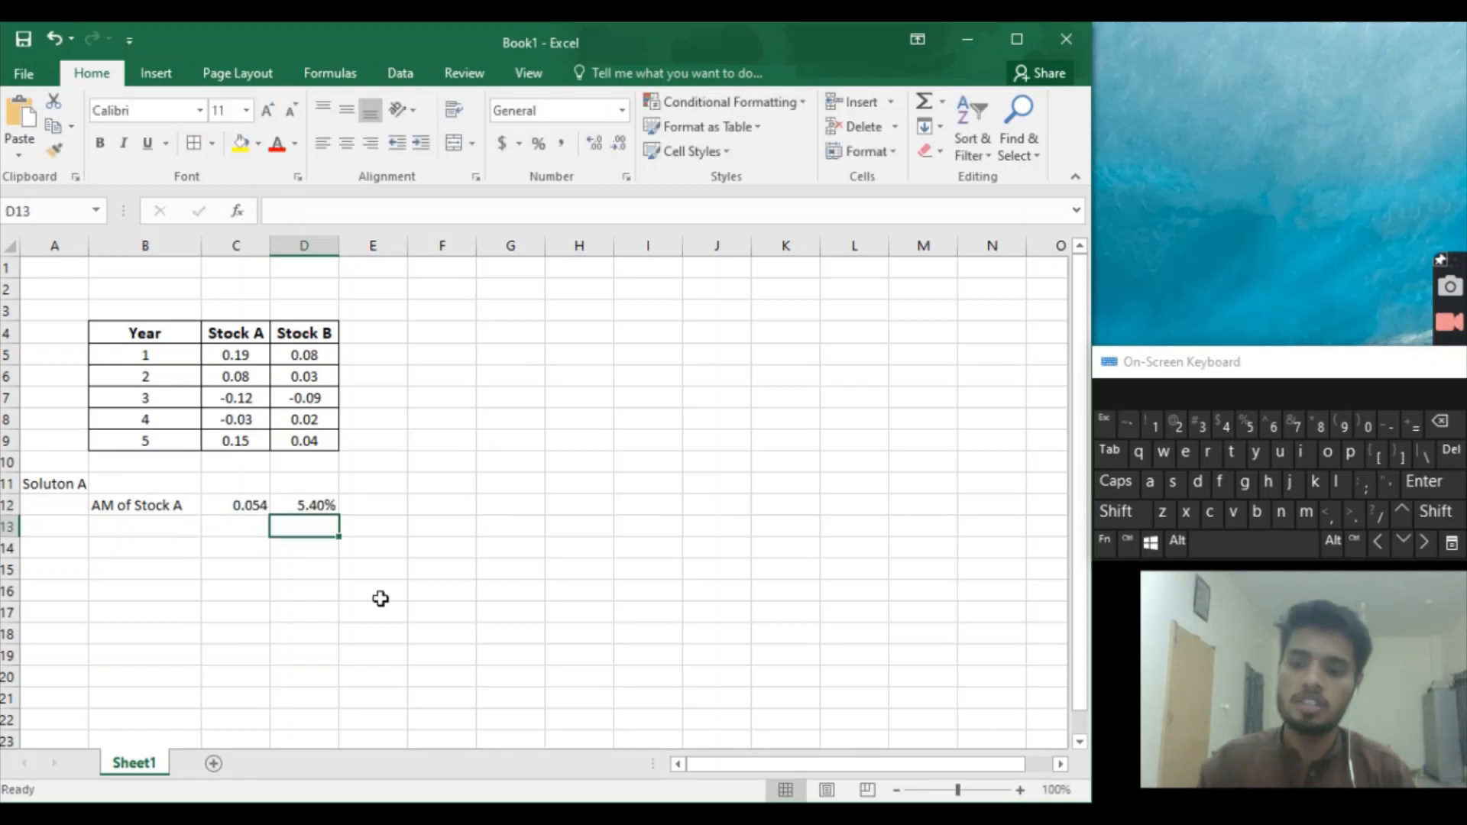
mouse_move(381, 629)
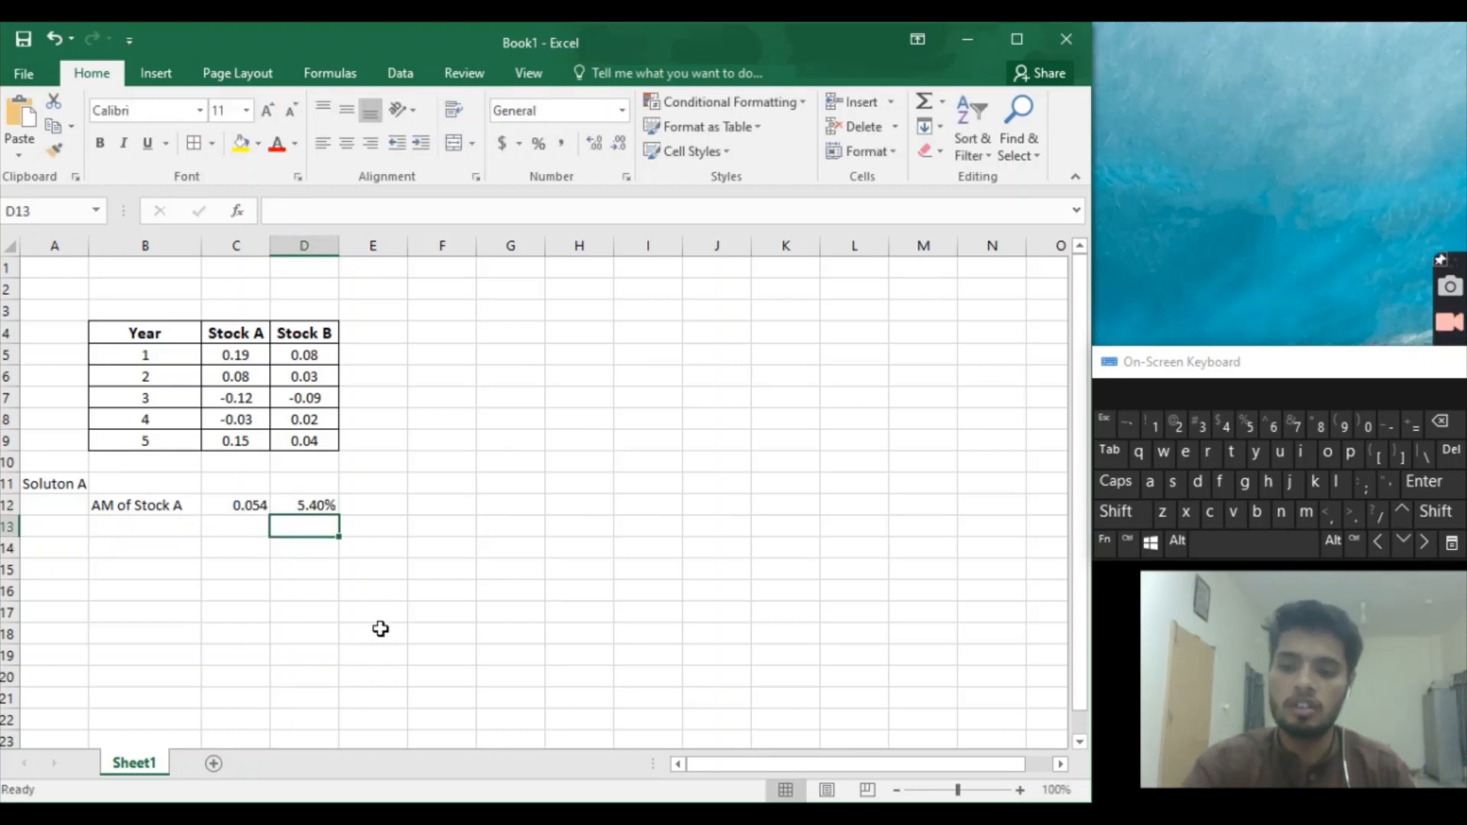
mouse_move(92, 499)
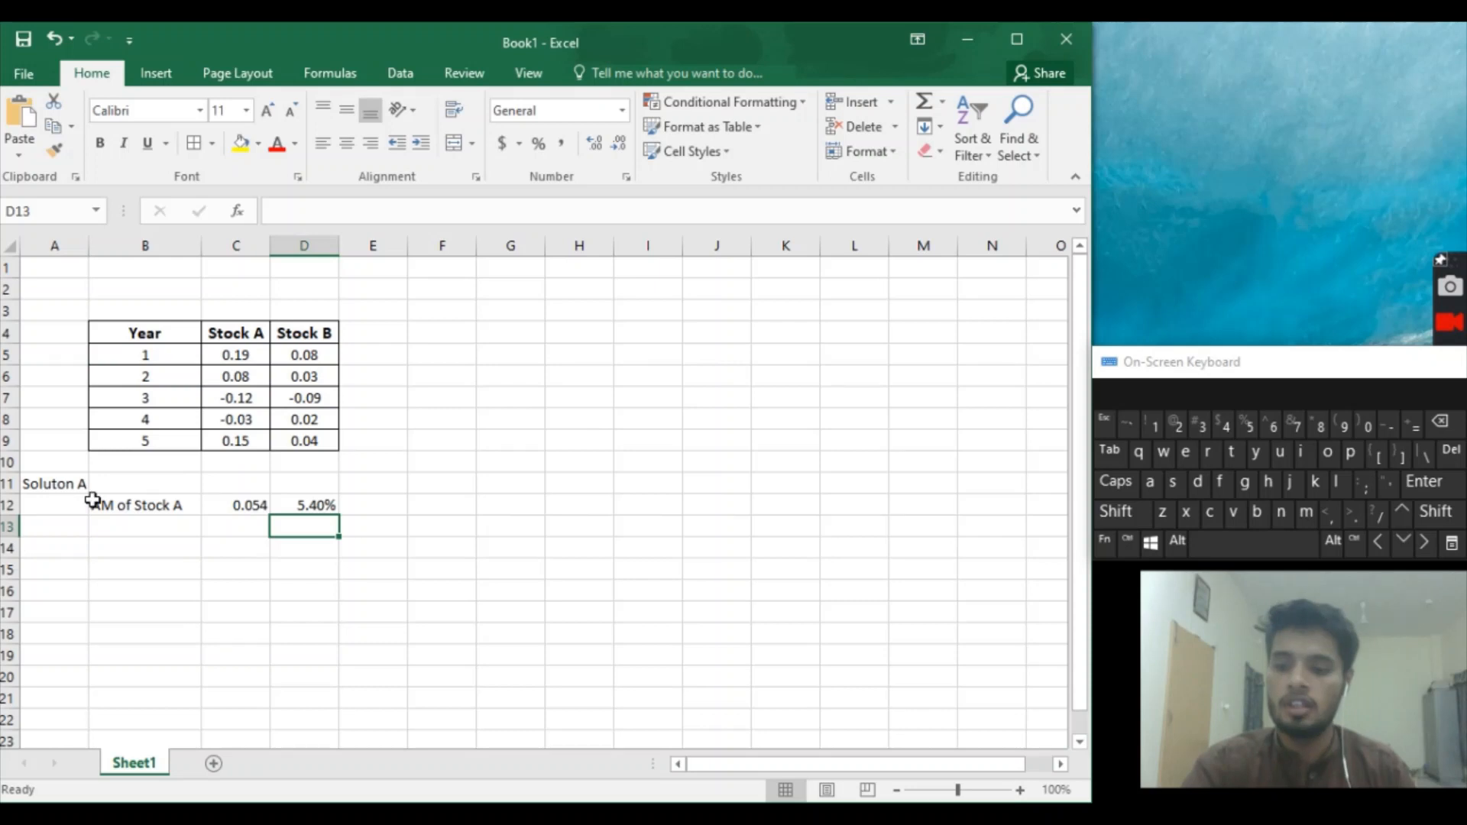
Add the 'Am of Stock B' label in cell B13.
left_click(145, 526)
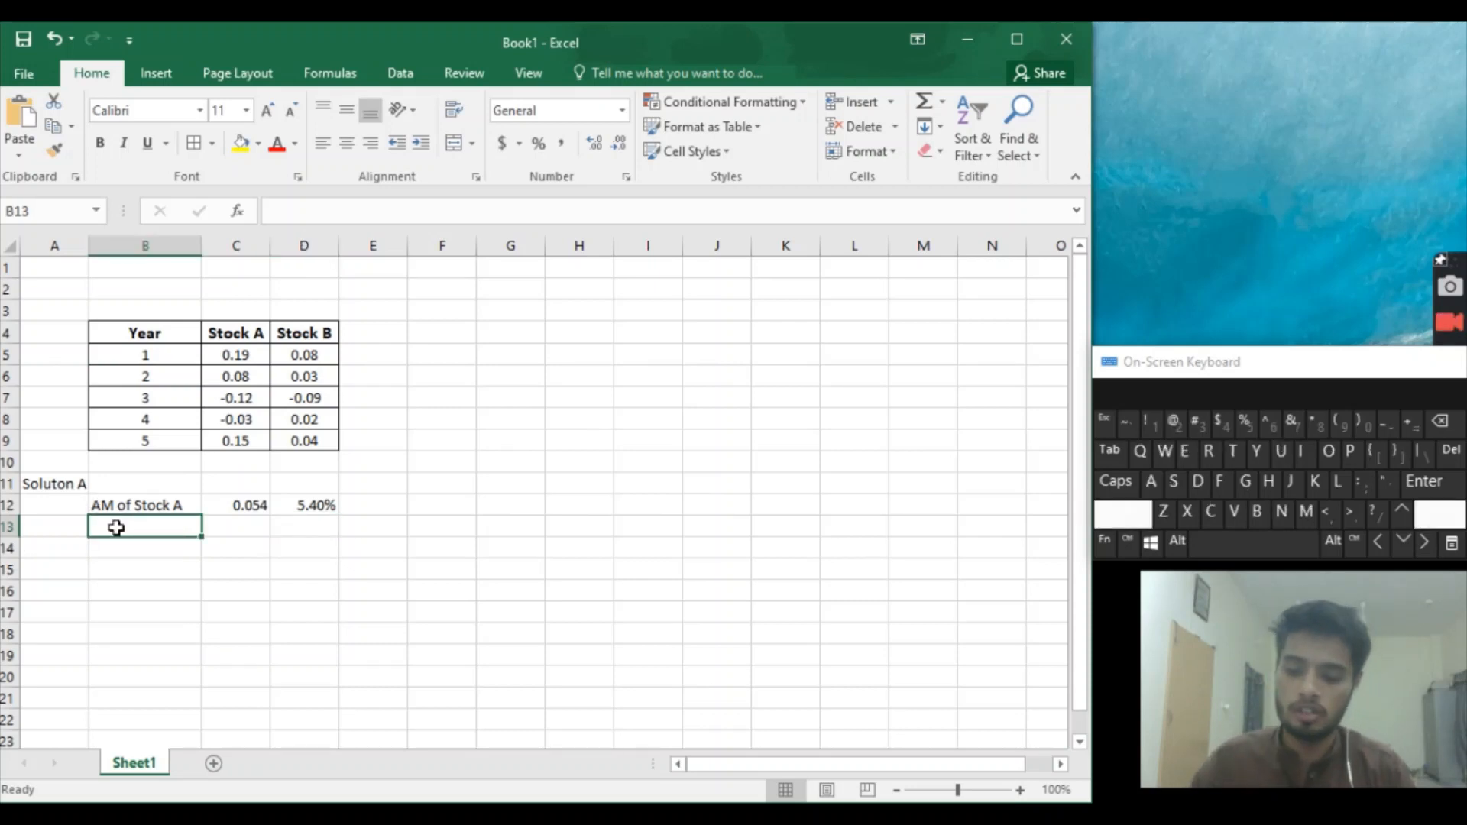
type("AM of Stock A")
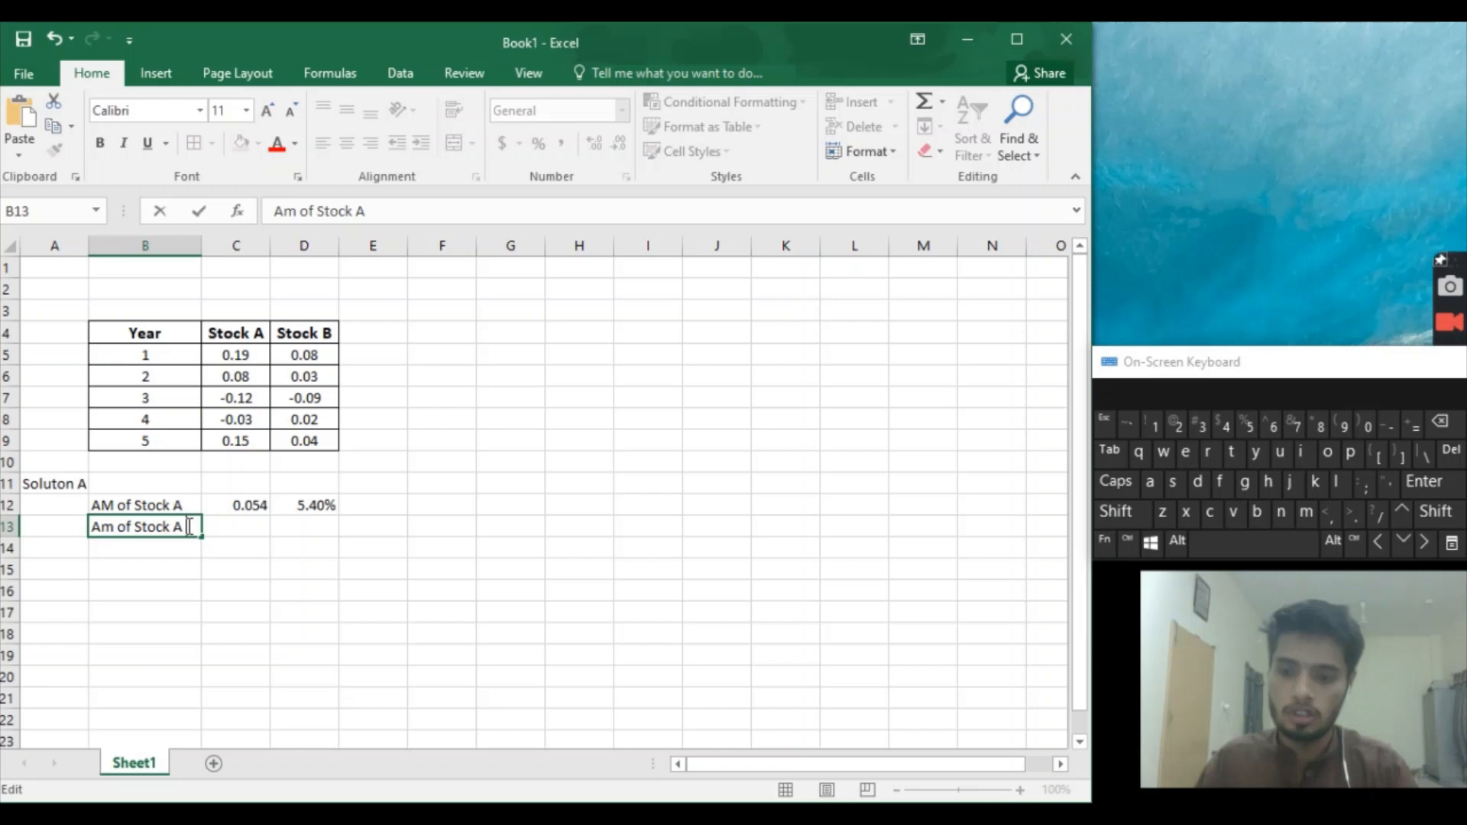
key("Backspace")
type("B")
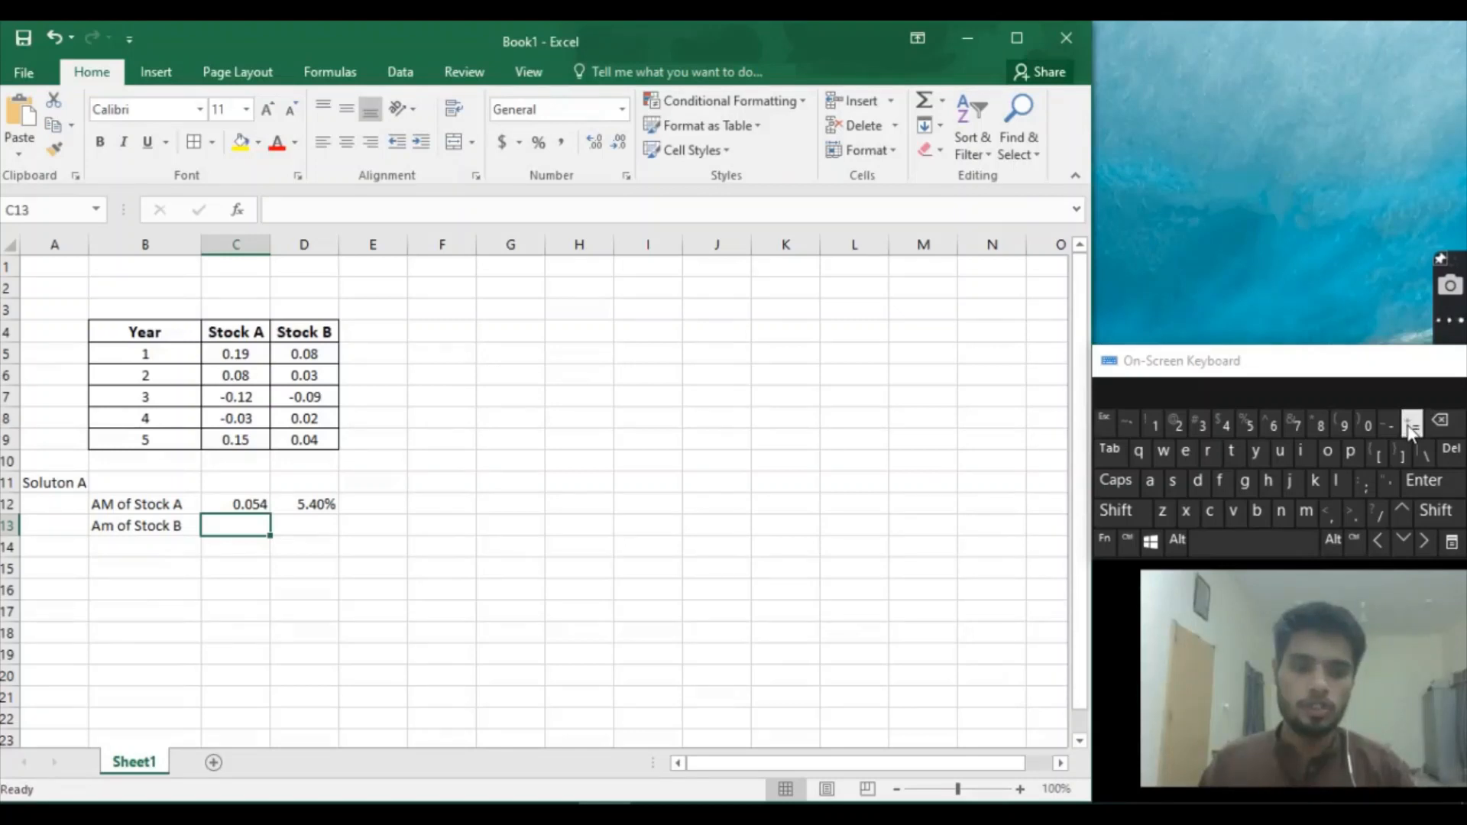
Enter =AVERAGE(D5:D9) in C13, giving Stock B's mean of 0.016.
type("=av")
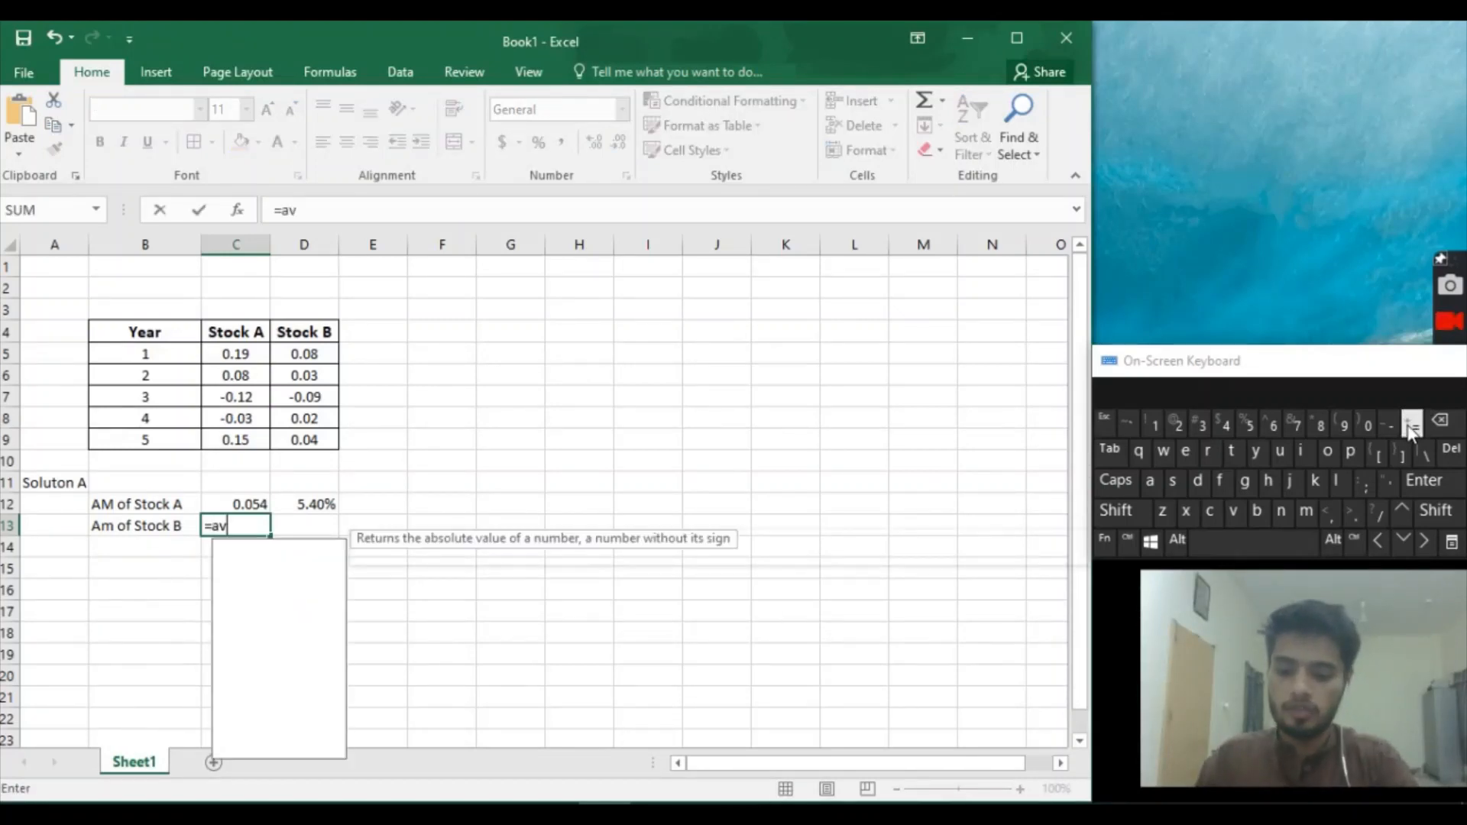
type("e")
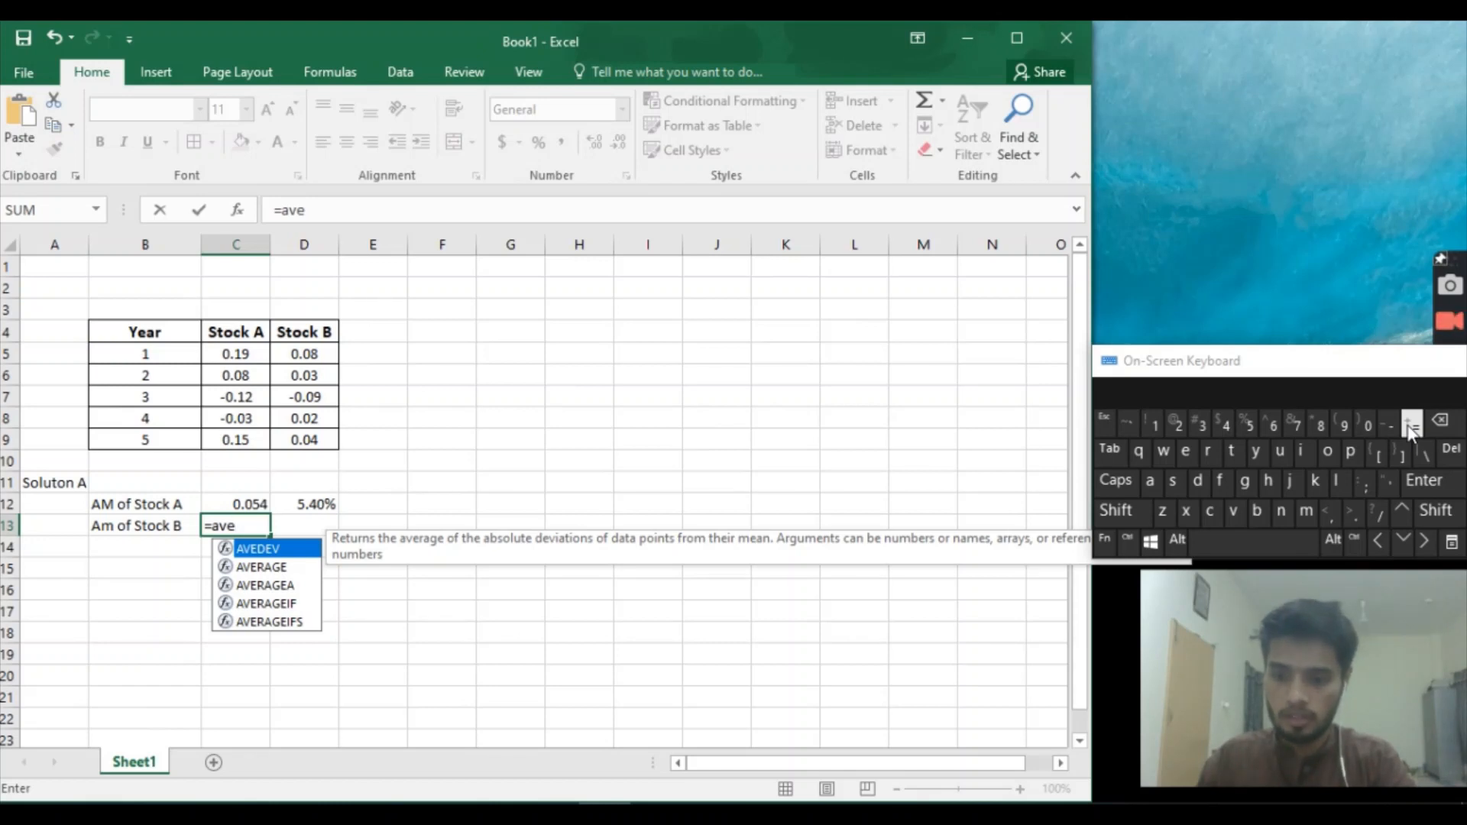
key("backspace")
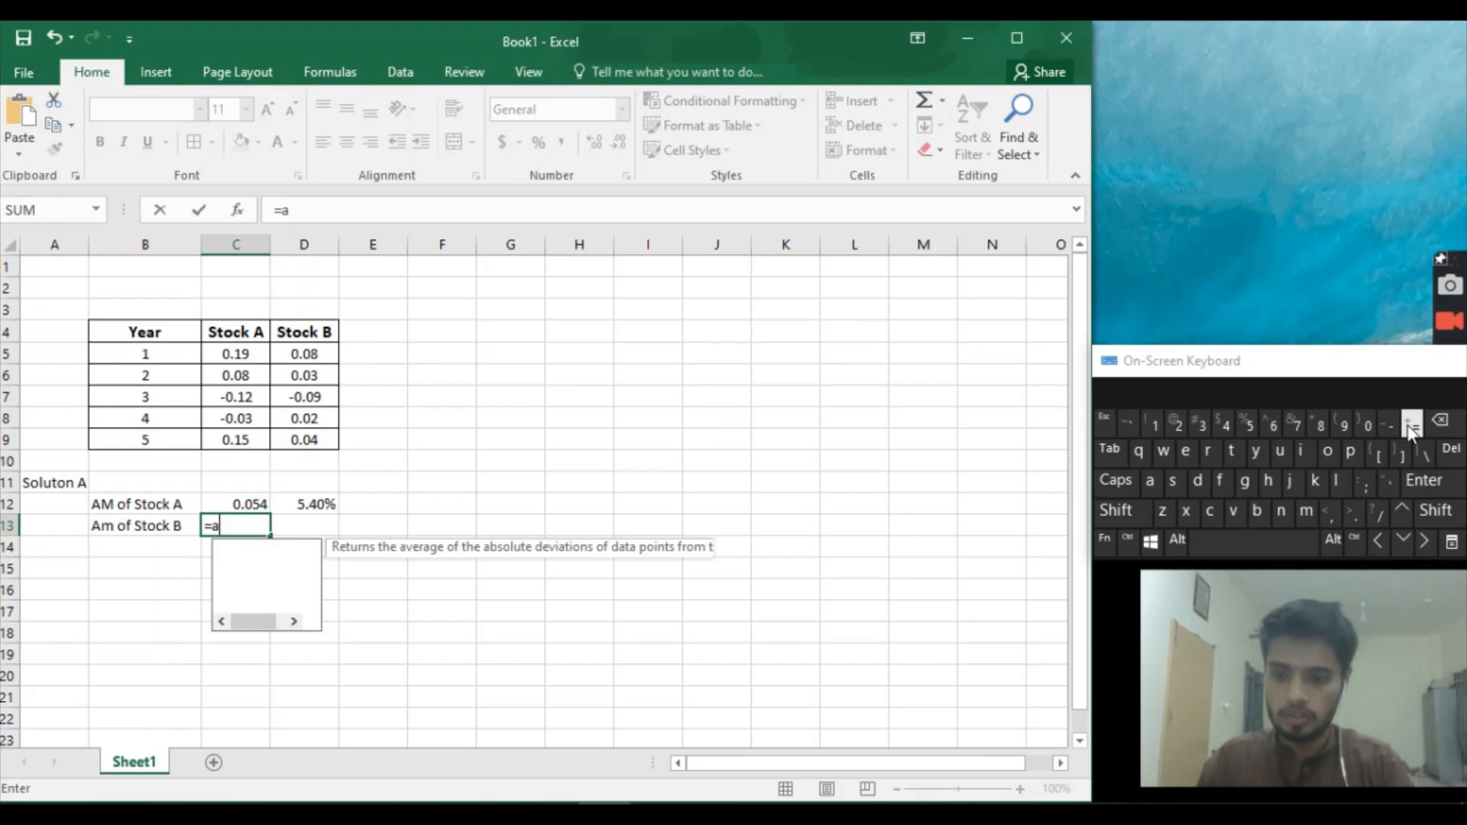
type("ver")
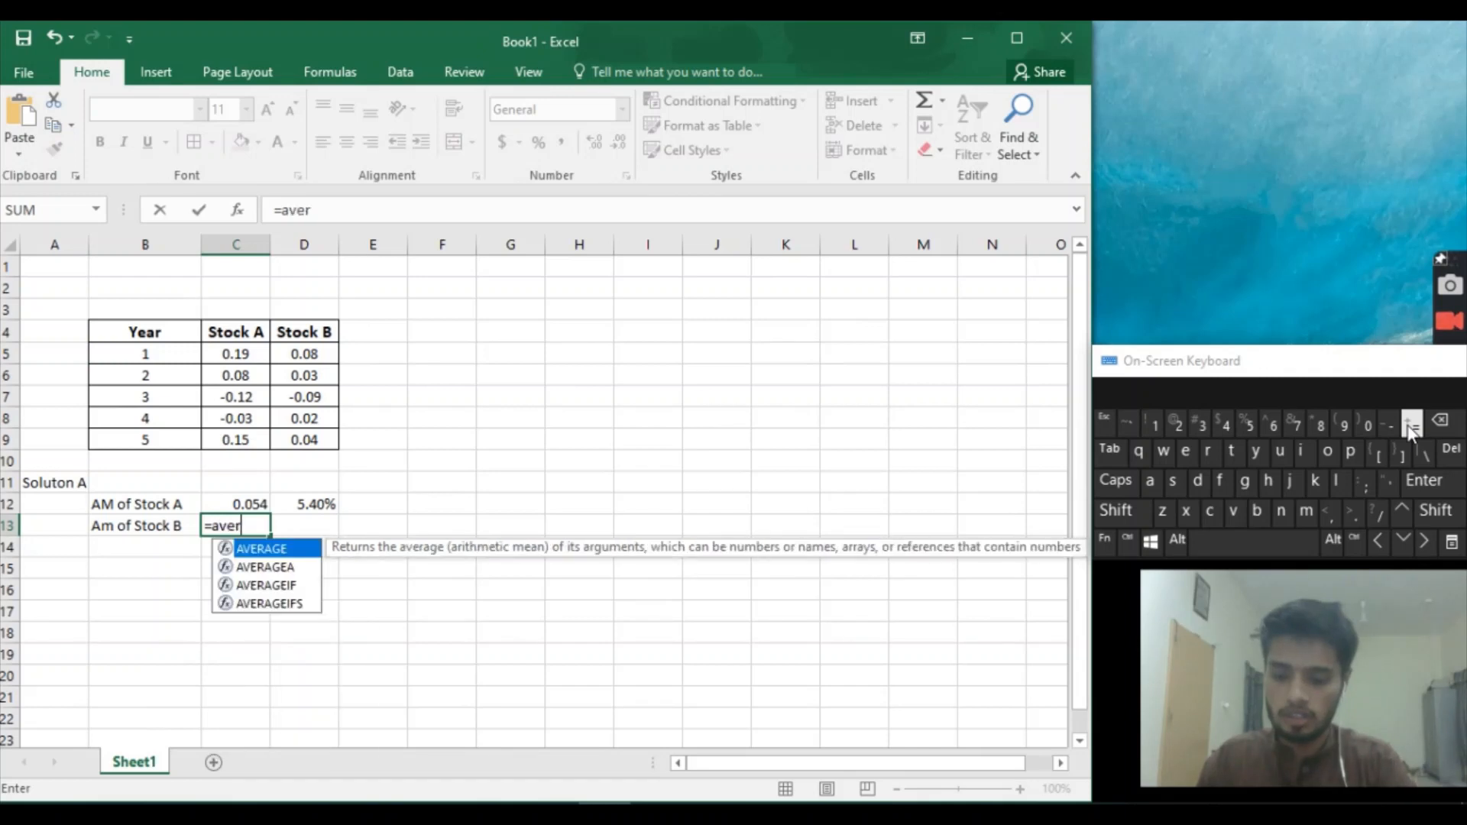
type("age(D5:D9")
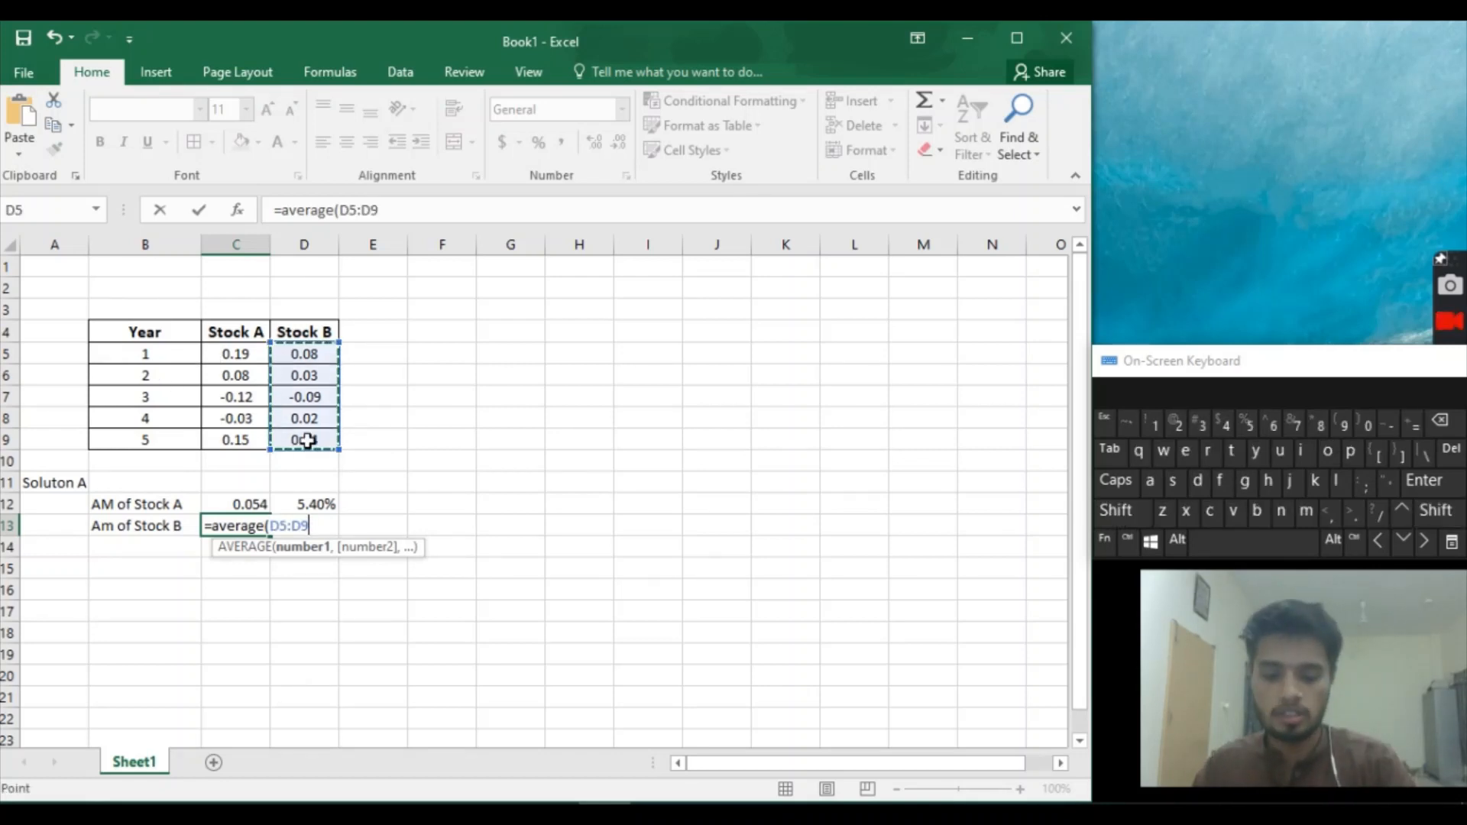
key("Enter")
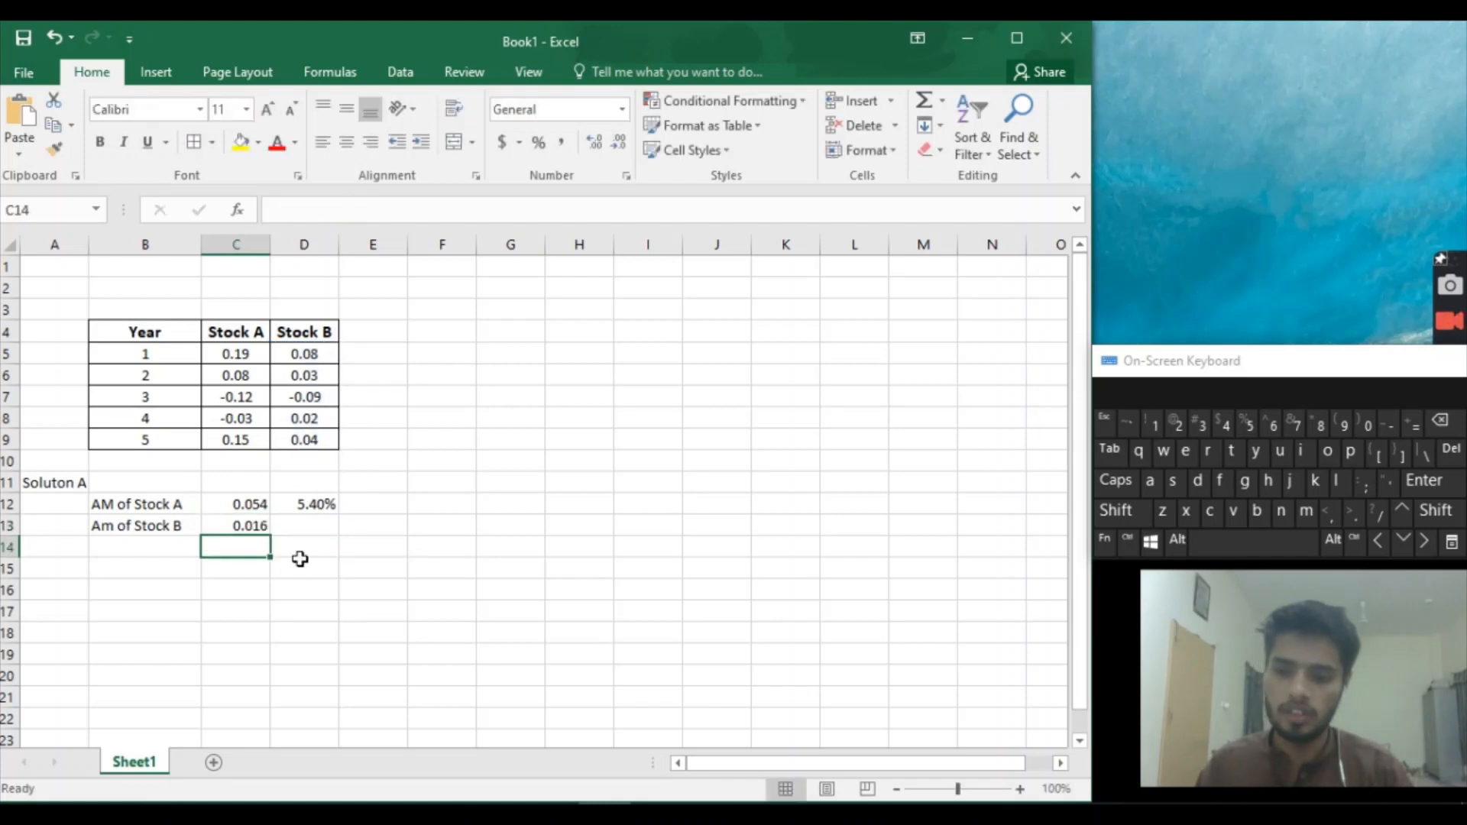
left_click(303, 525)
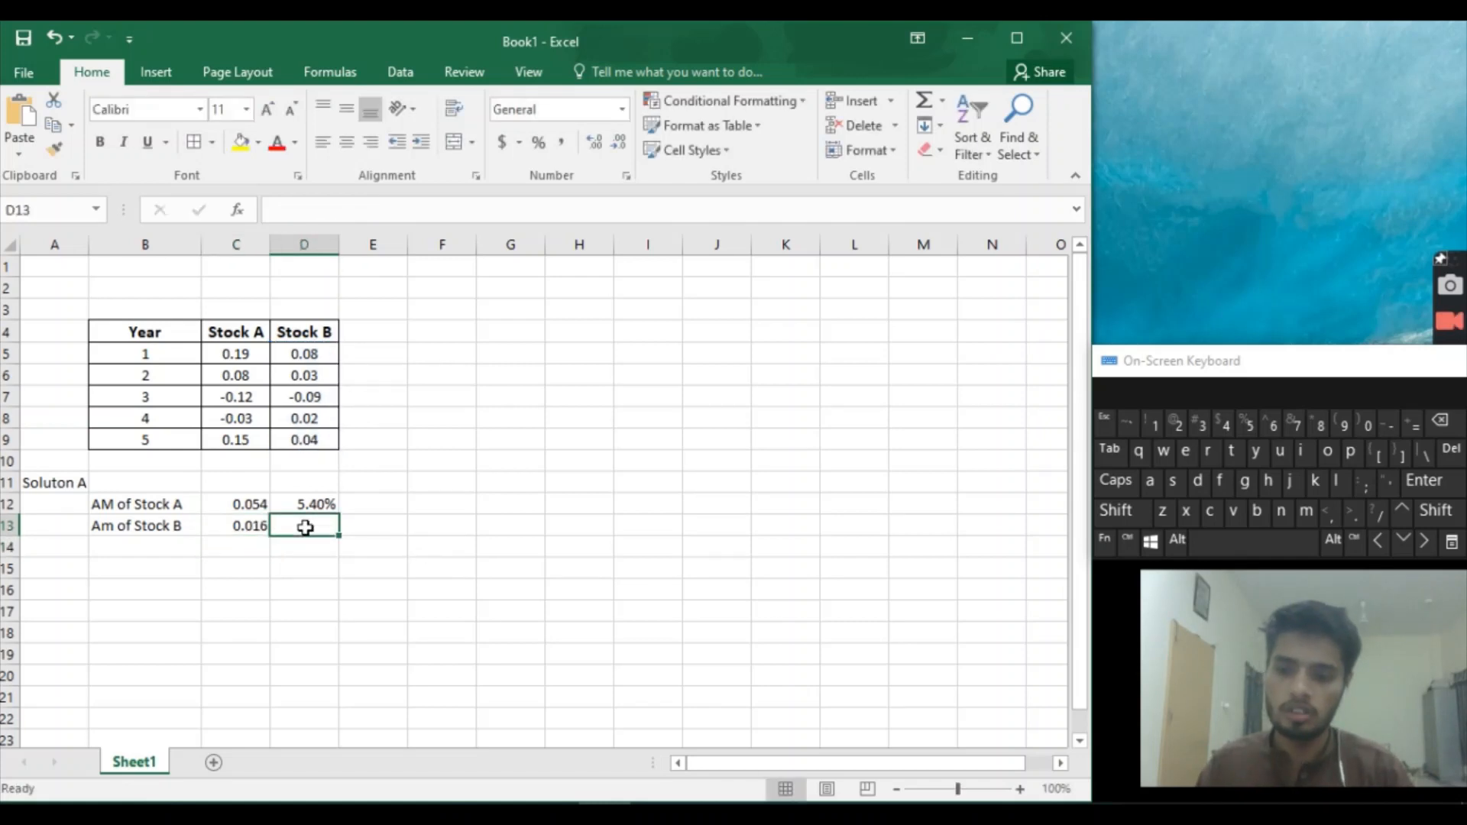
Format D13 as Percentage and reference C13 so Stock B's mean shows 1.60%.
left_click(620, 110)
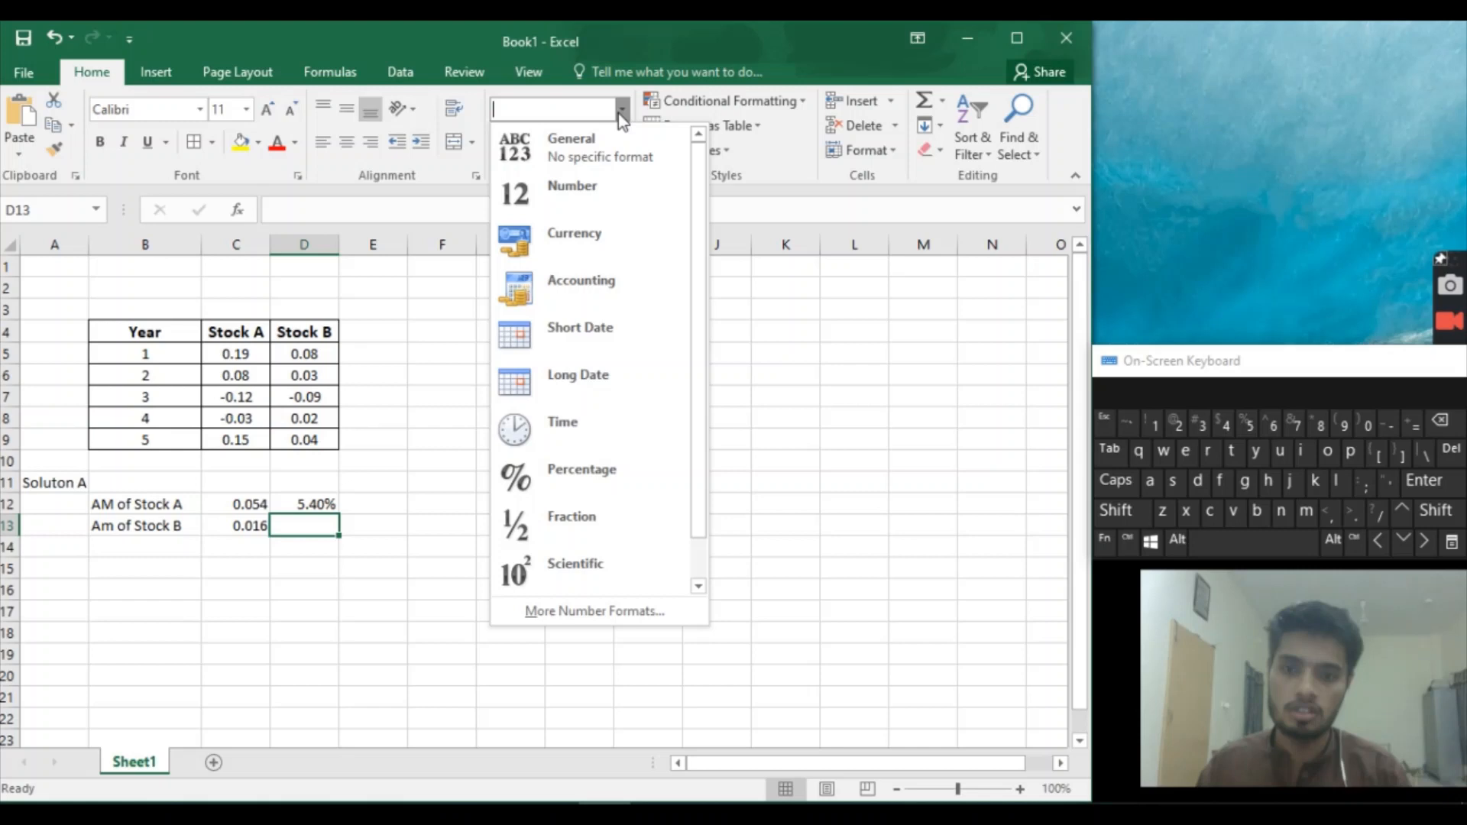
left_click(581, 468)
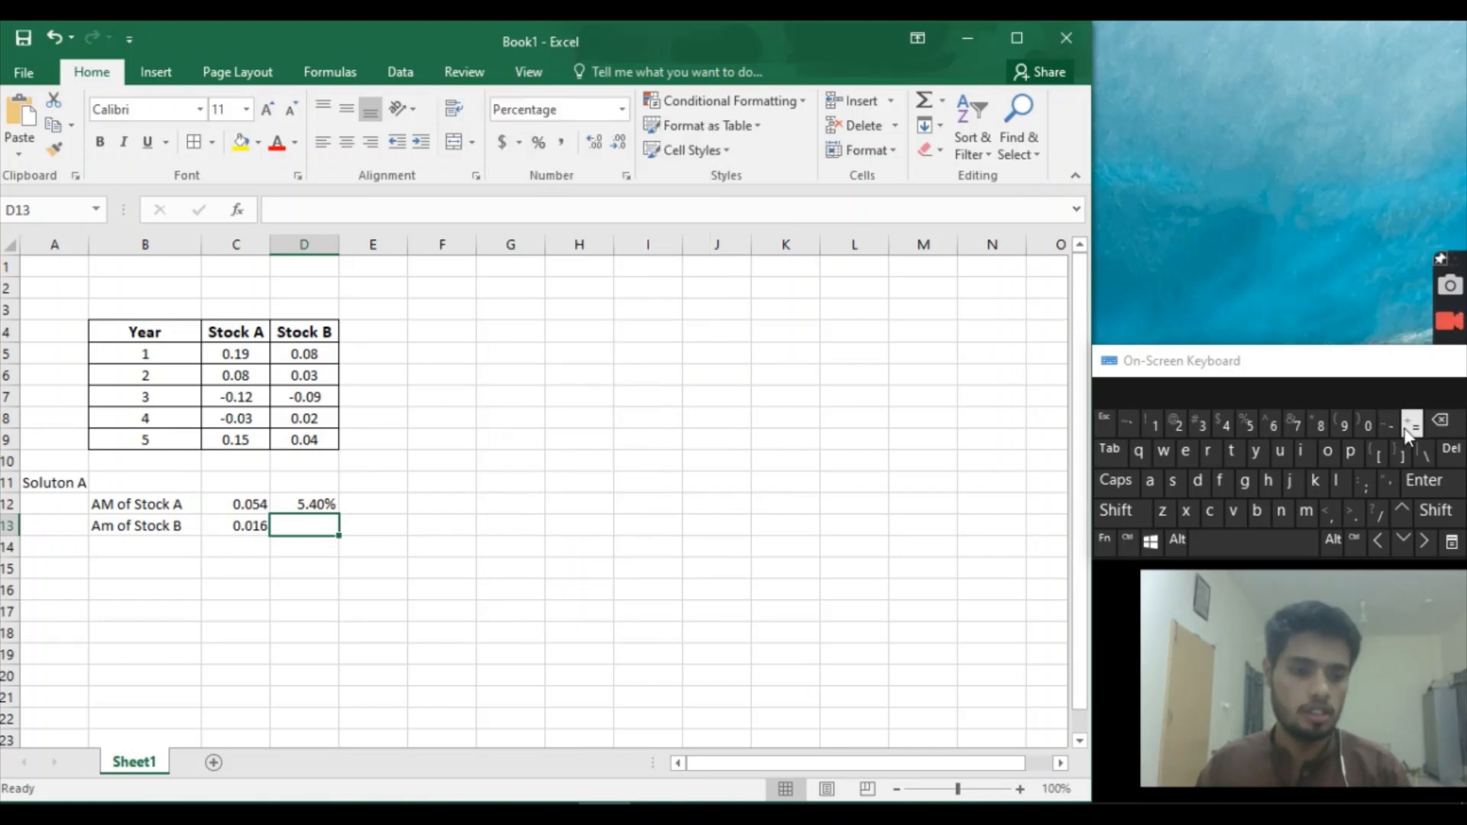
left_click(235, 525)
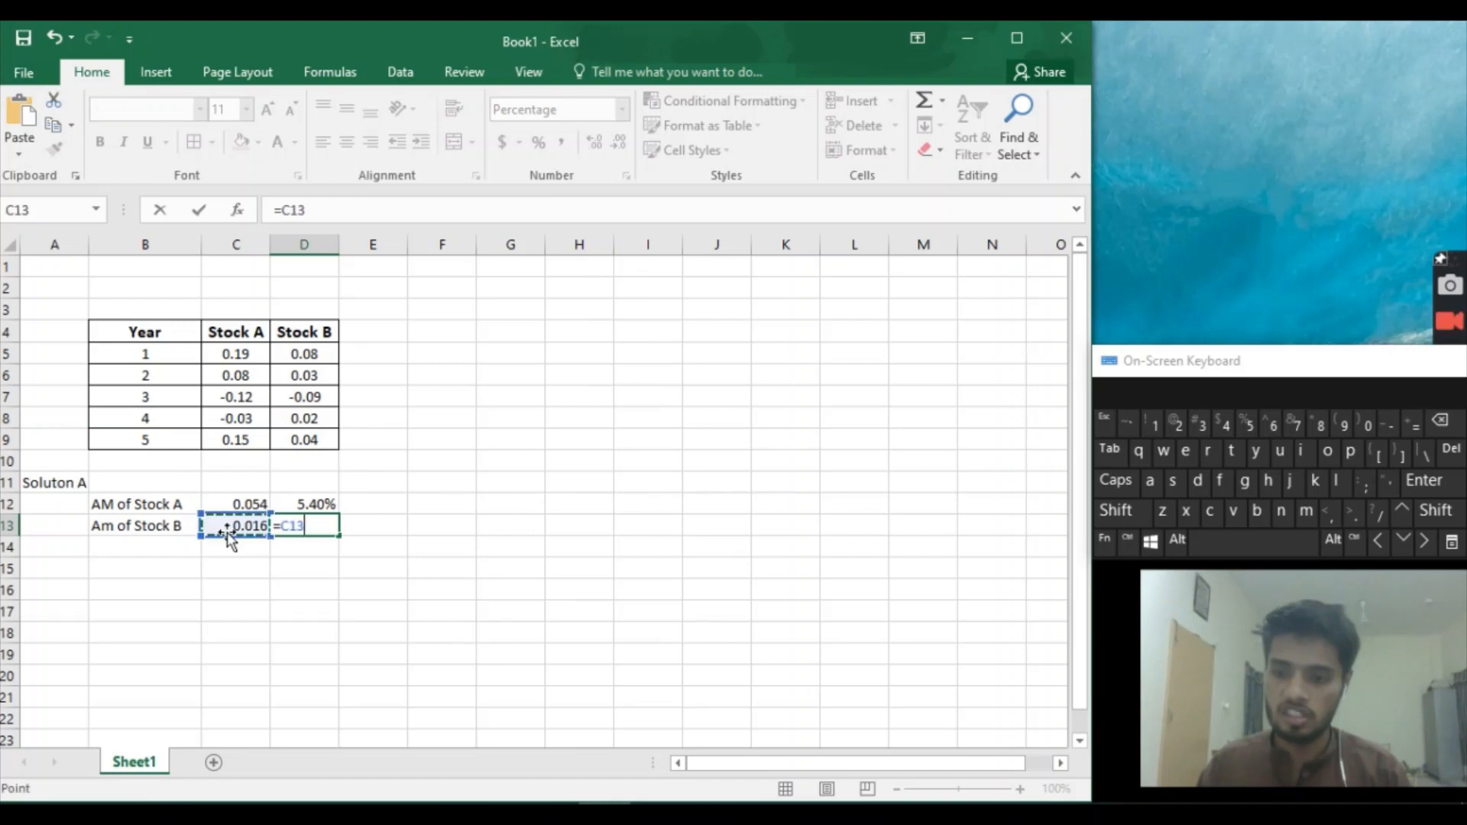
key("Return")
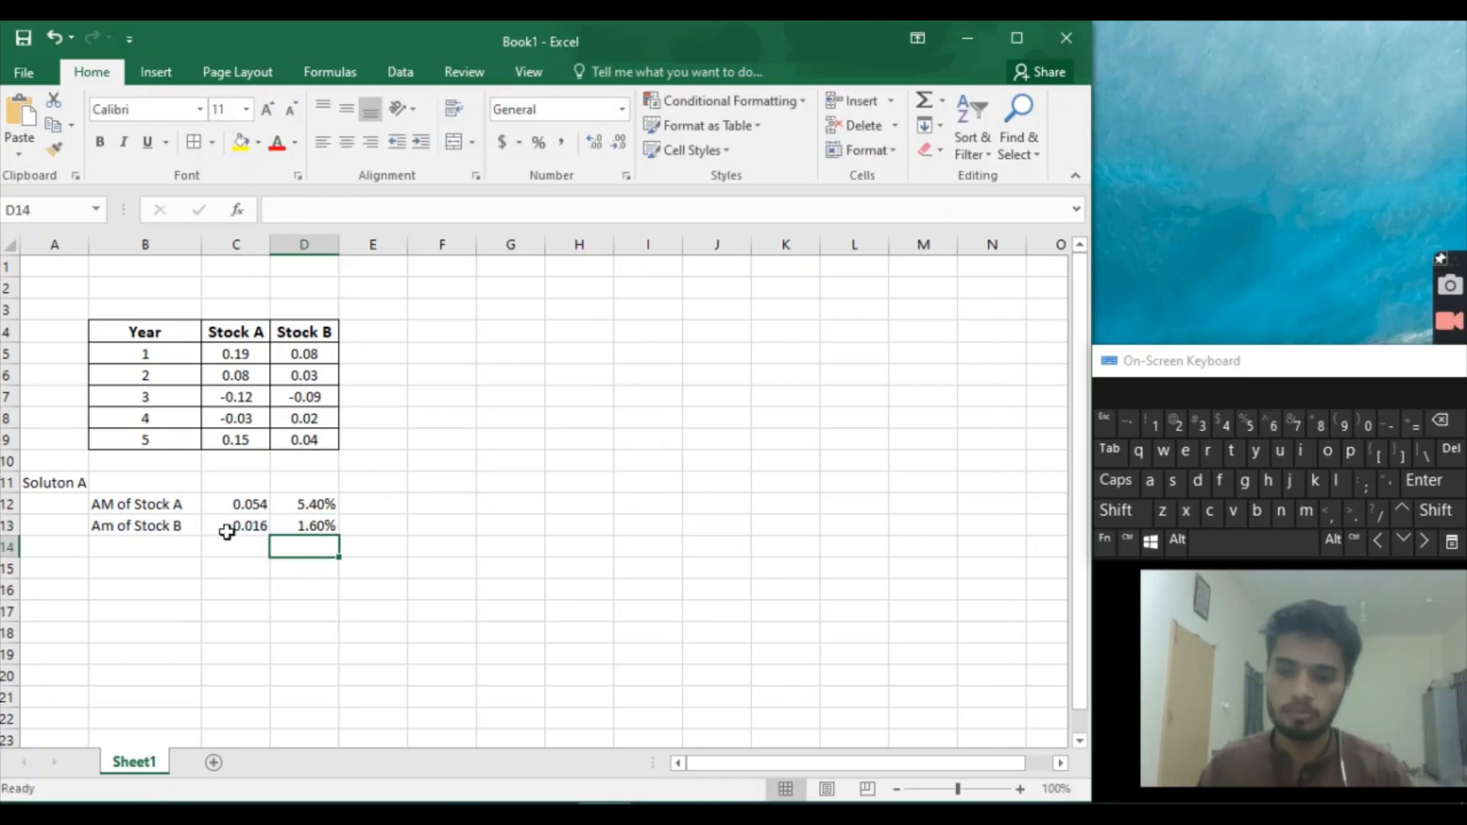
mouse_move(288, 692)
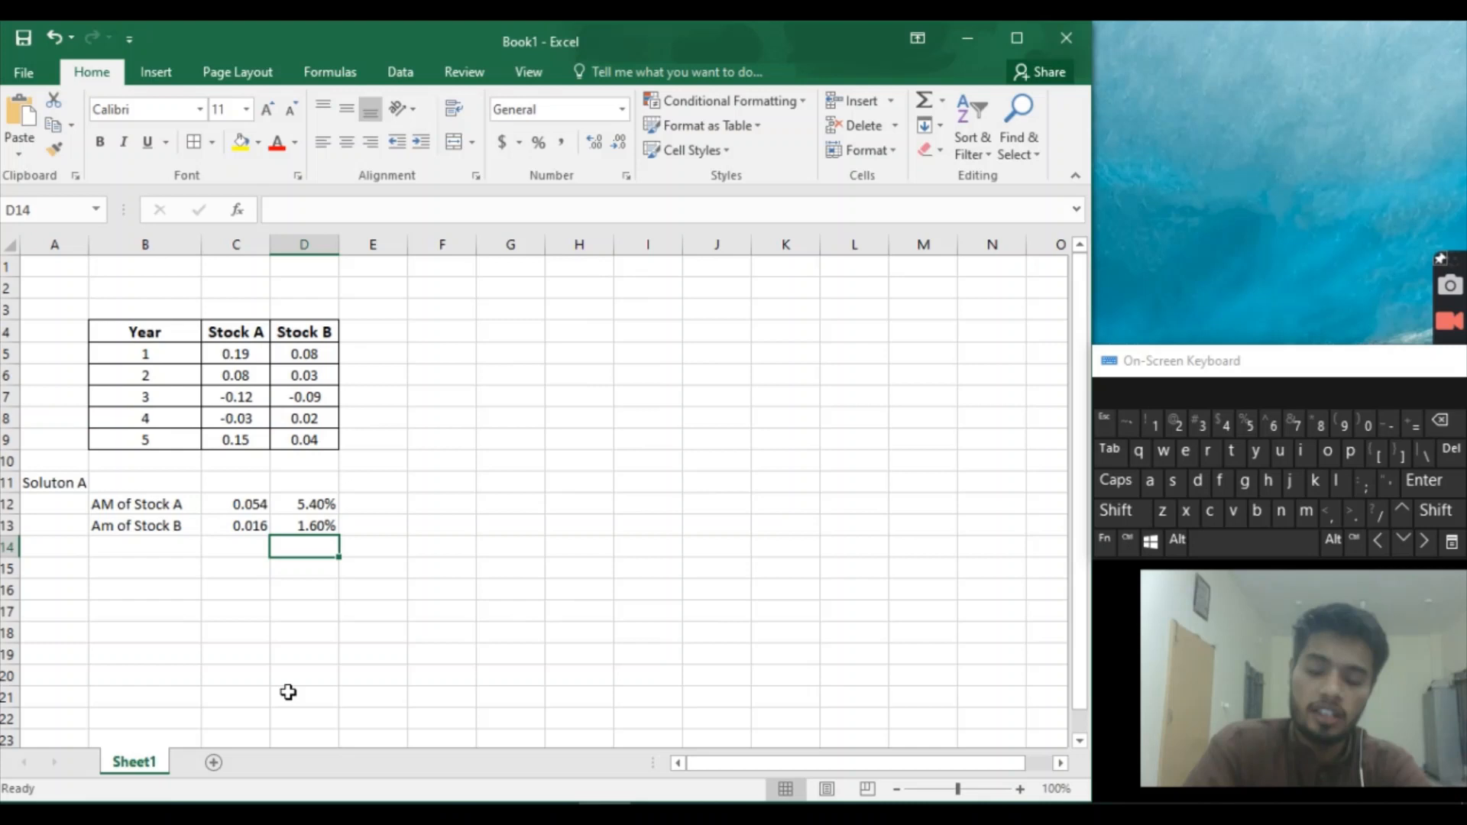
mouse_move(41, 566)
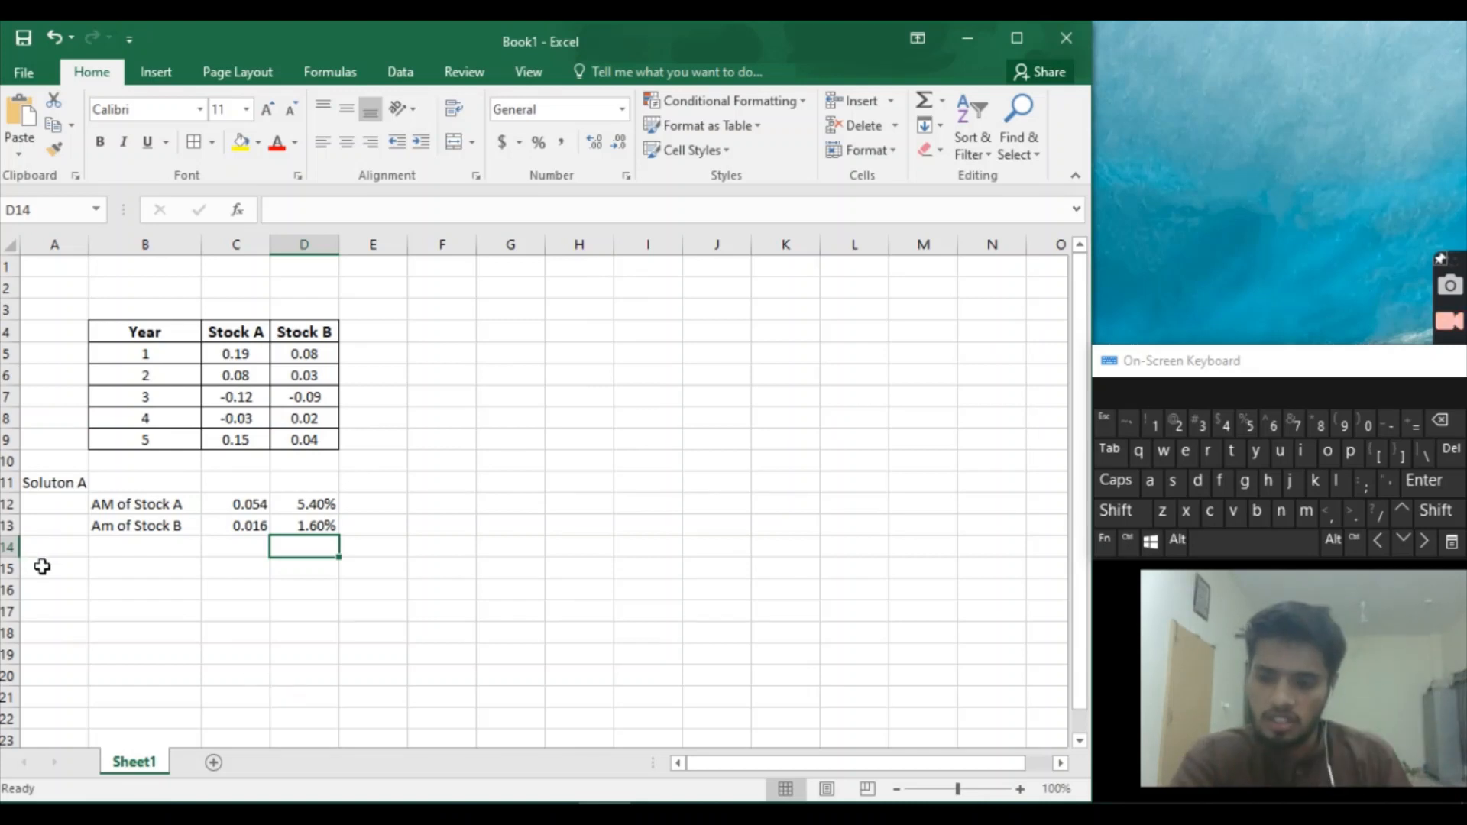
Type the 'Soluton B' heading in A15 and the 'SD of Stock A' label in B16.
left_click(53, 567)
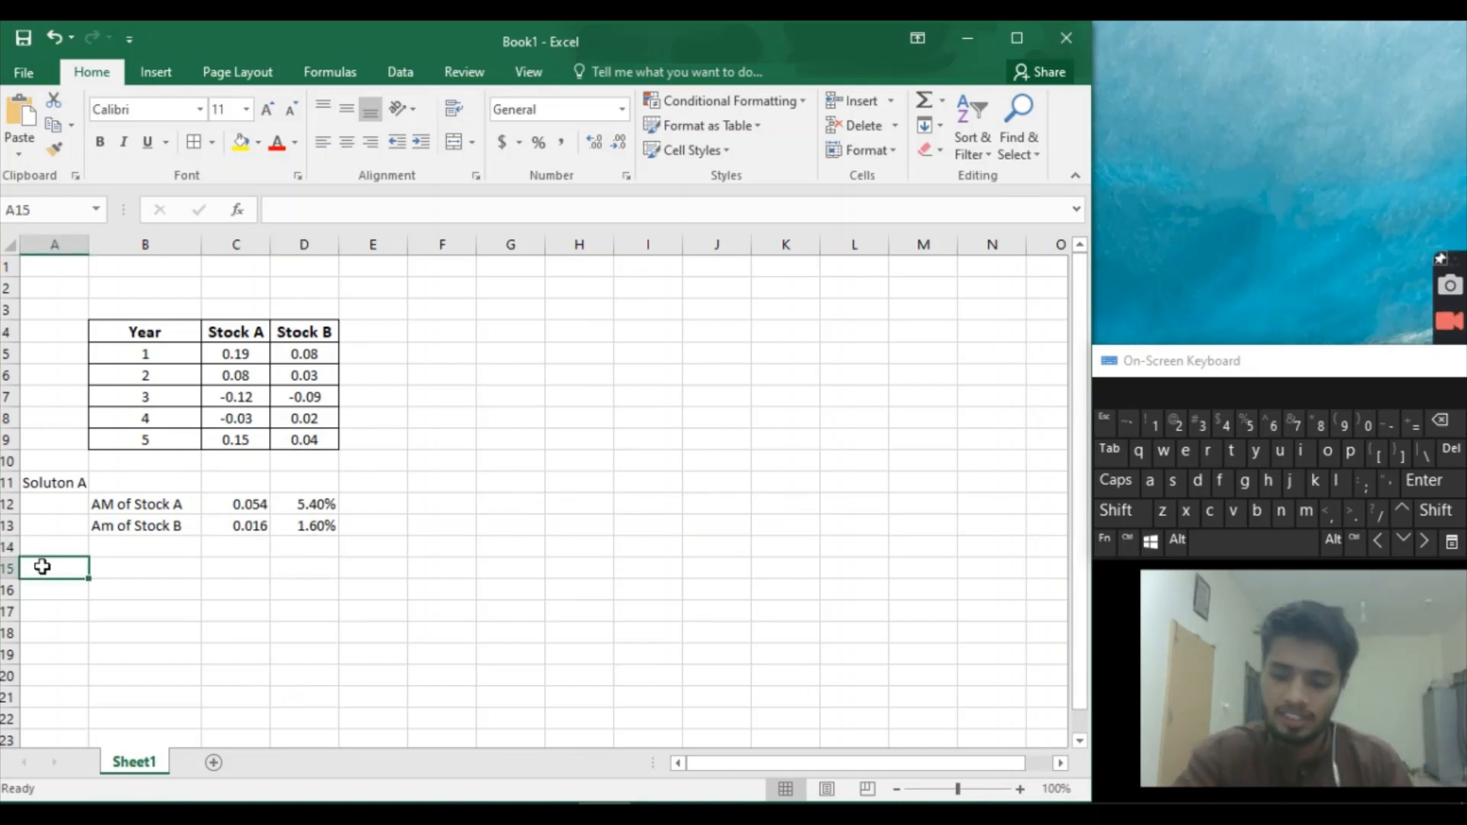
left_click(1116, 509)
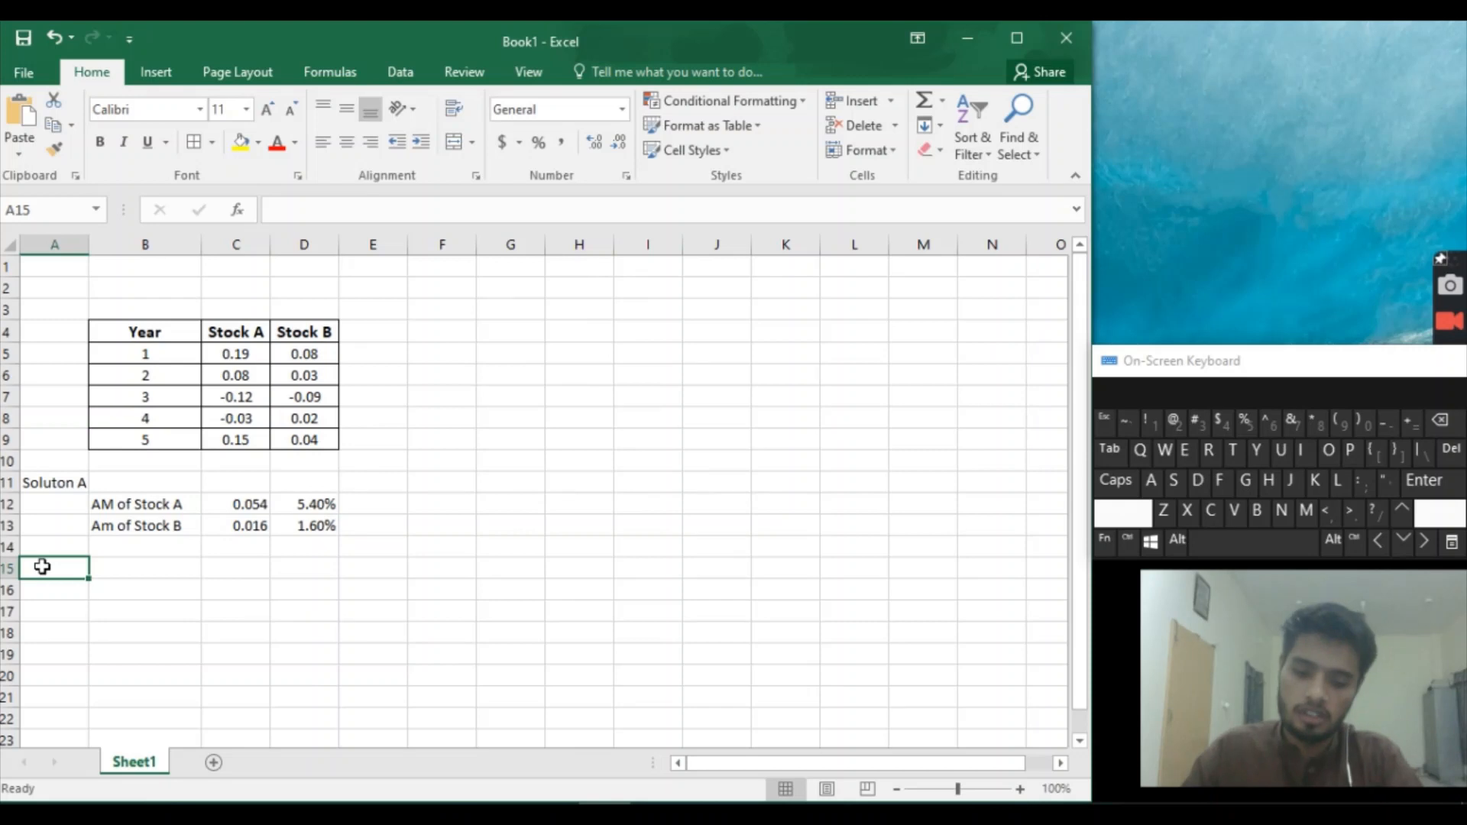
type("So")
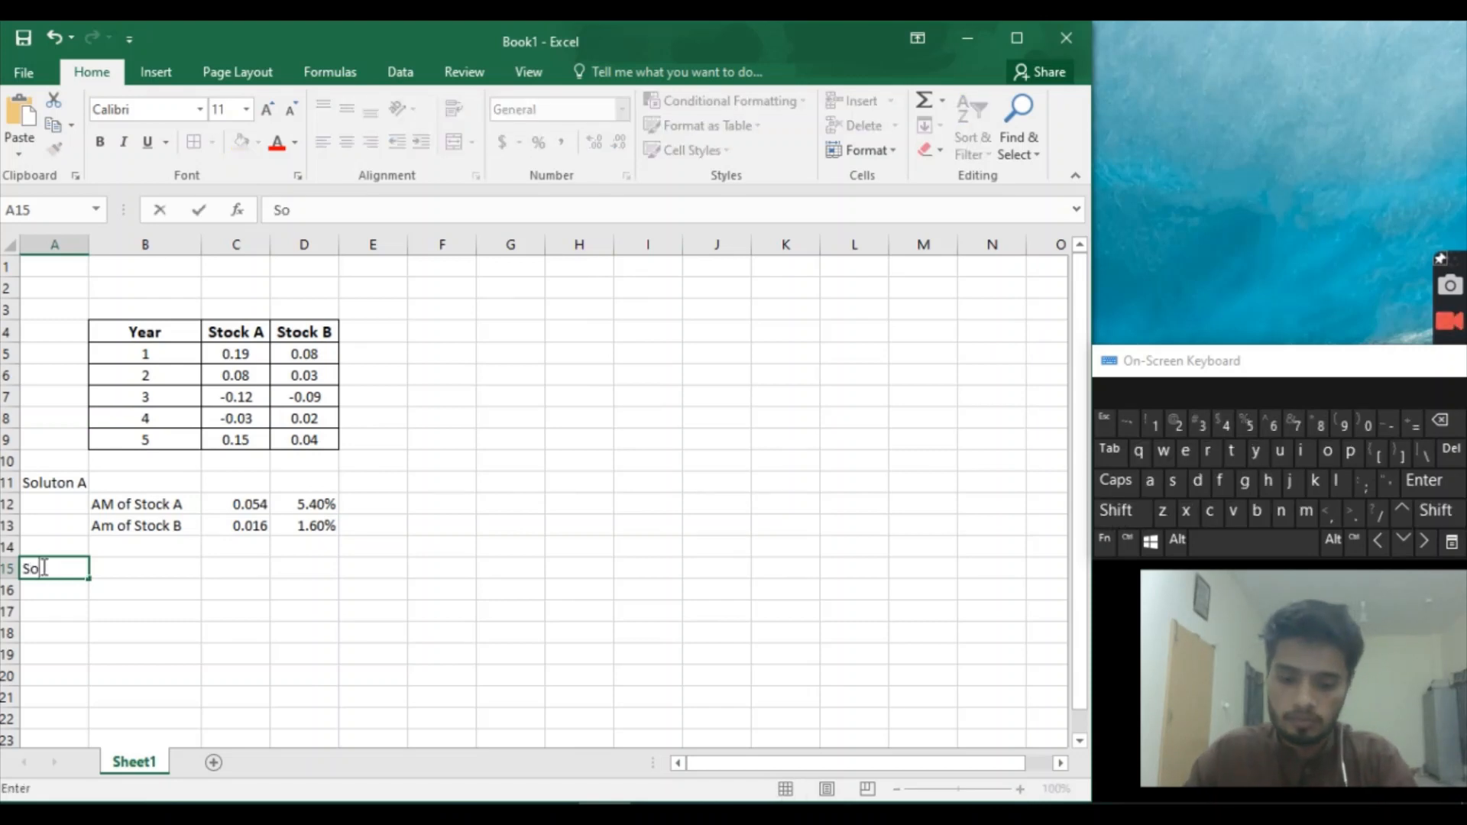
type("lu")
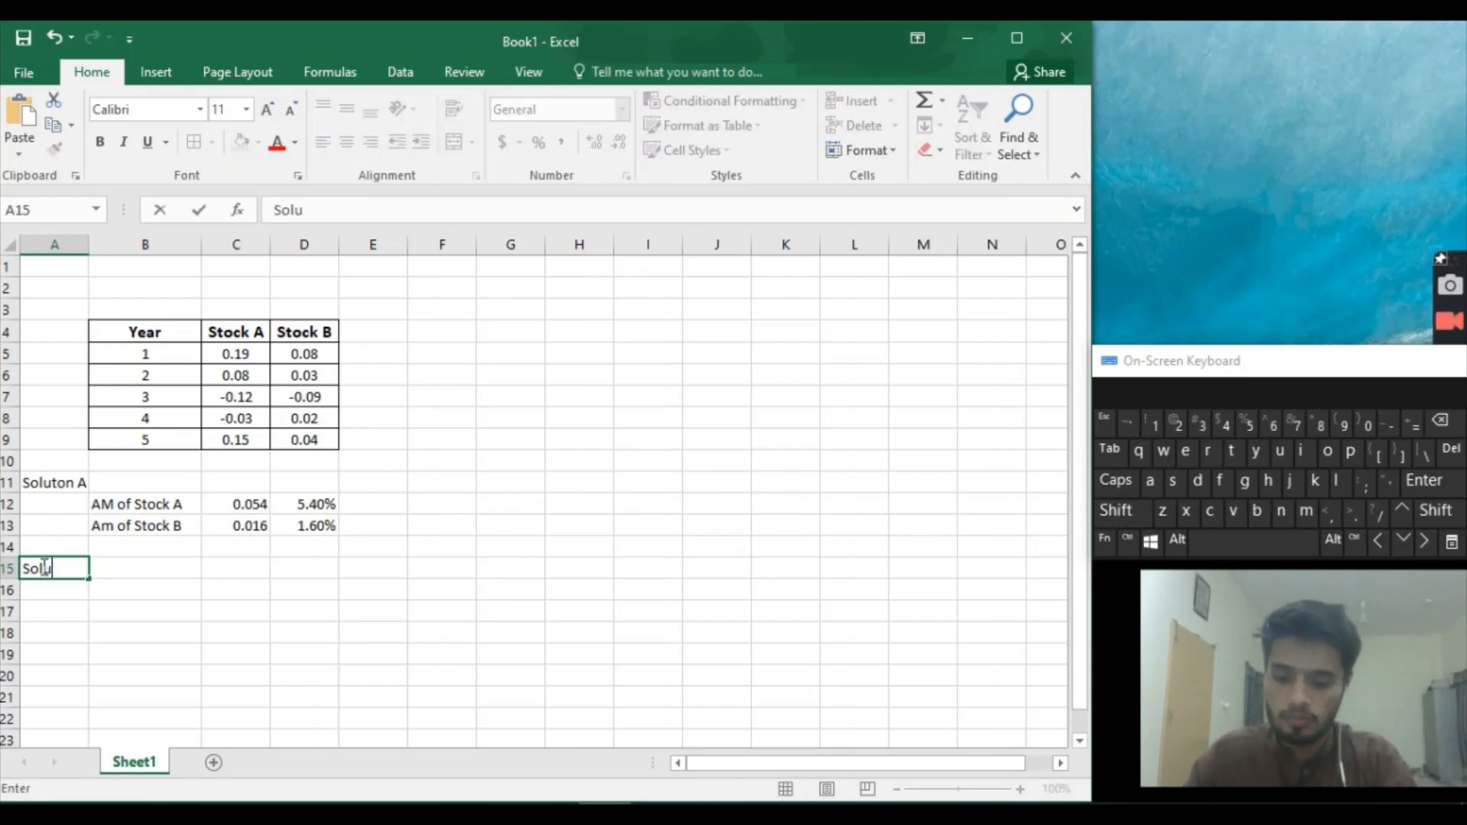
type("ton B")
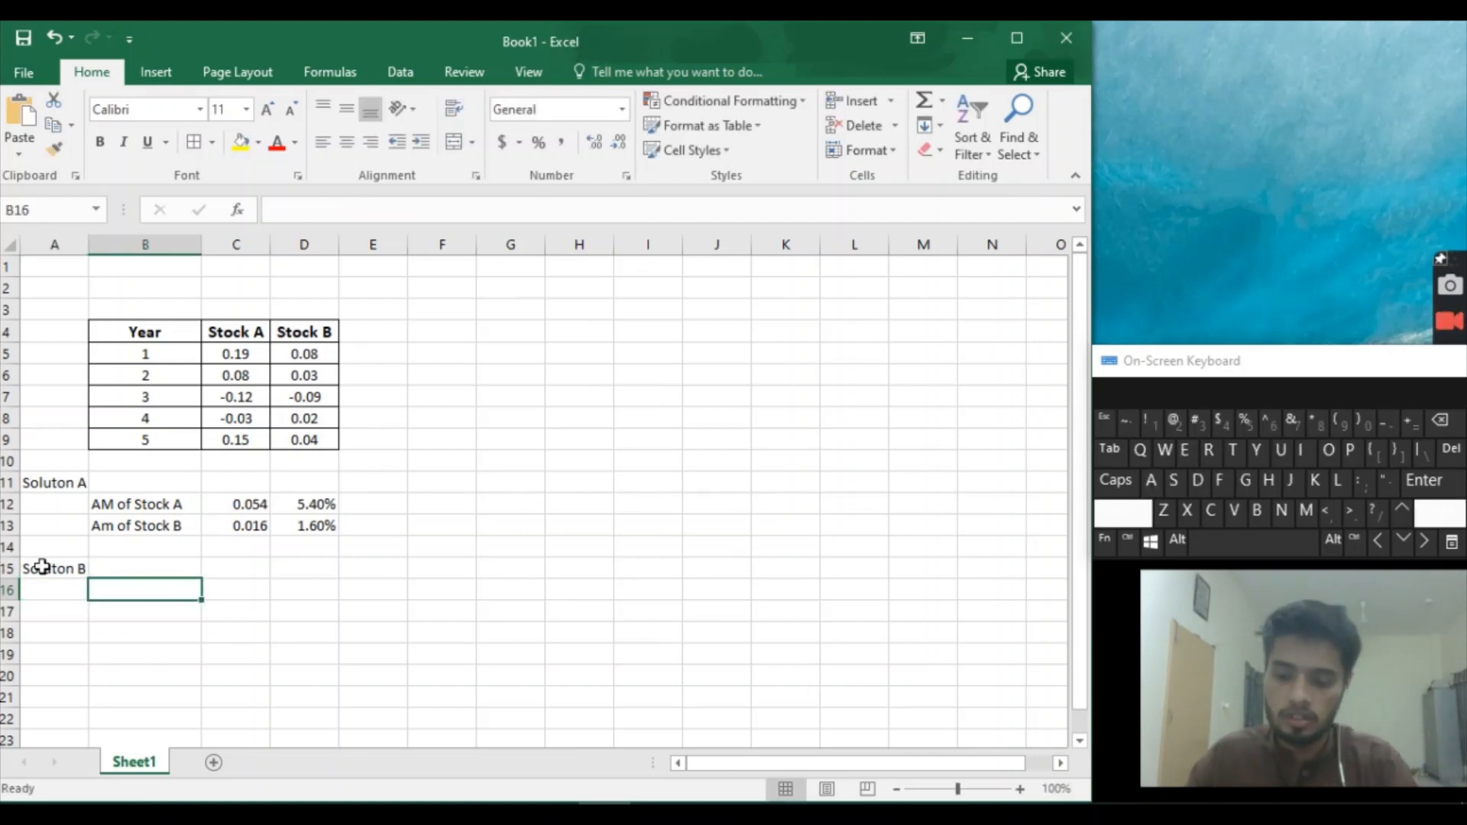
type("SD")
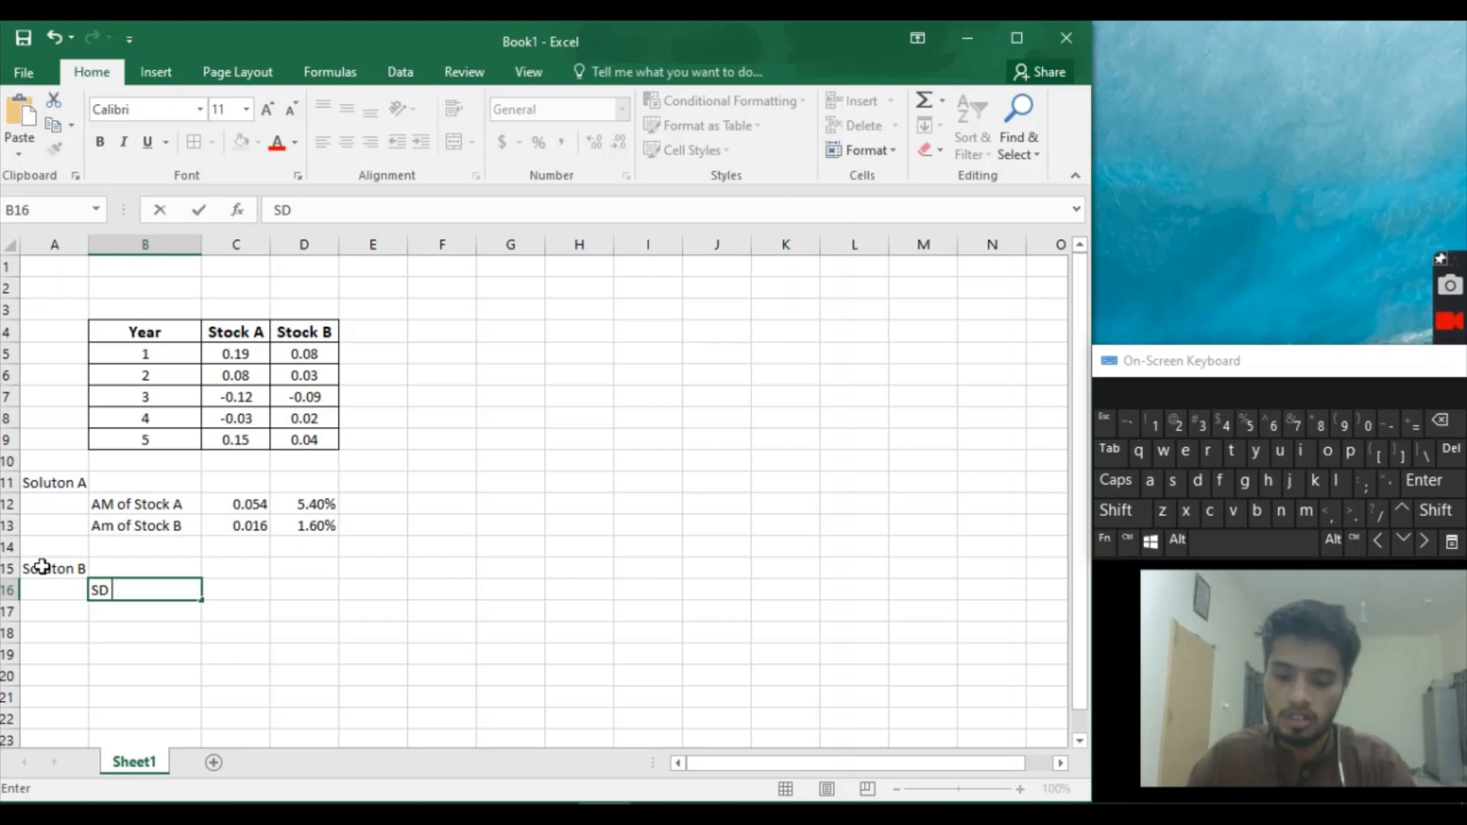
type("of St")
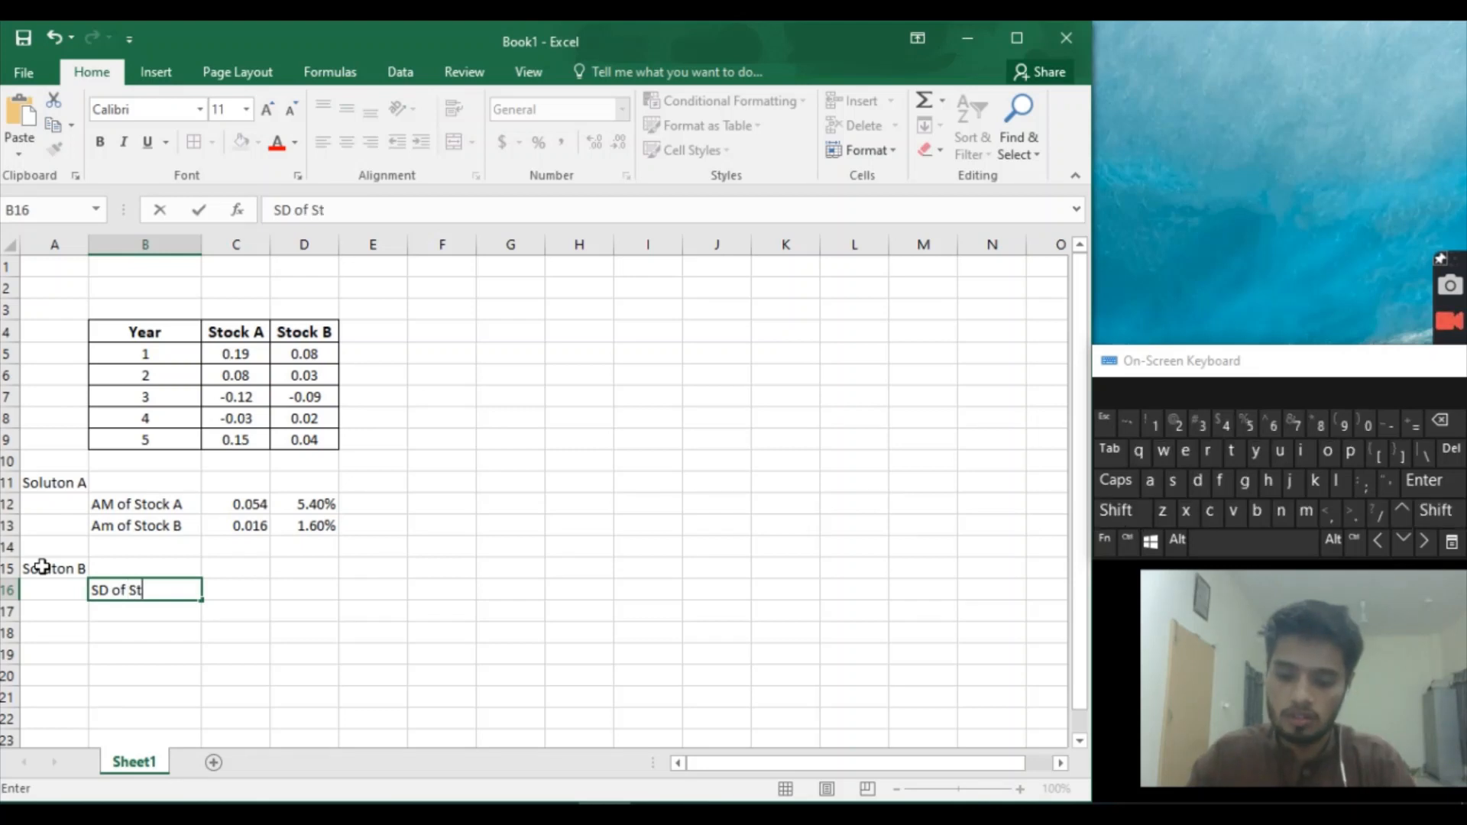
type("ck A")
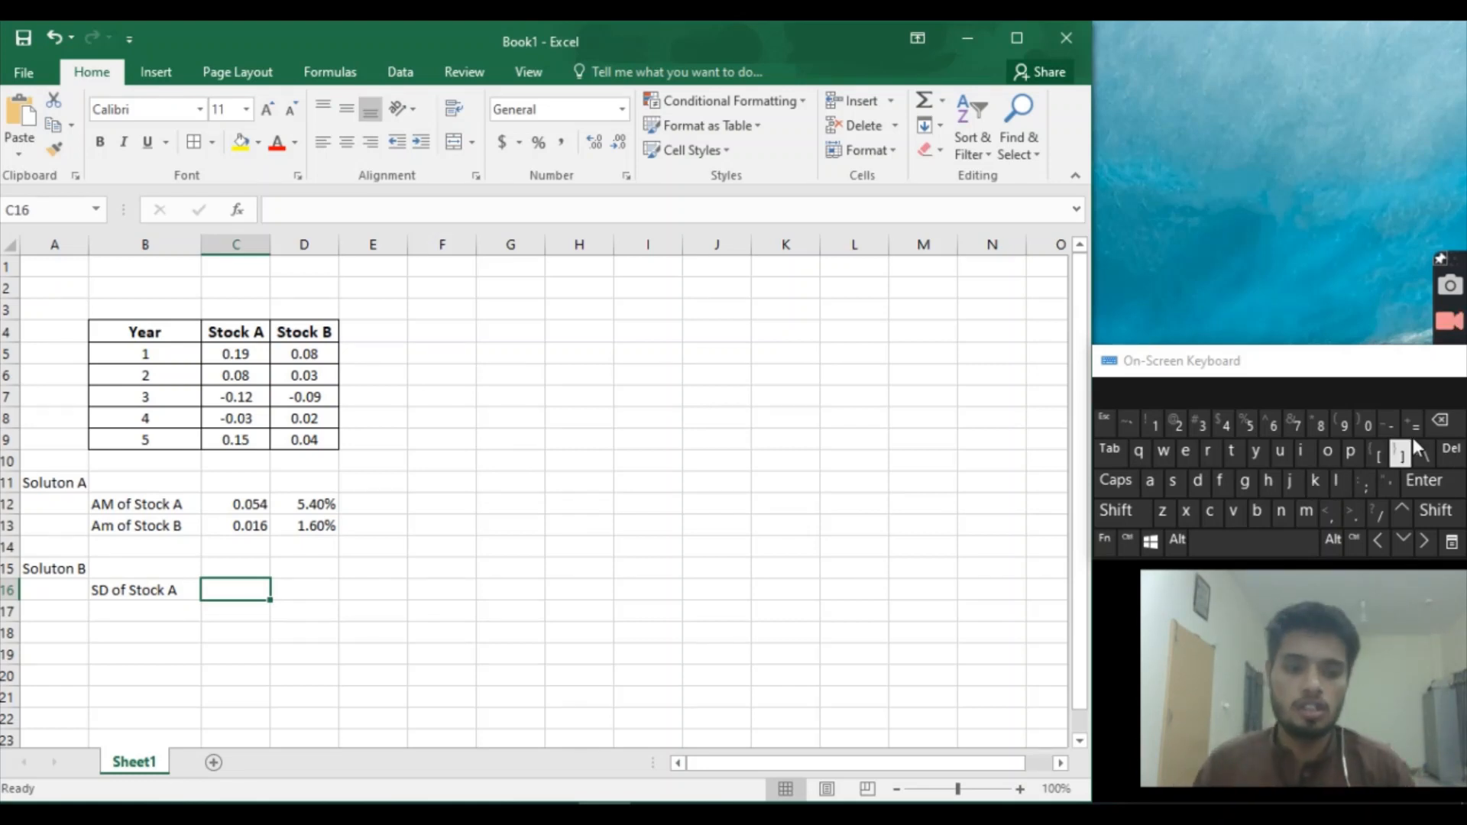
Enter =STDEVA(C5:C9) in C16, giving Stock A's standard deviation of 0.12818.
type("=stdev")
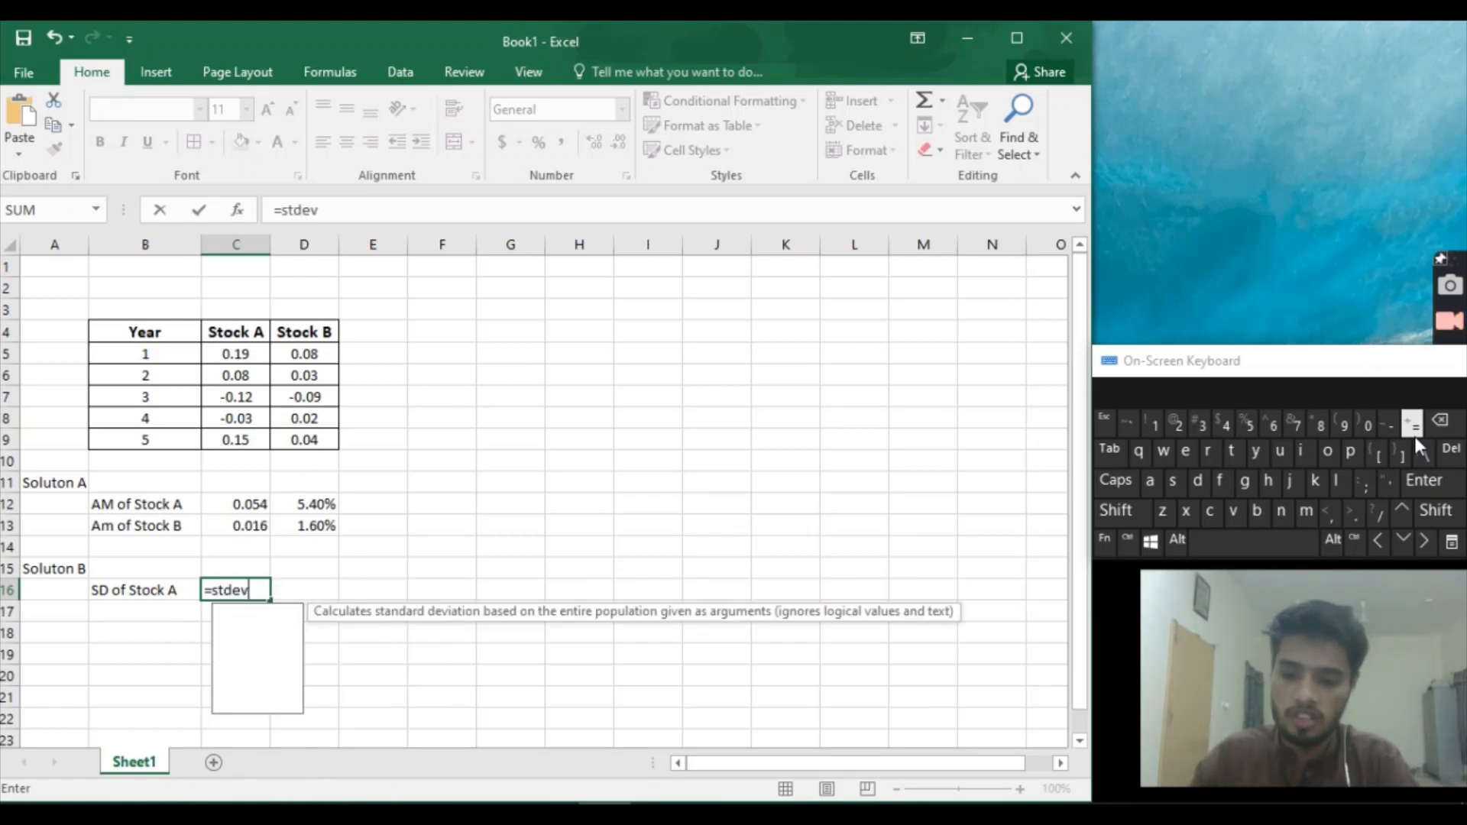
type("a")
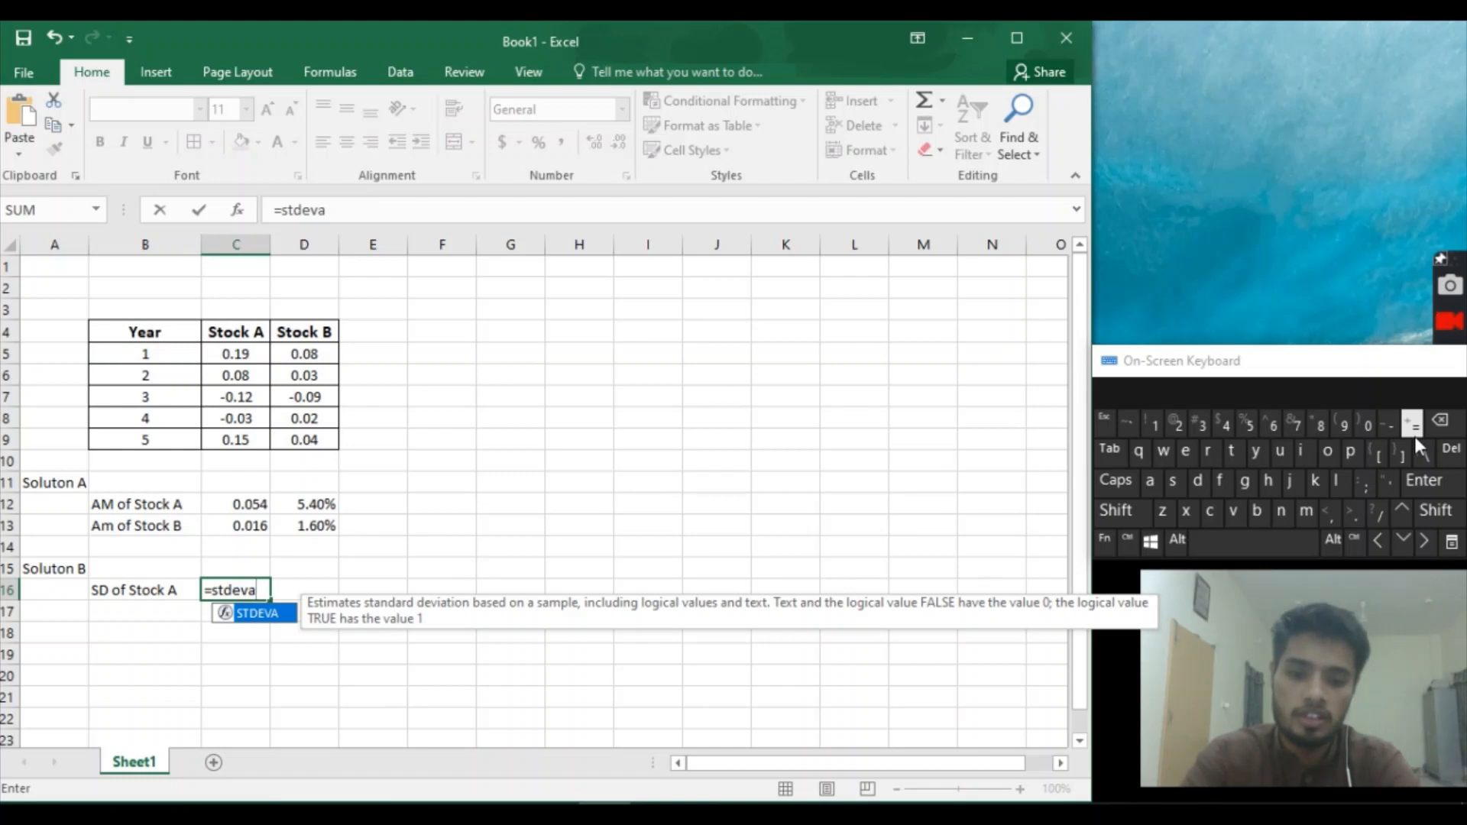
left_click(1116, 510)
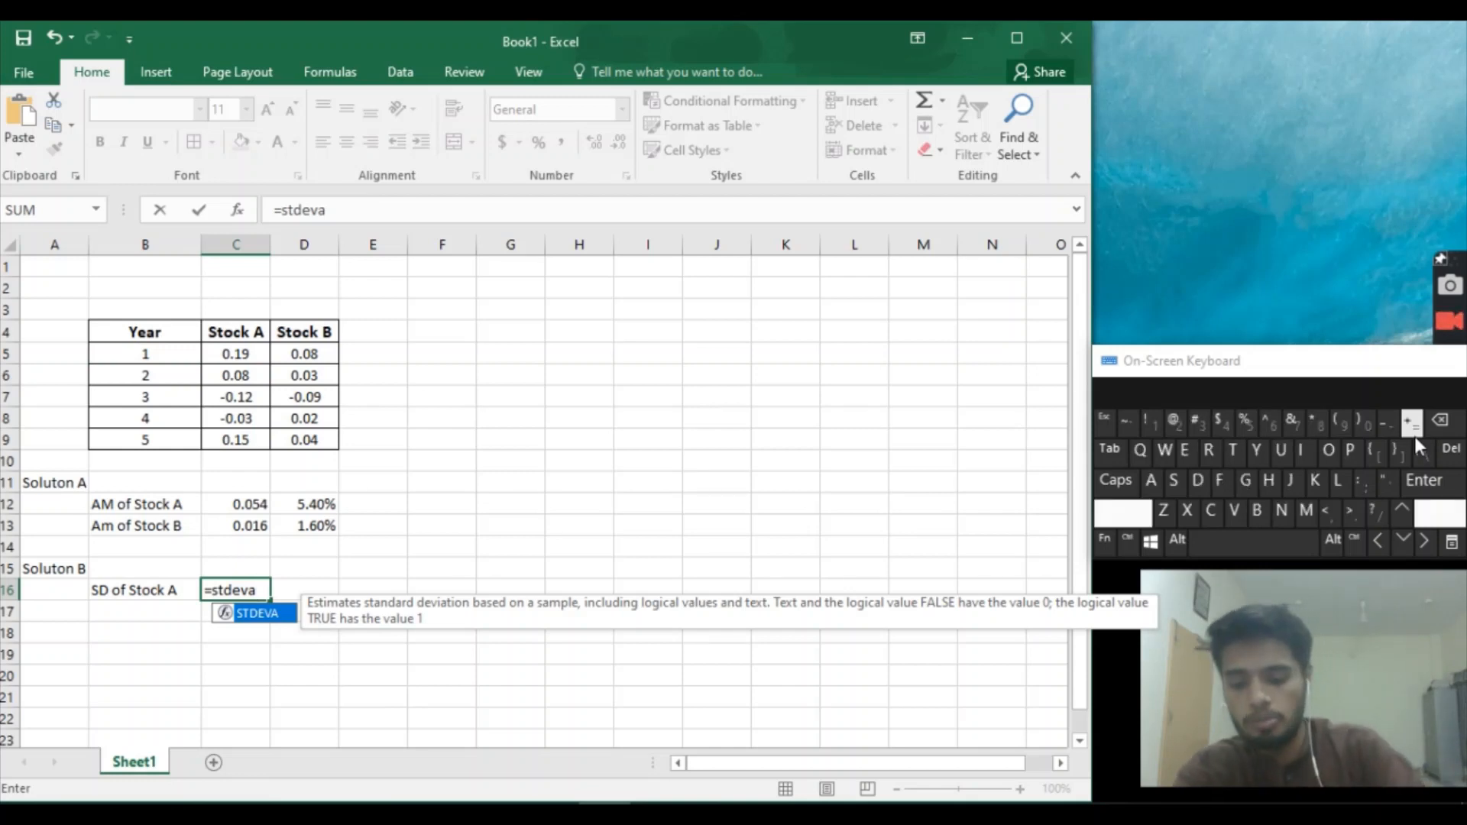
type("(")
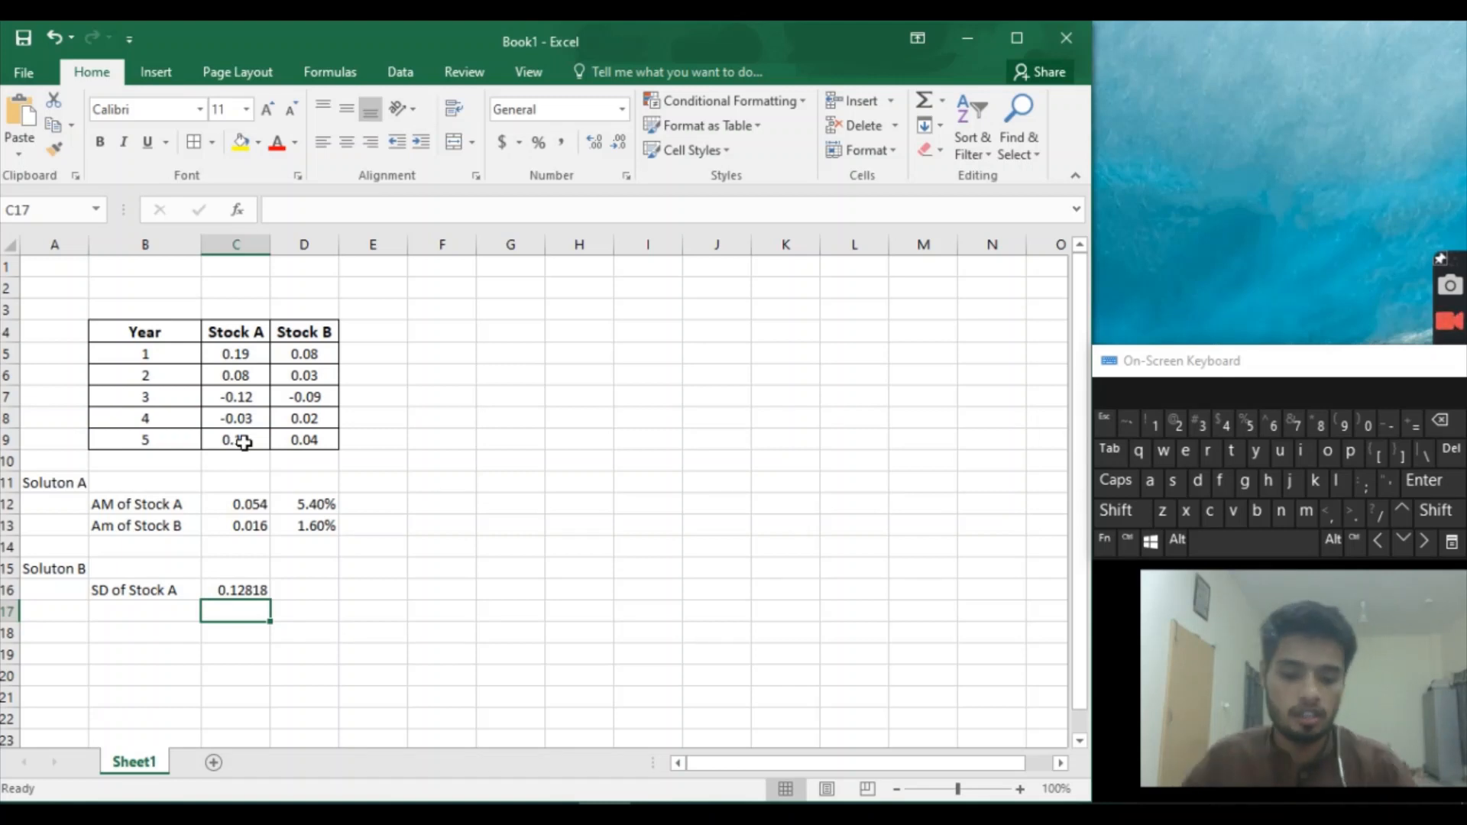
Type 'SD of Stock A' in B17 and edit it to 'SD of Stock B'.
left_click(145, 610)
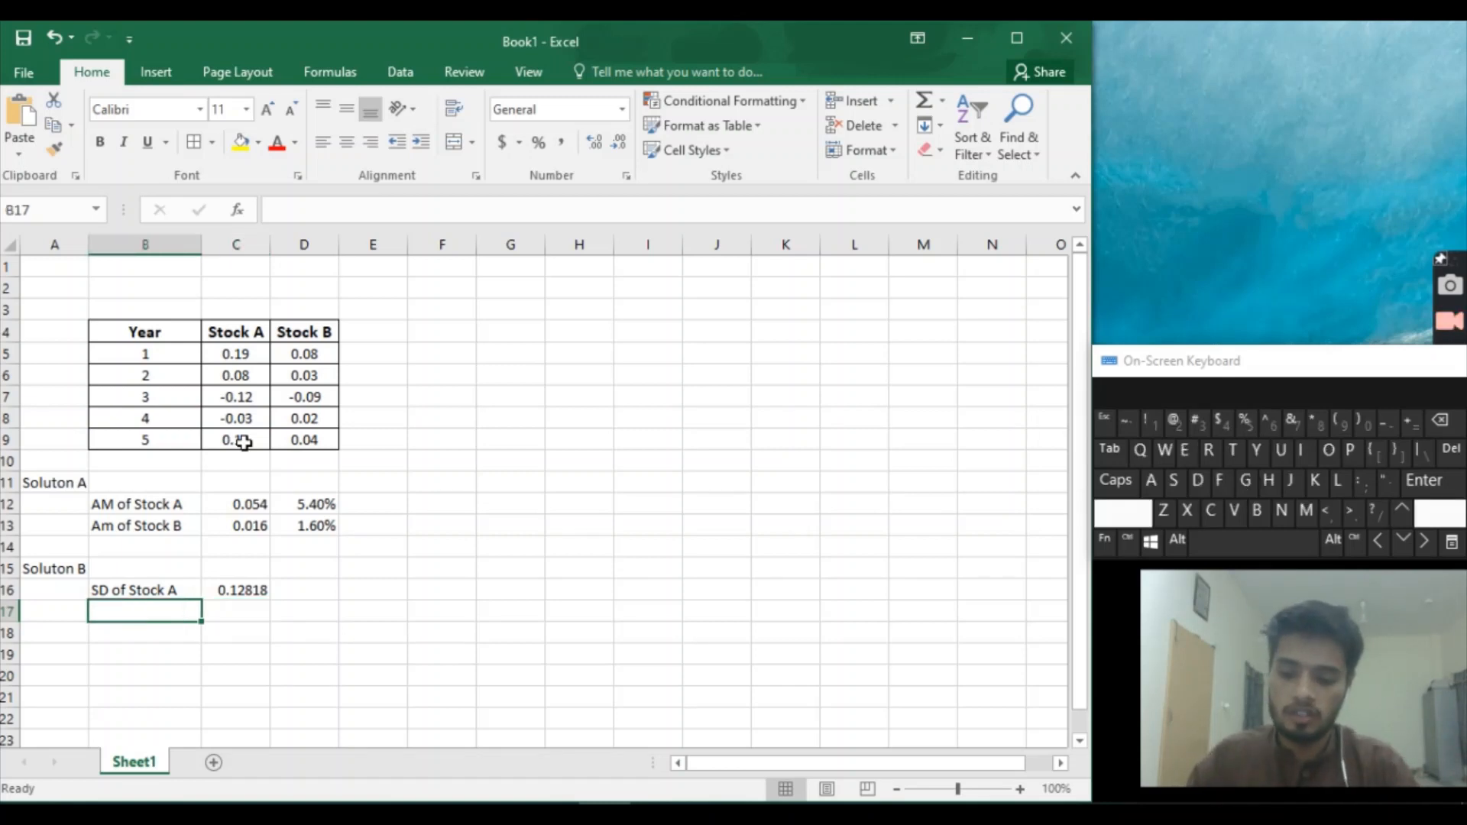
type("SD of Stock A")
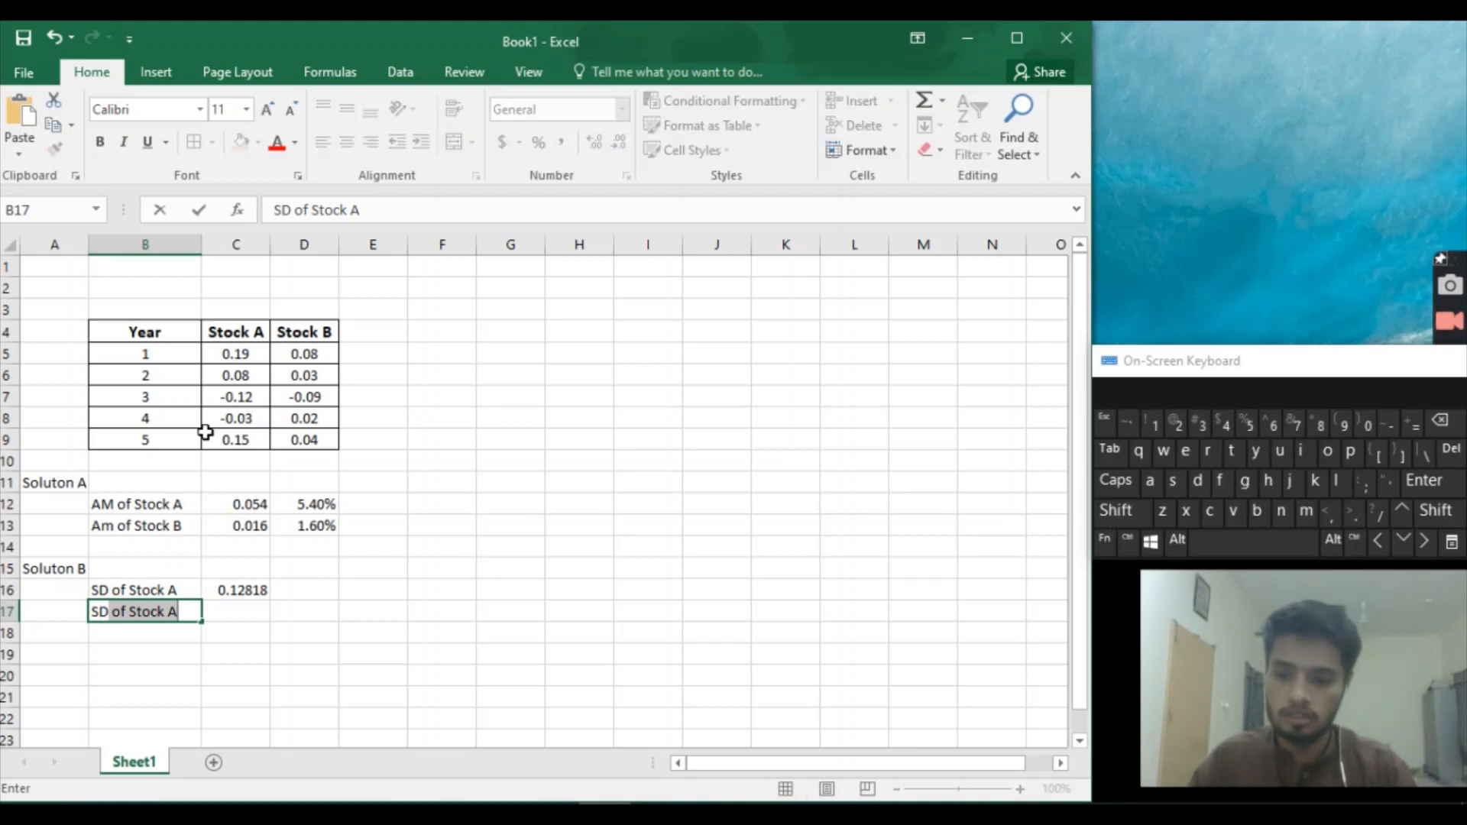
double_click(133, 611)
type("B")
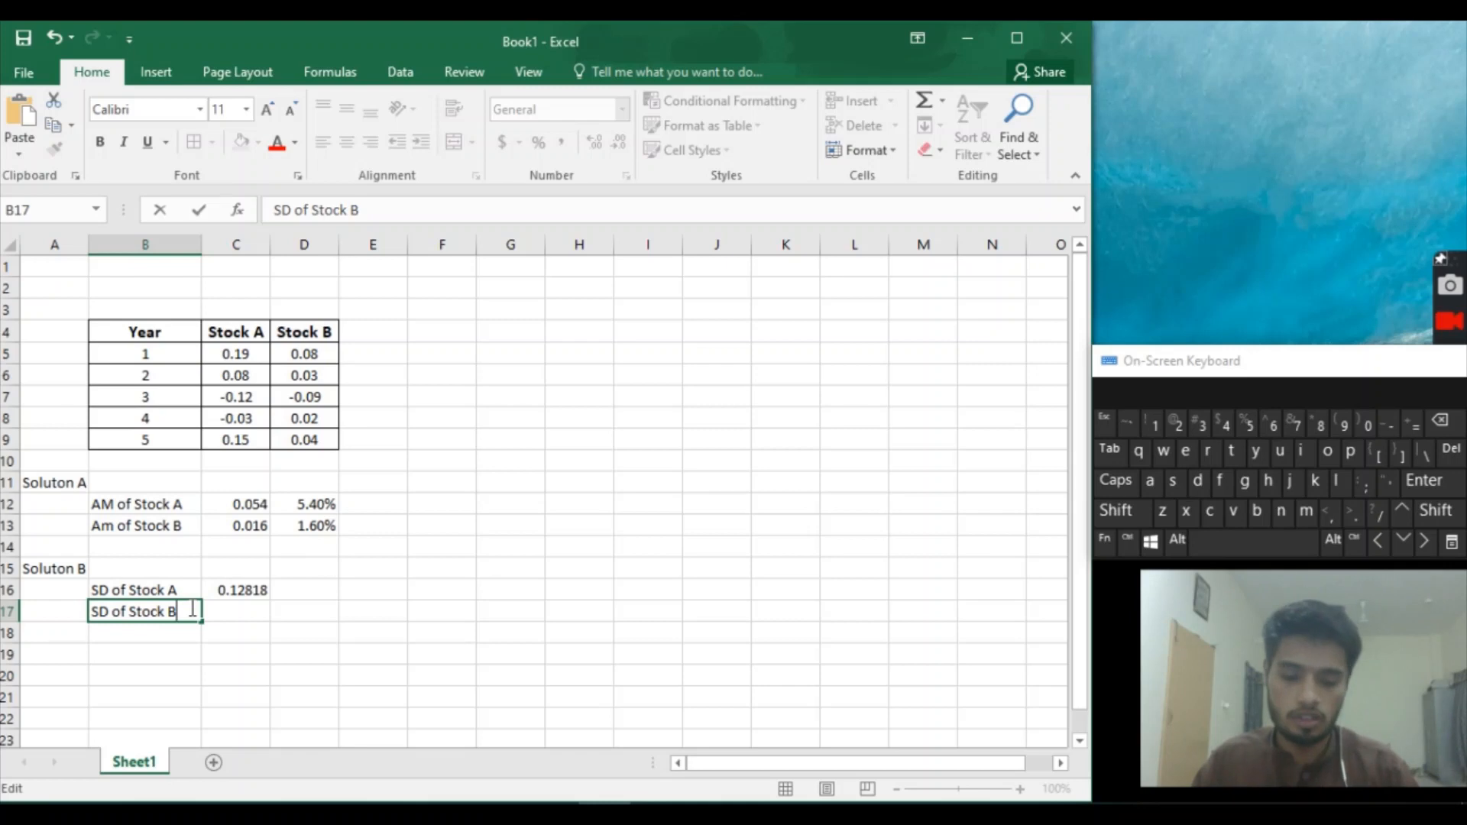
mouse_move(246, 613)
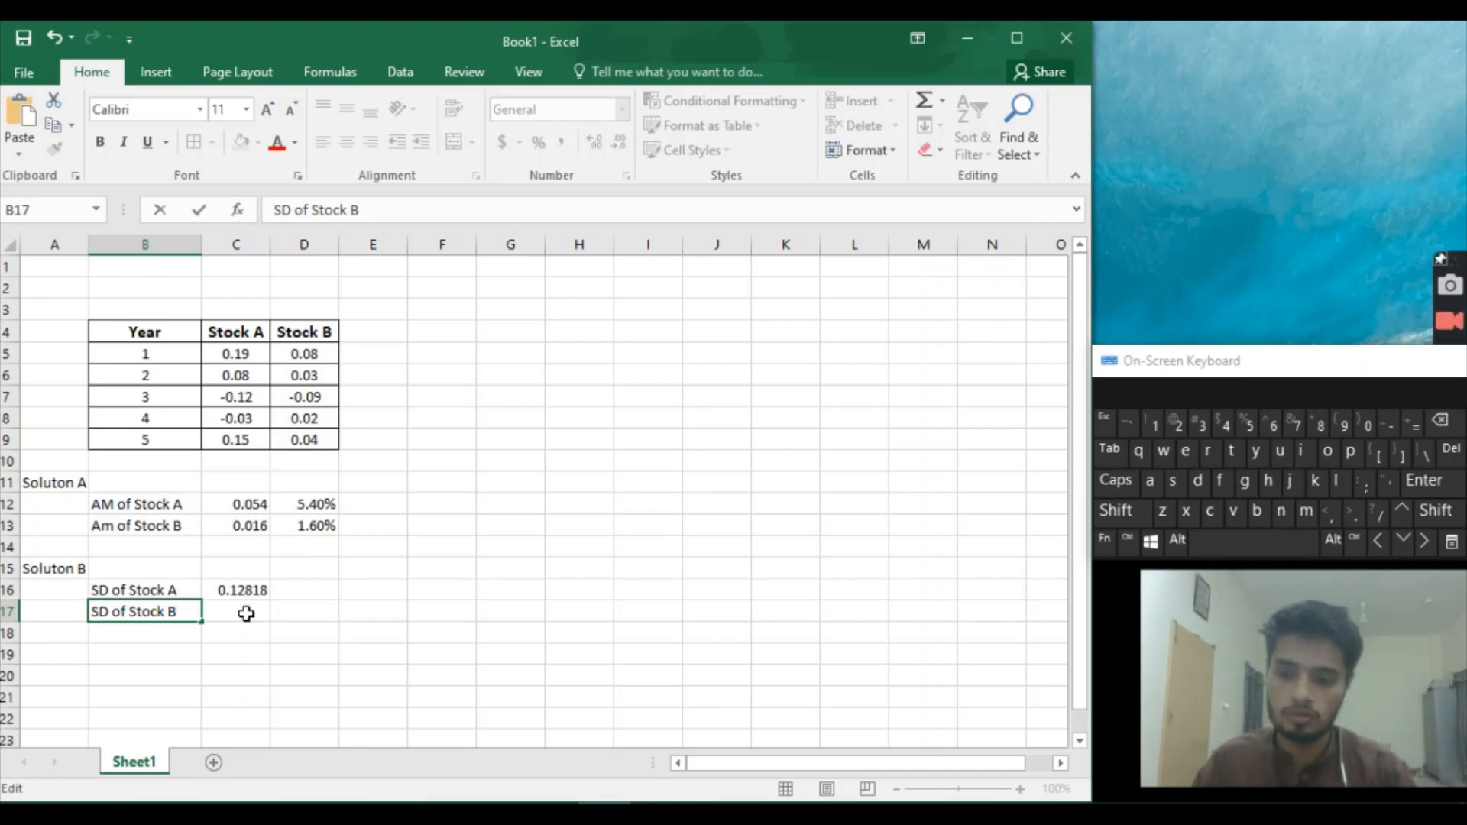
left_click(236, 611)
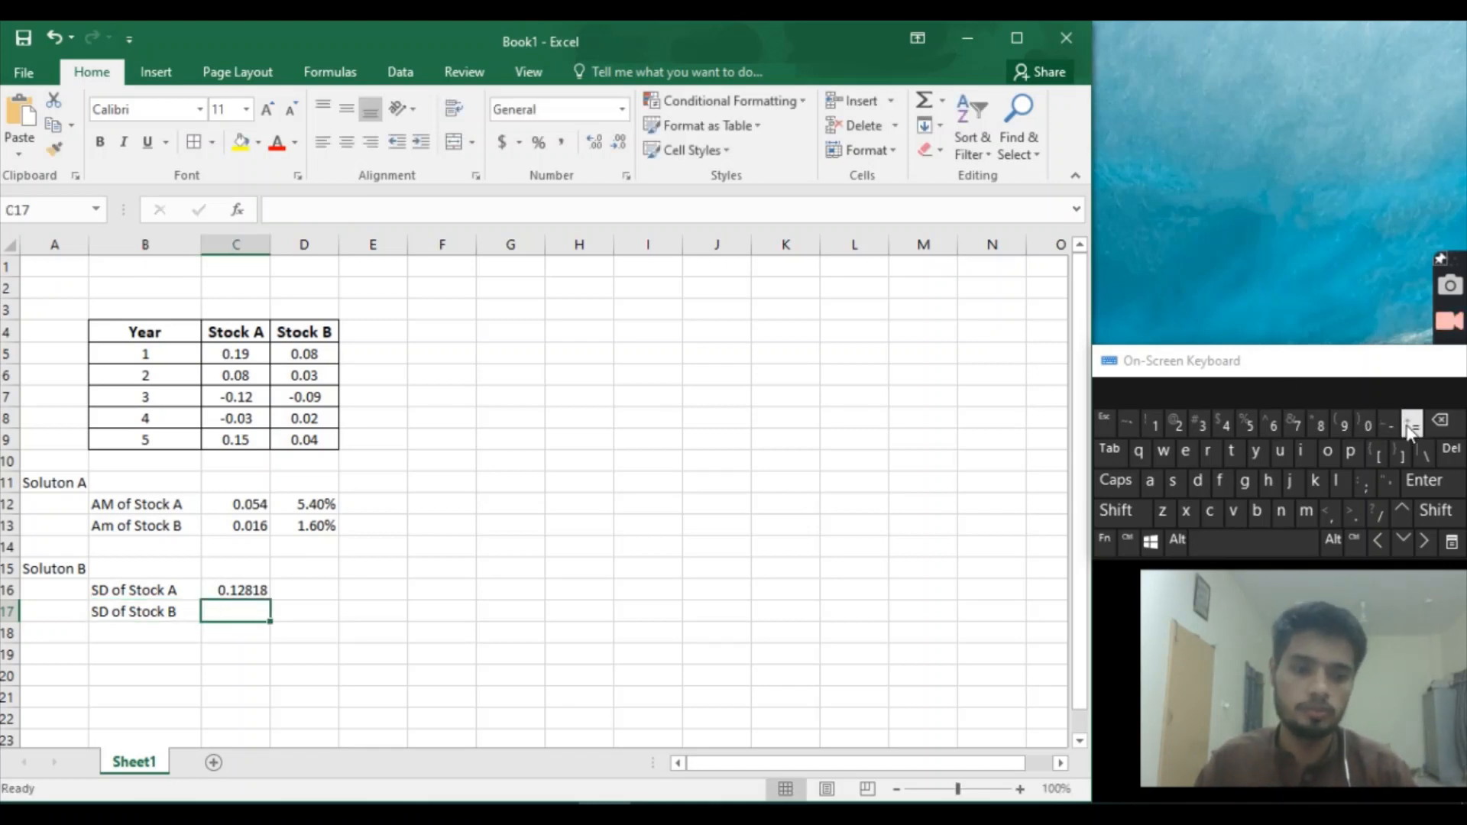
Start typing =STDEVA( in C17 for Stock B's standard deviation.
type("=")
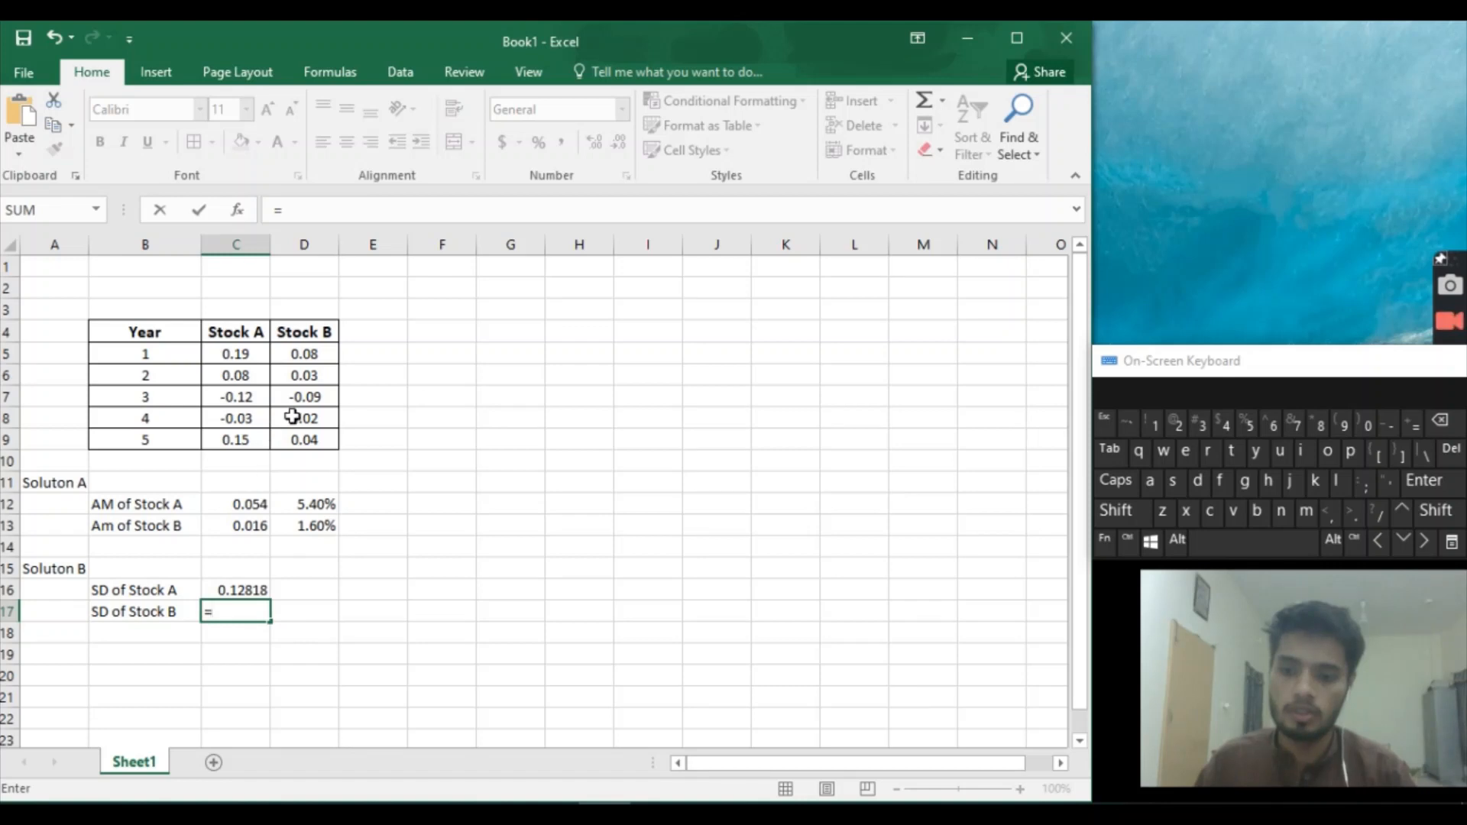
type("st")
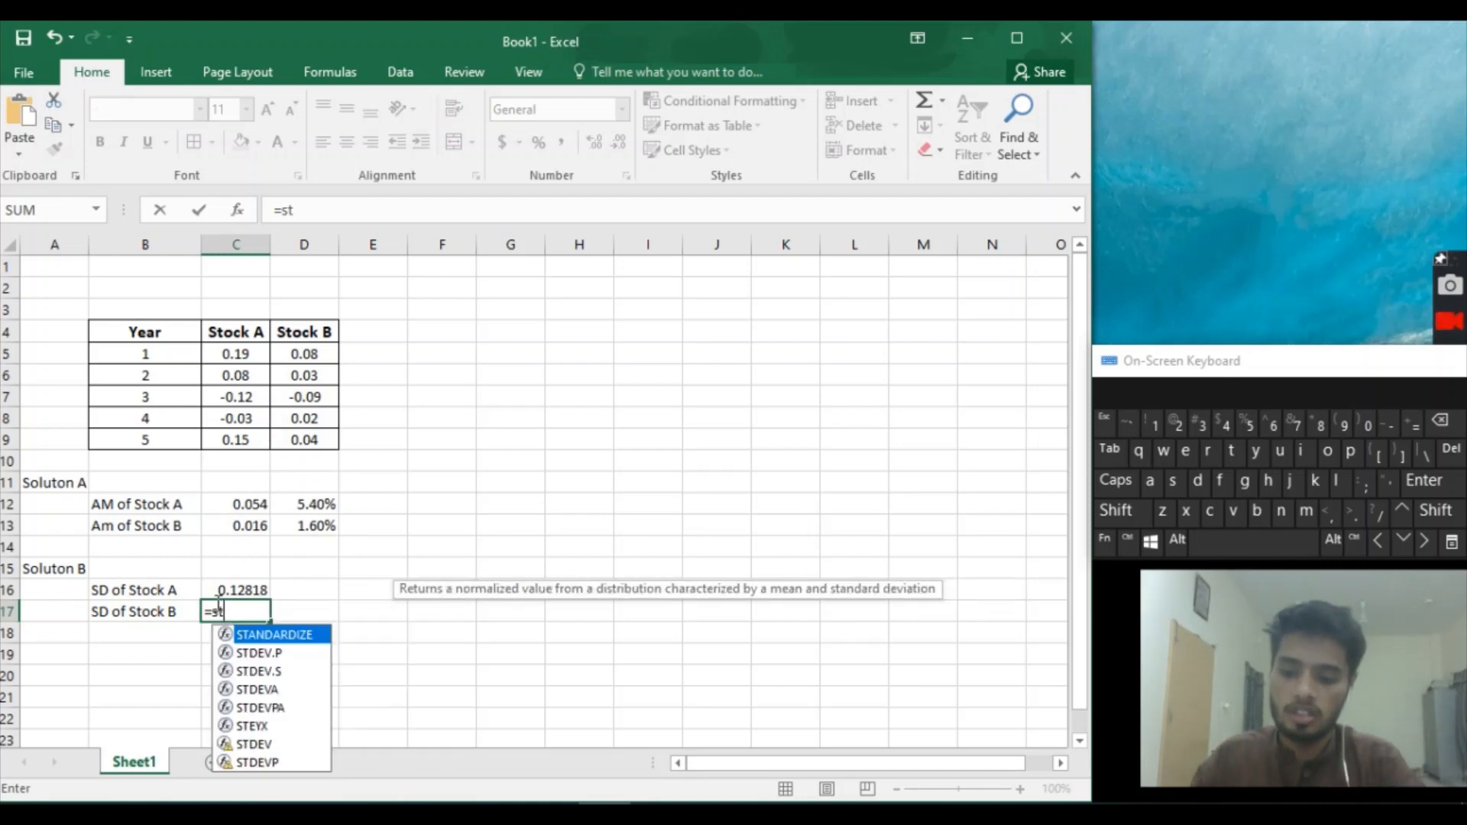
type("deva")
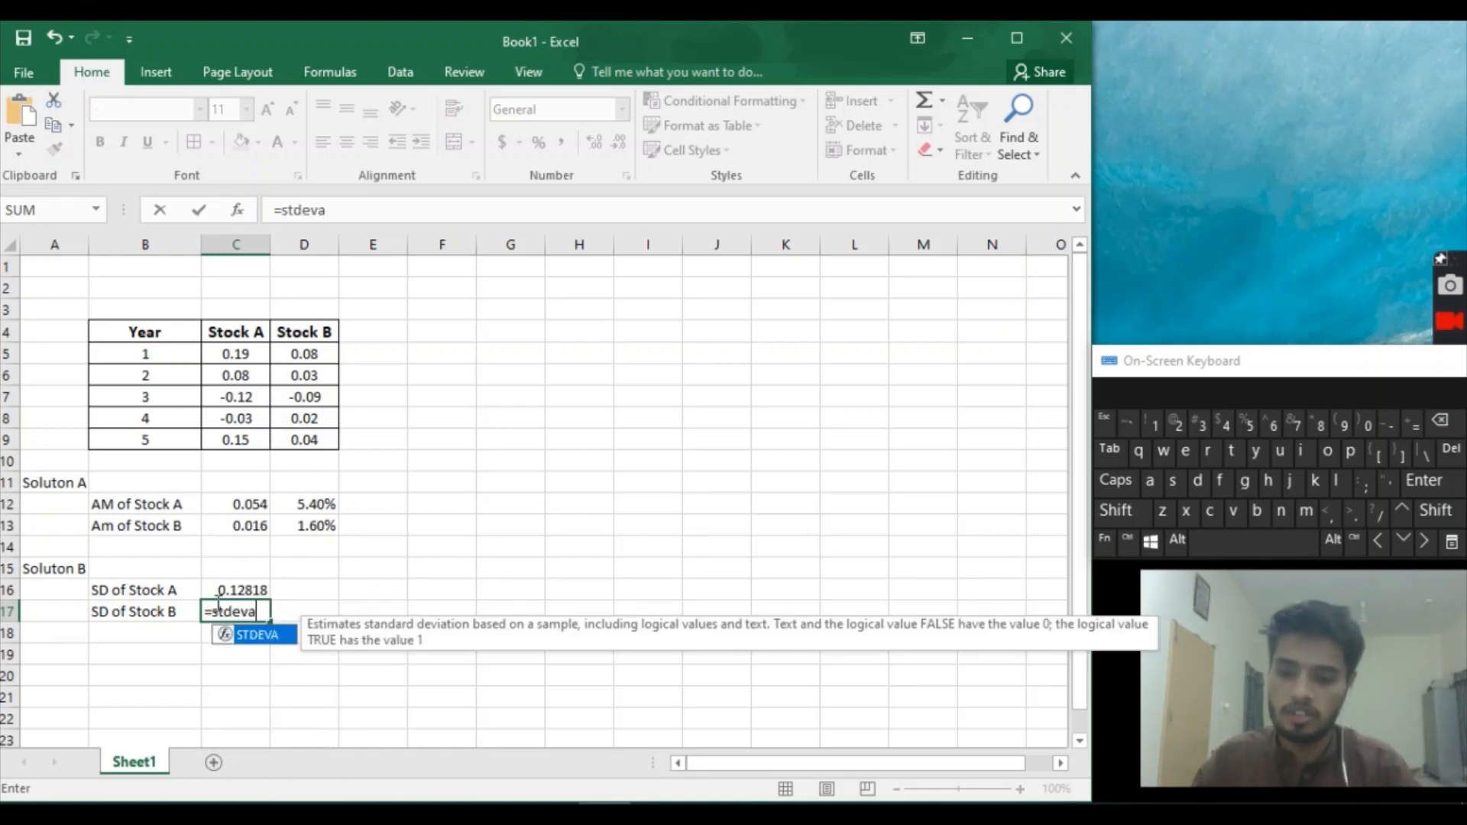
left_click(1115, 509)
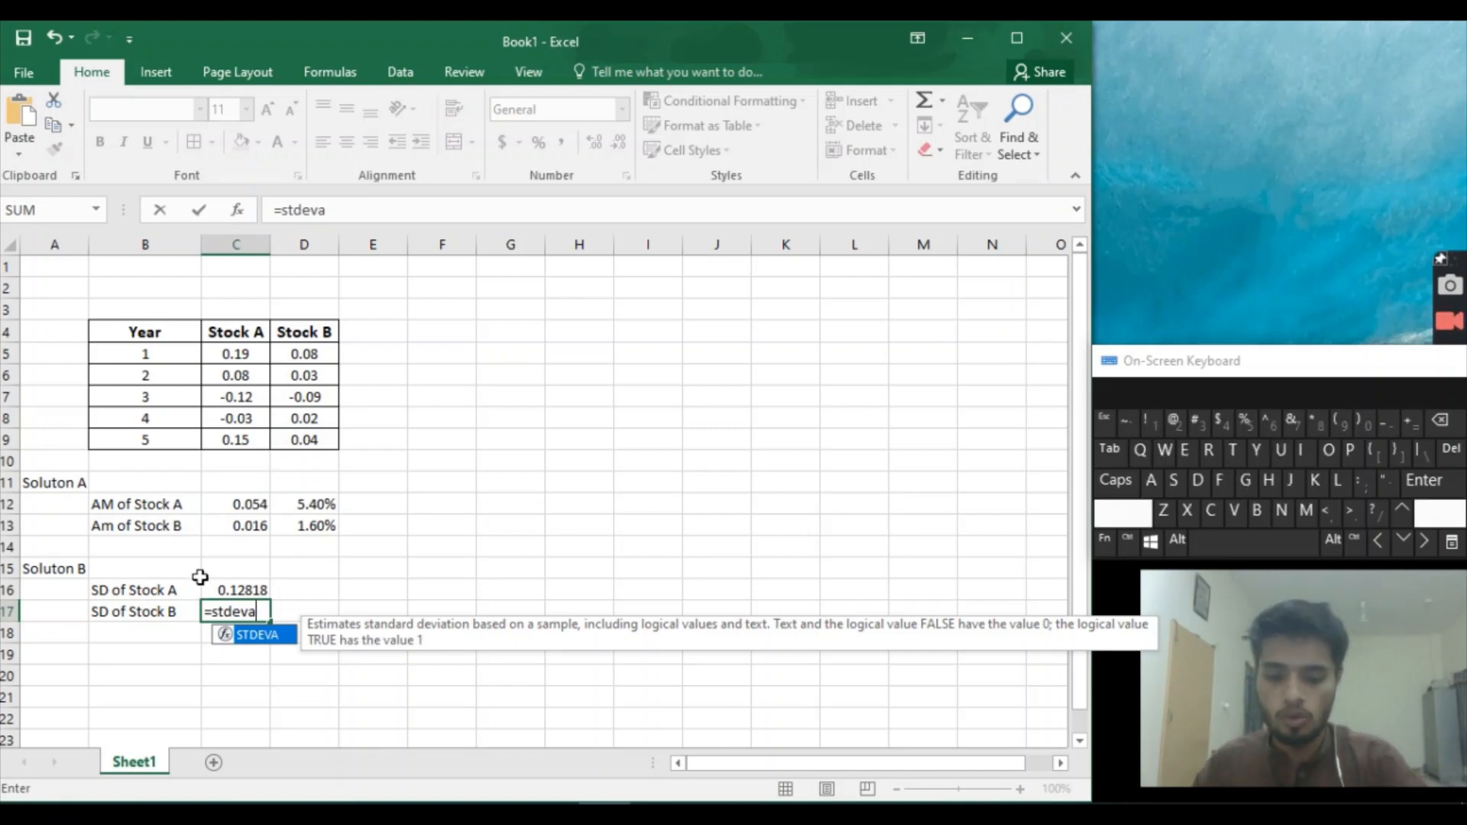
type("(")
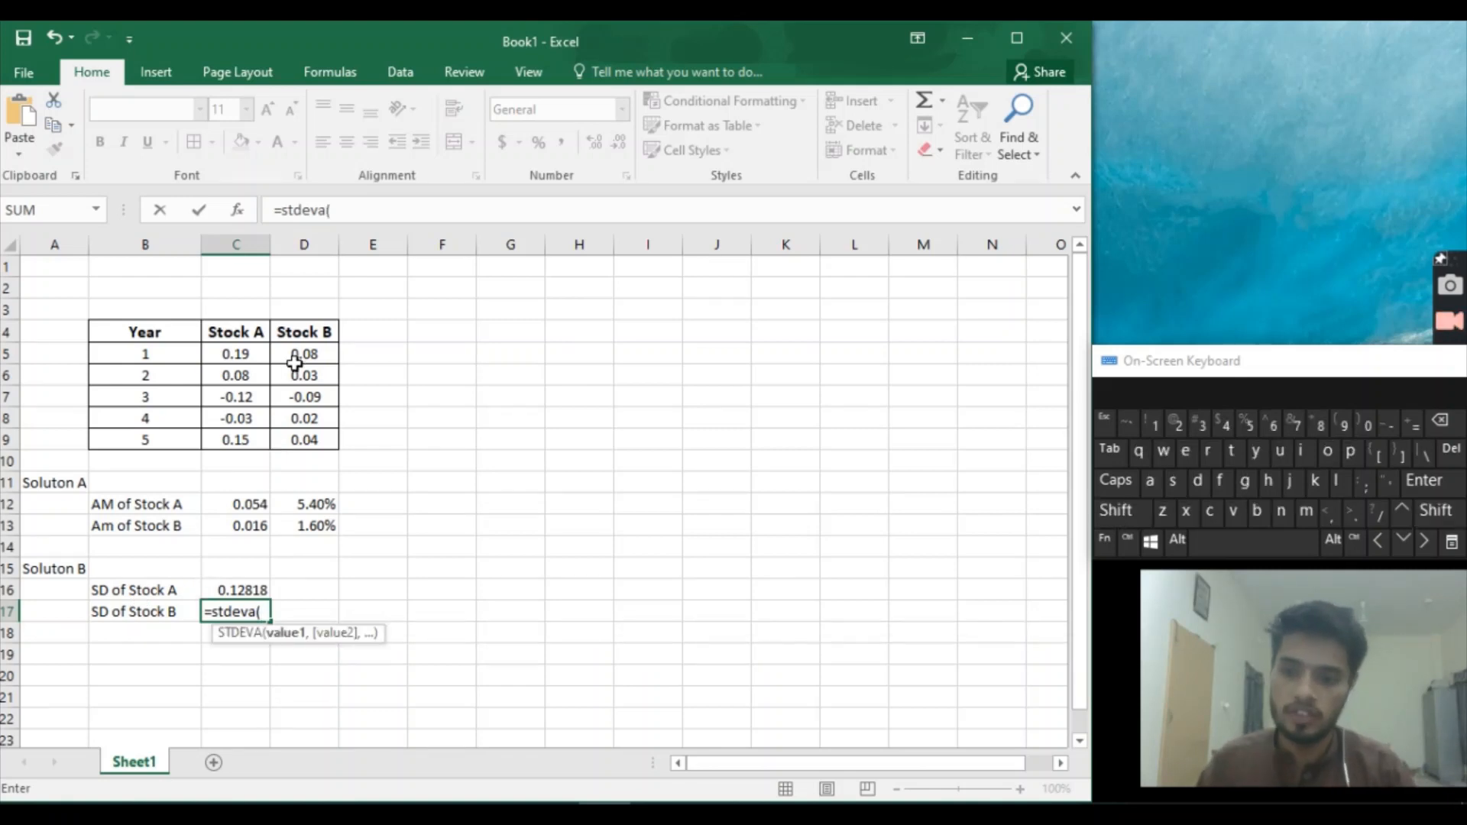